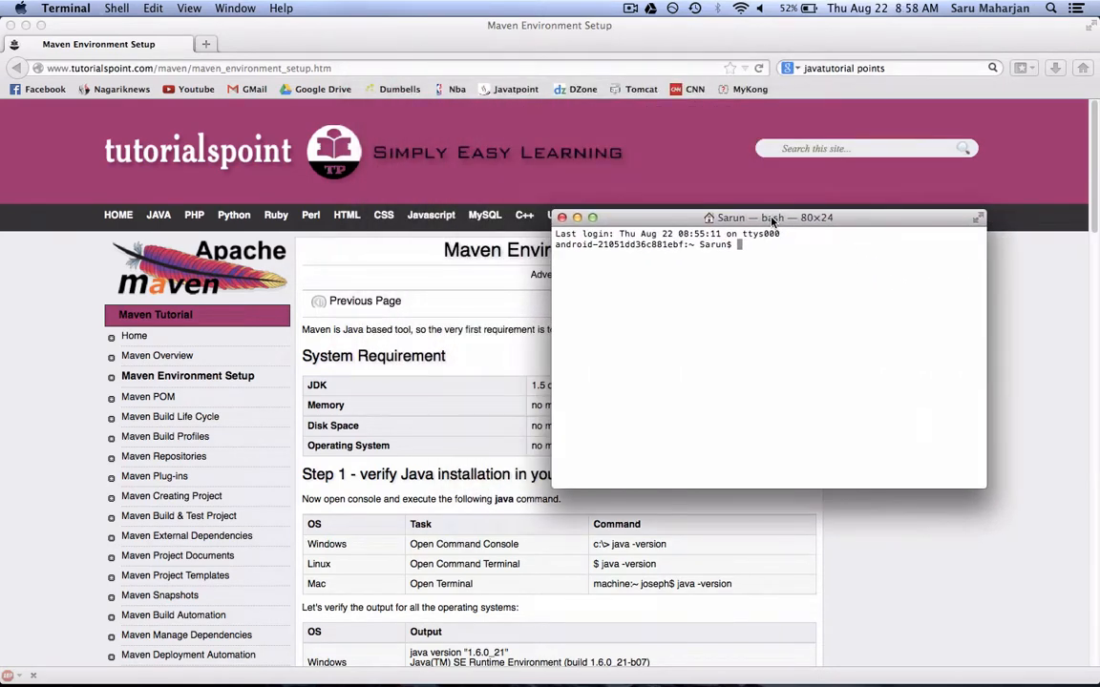
Type the mvn -version Maven check at the Terminal prompt.
type("mvn -")
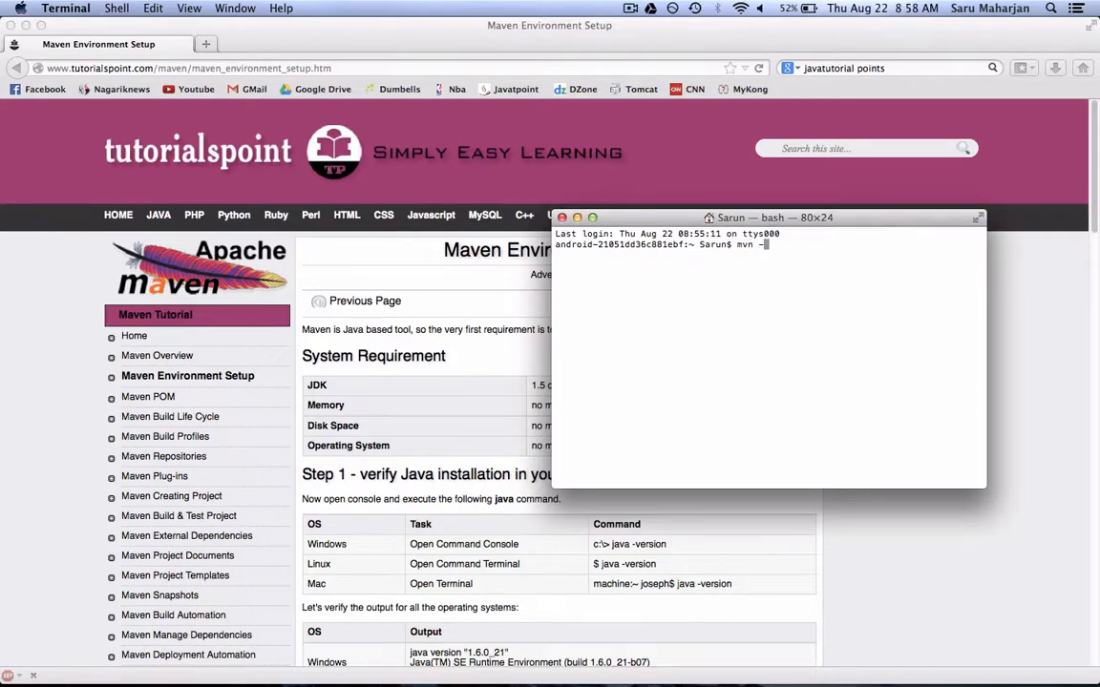
type("version")
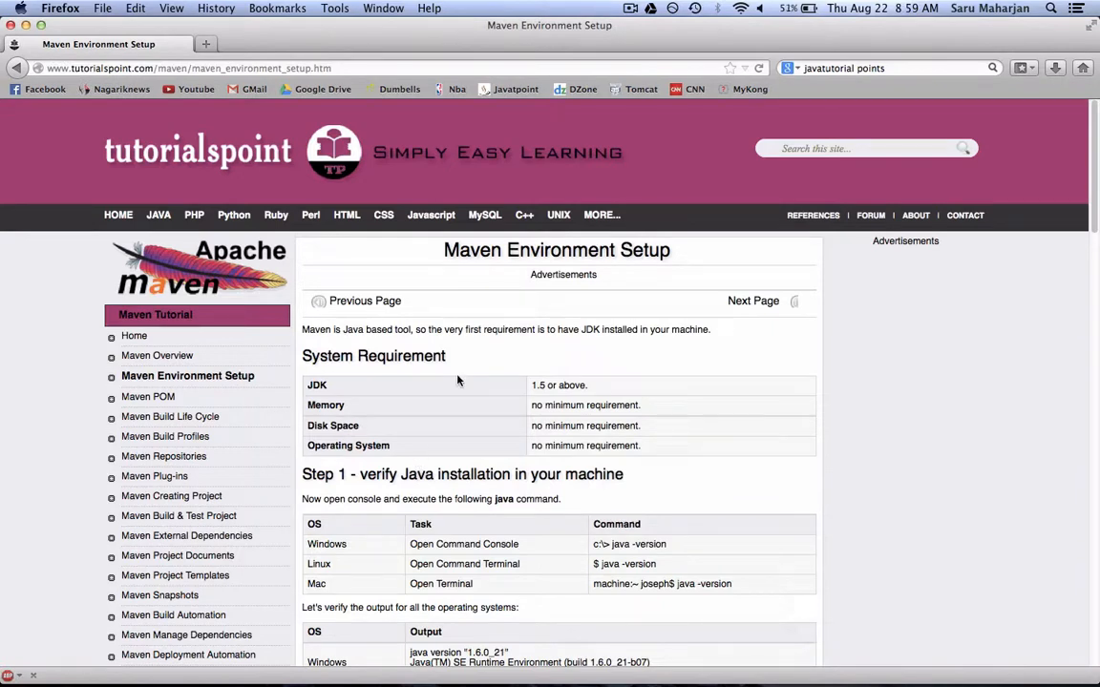
mouse_move(399, 406)
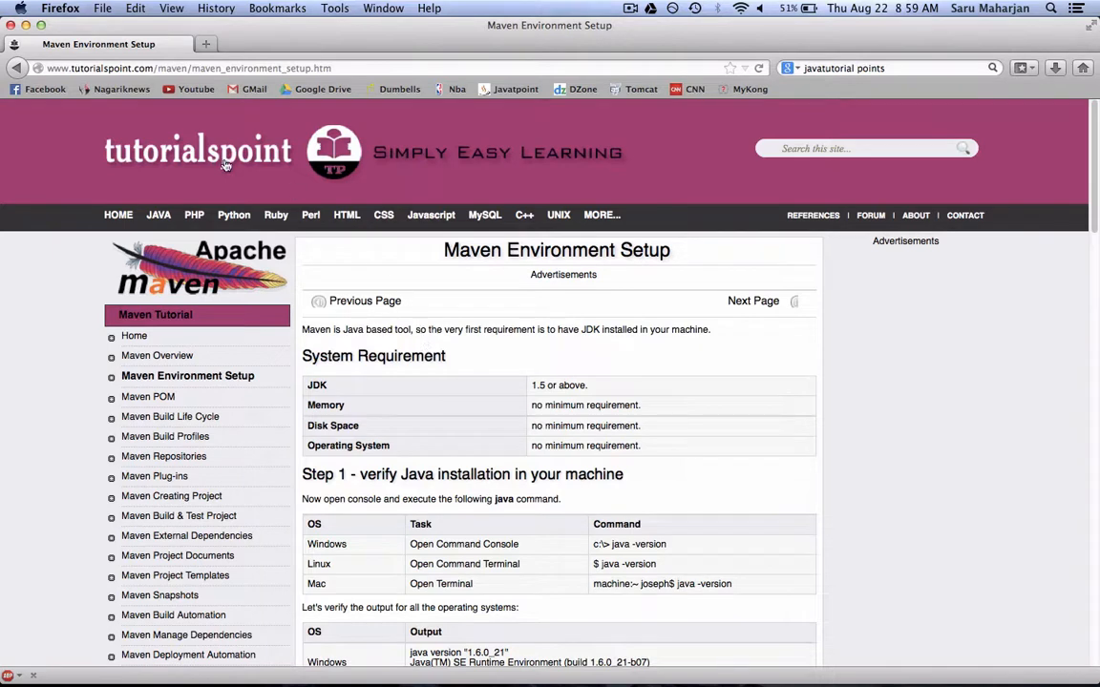
mouse_move(444, 328)
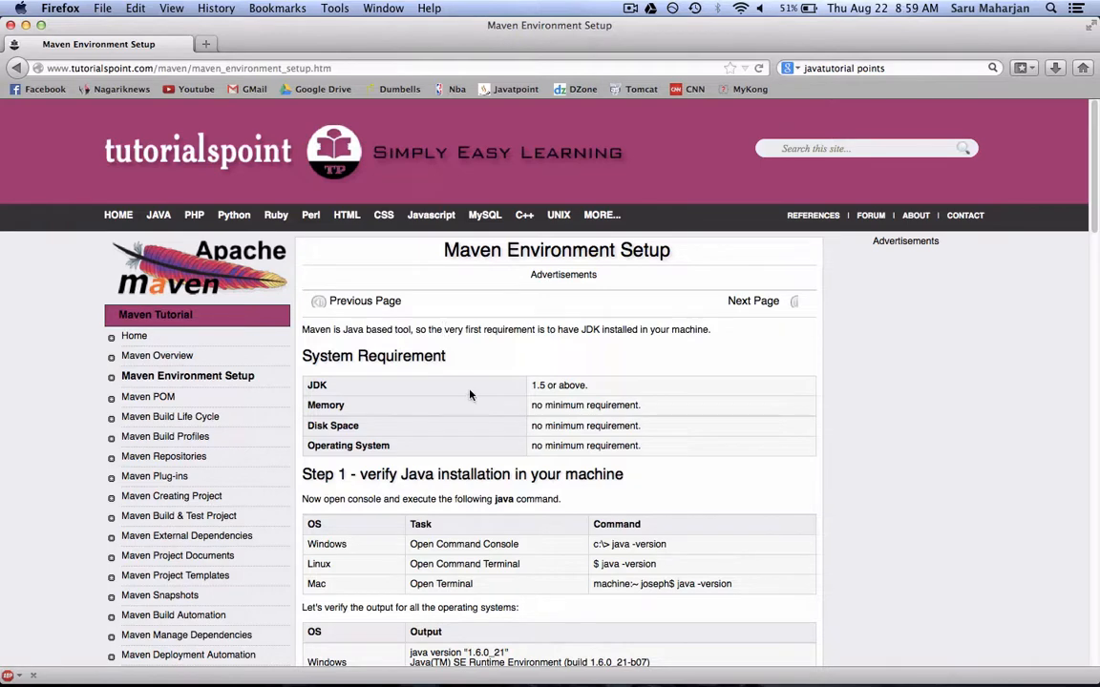
Scroll the Maven Environment Setup page down to Step 8: Verify Maven installation.
scroll("down", 3)
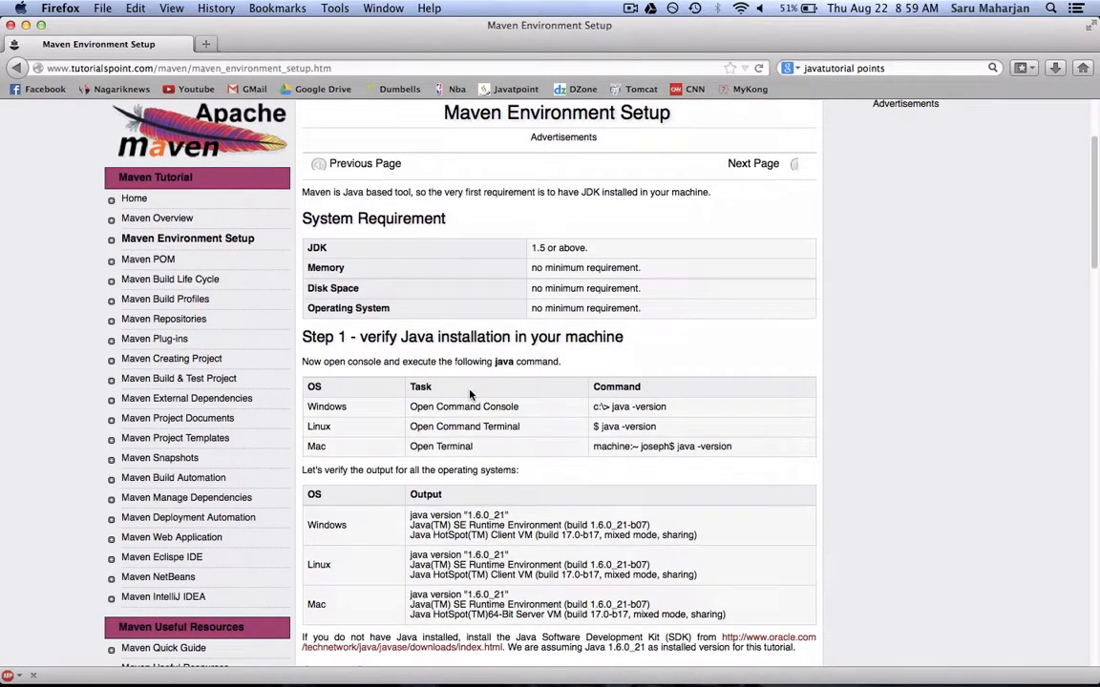
scroll("down", 3)
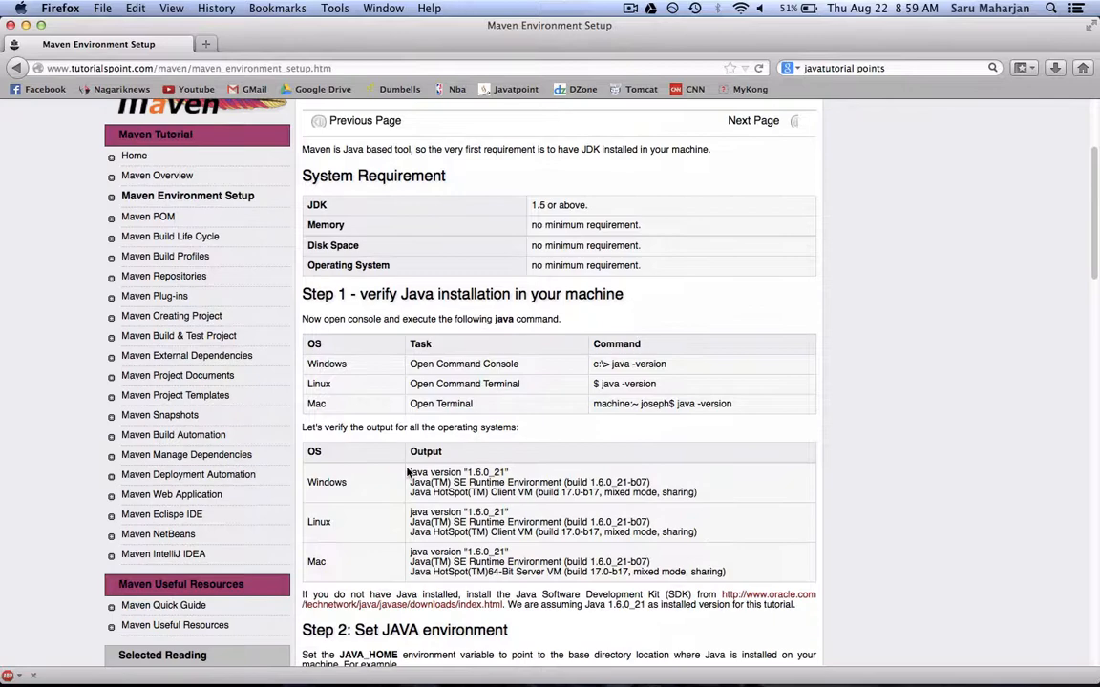
scroll("down", 3)
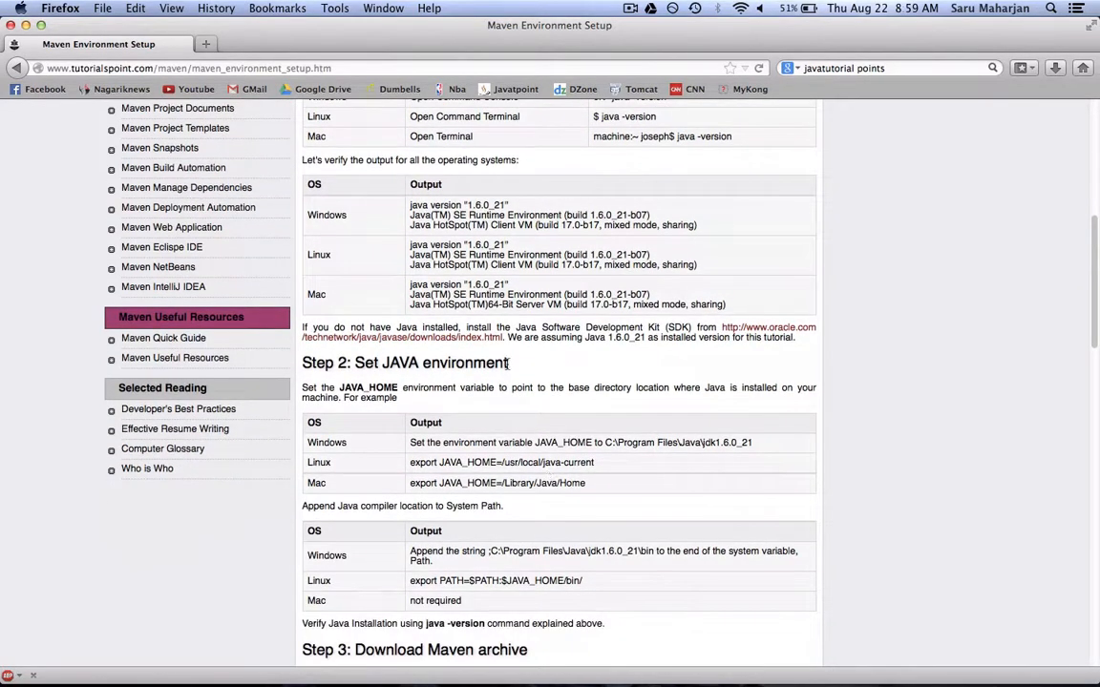
scroll("down", 3)
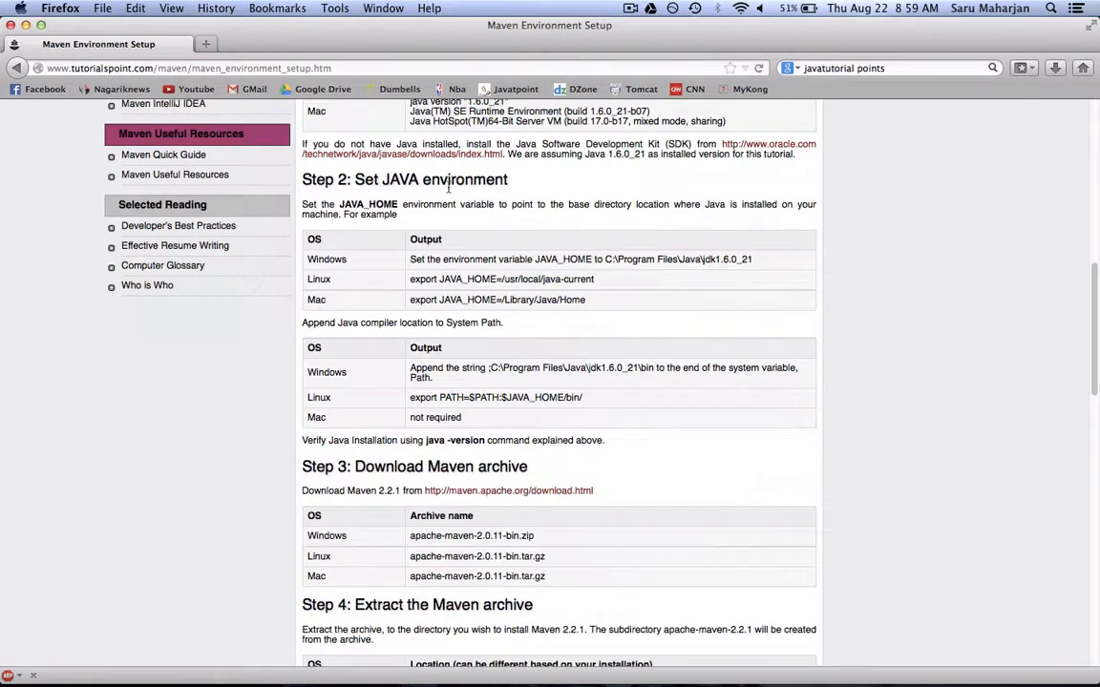
scroll("down", 3)
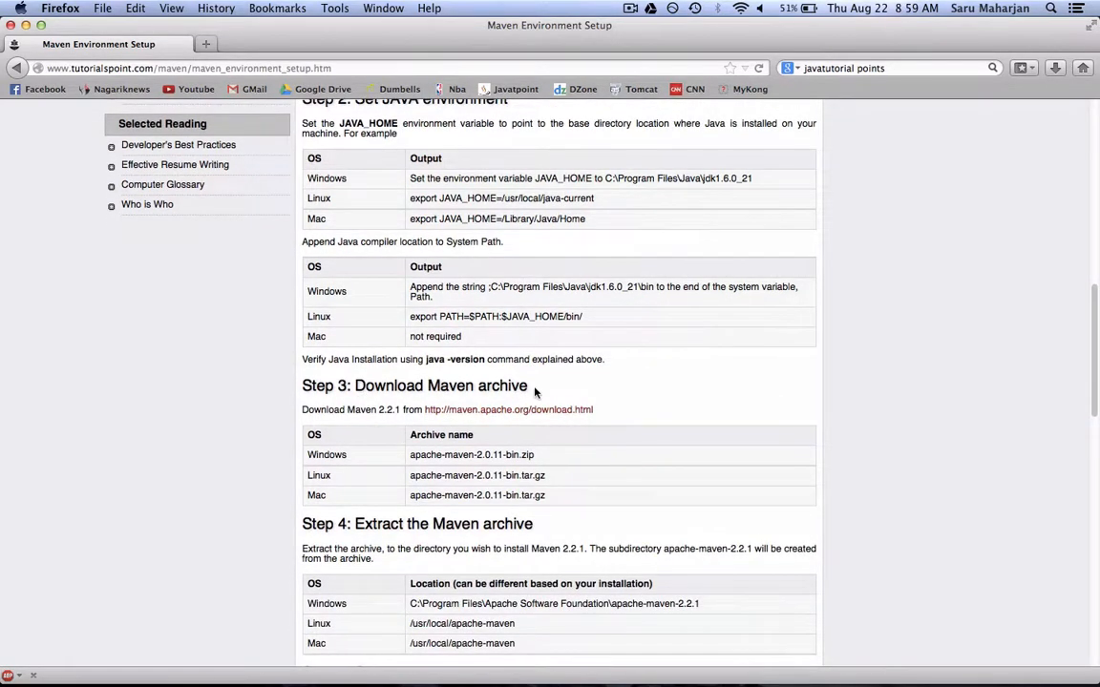
scroll("down", 3)
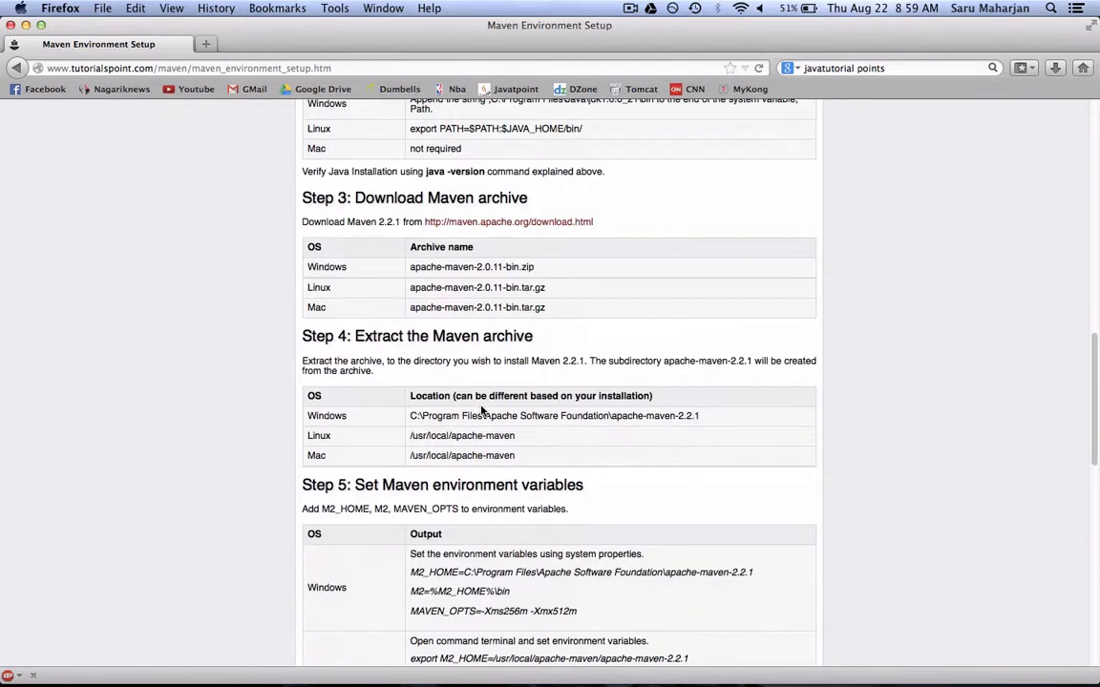
scroll("down", 3)
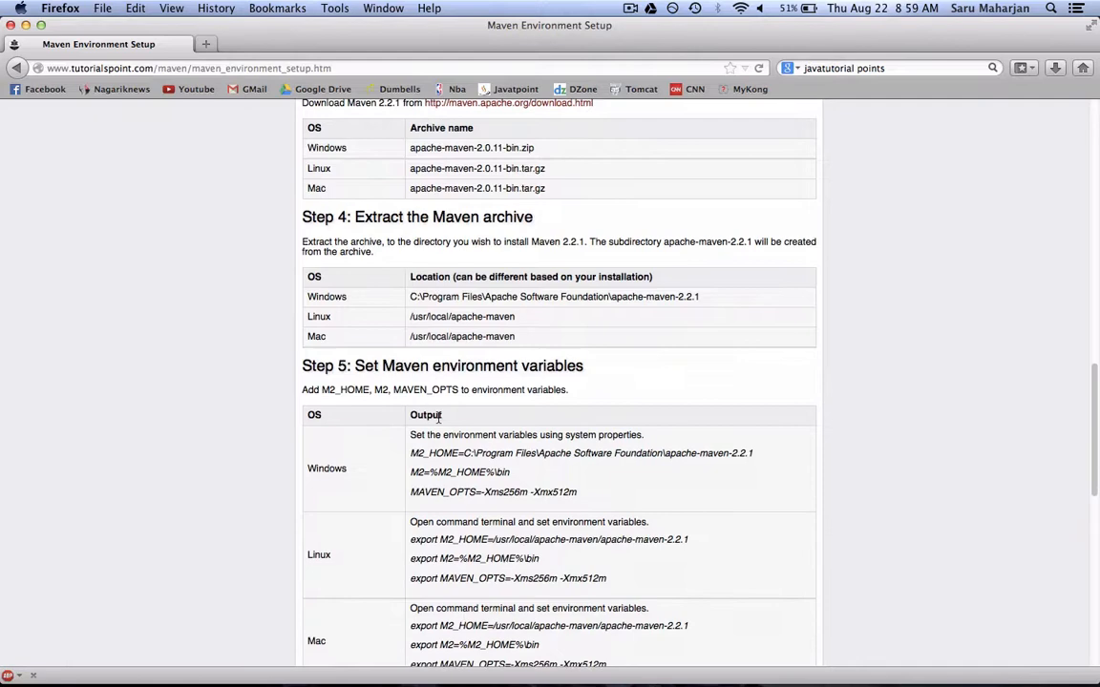
scroll("down", 3)
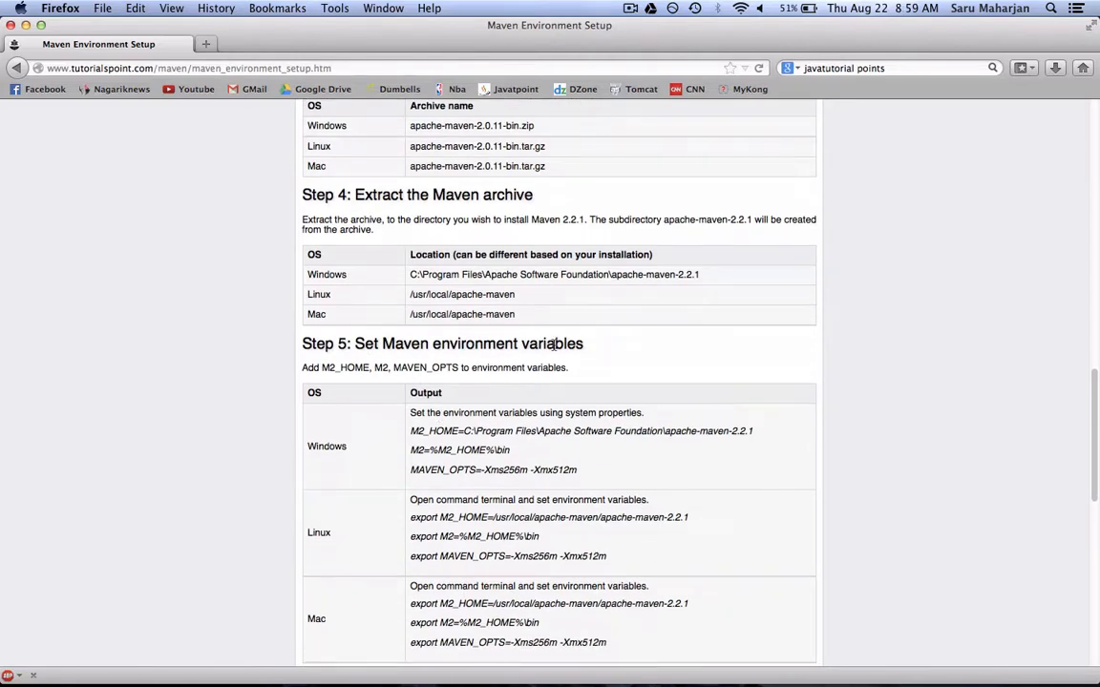
scroll("down", 3)
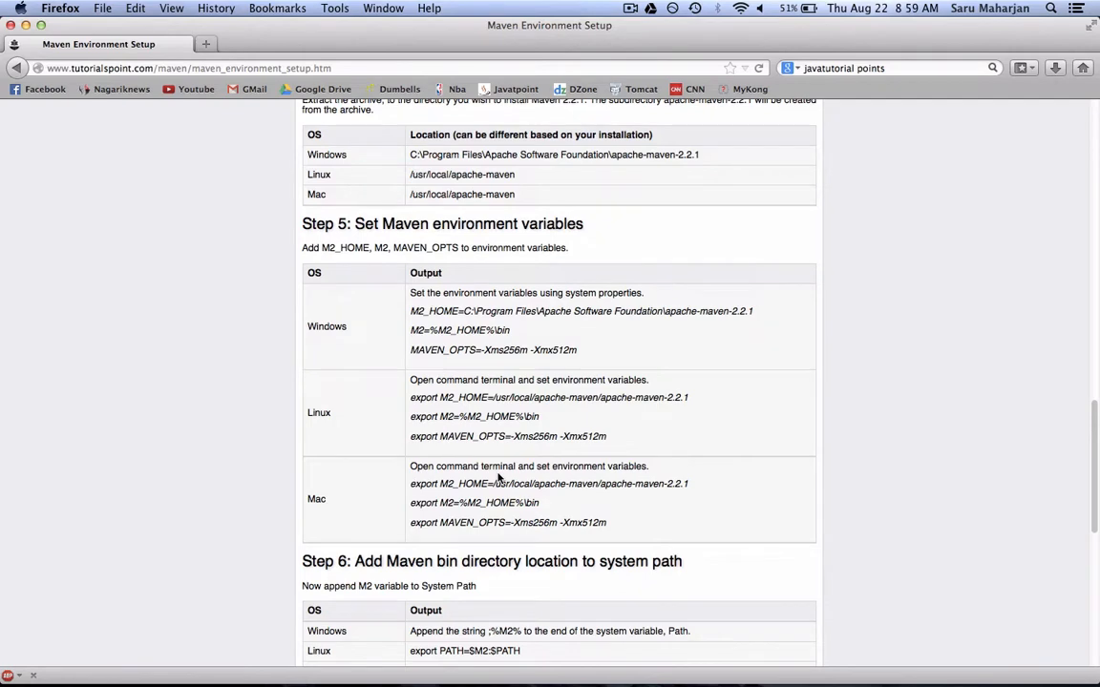
scroll("down", 3)
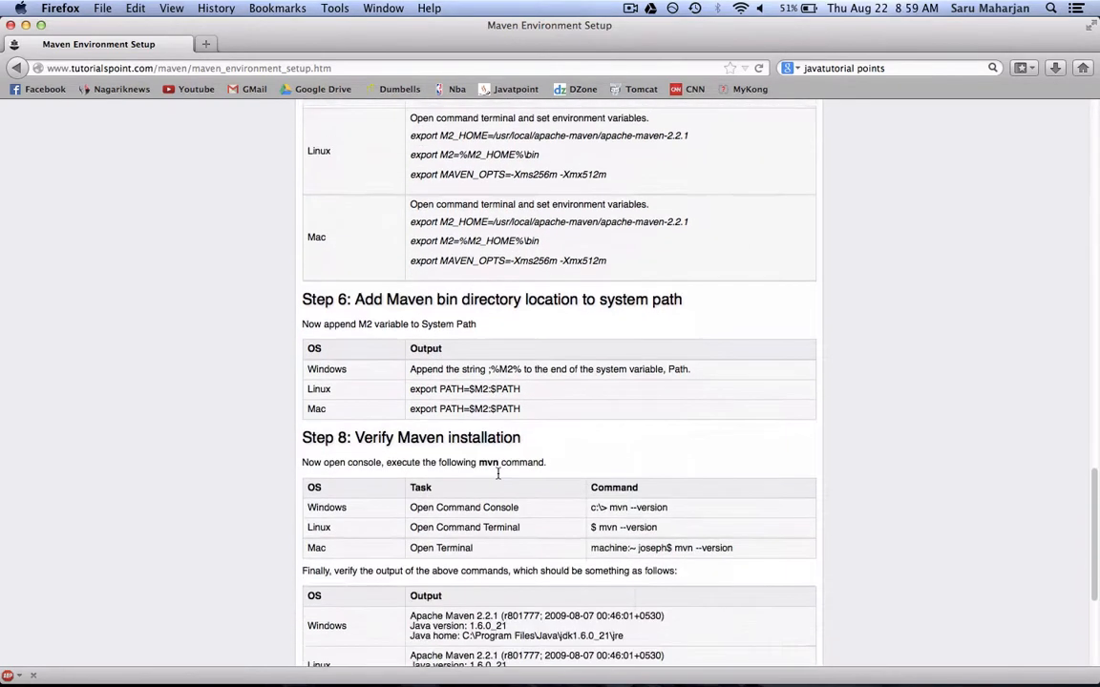
scroll("down", 3)
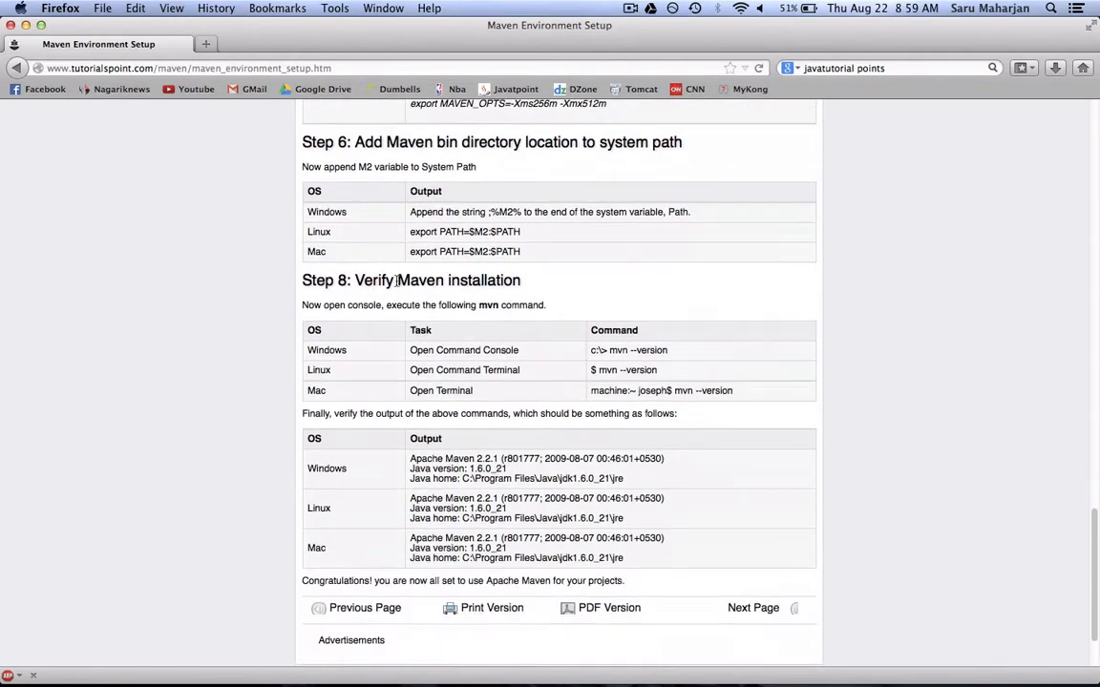
mouse_move(697, 347)
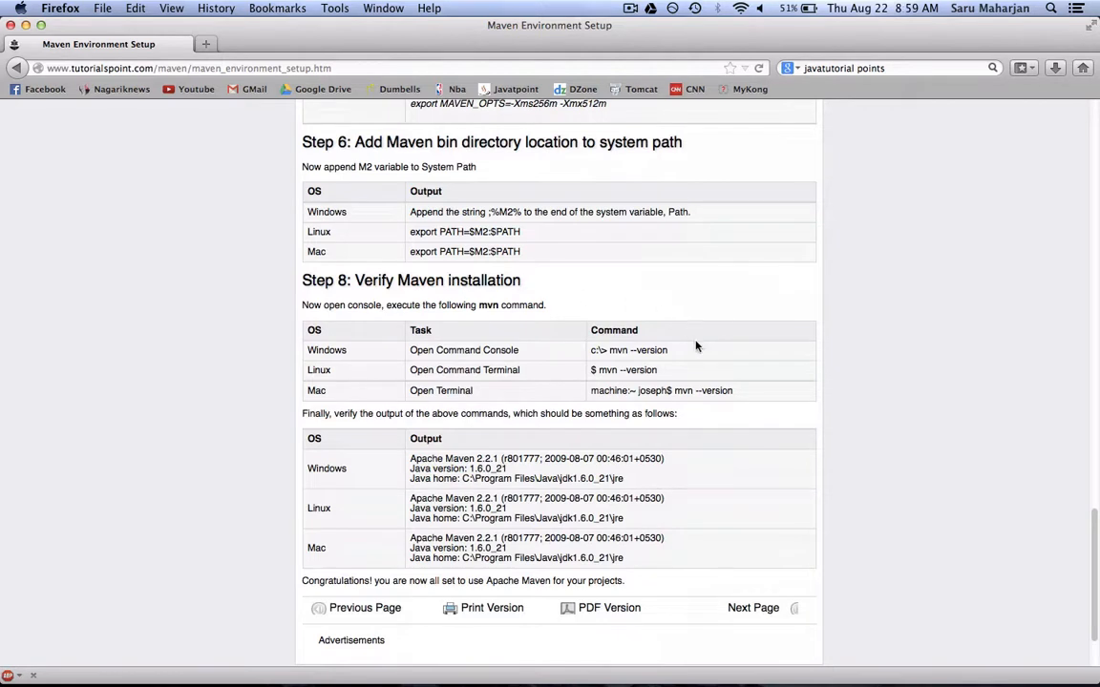
Select the mvn --version command in the verification table's Windows row.
double_click(642, 350)
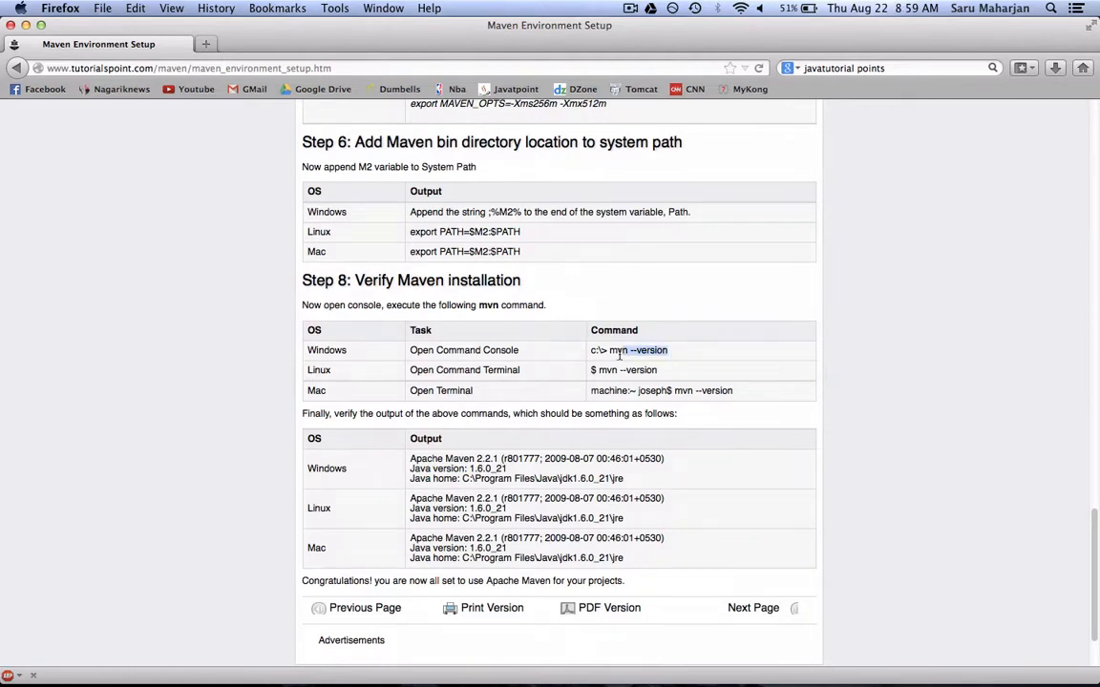
double_click(637, 350)
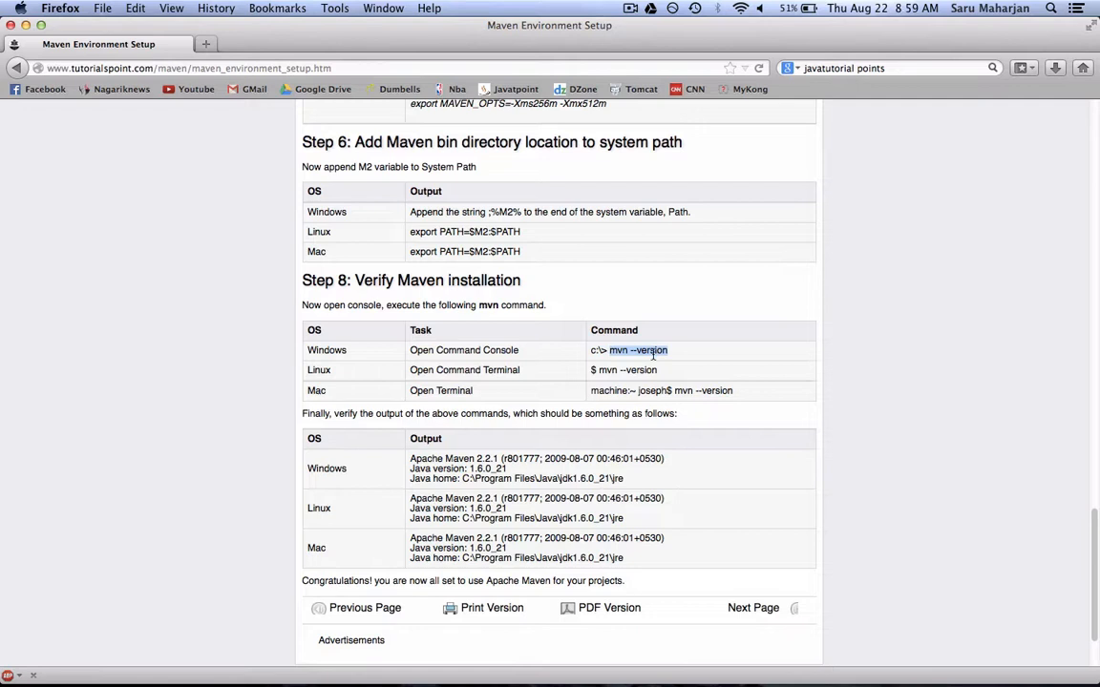
mouse_move(658, 350)
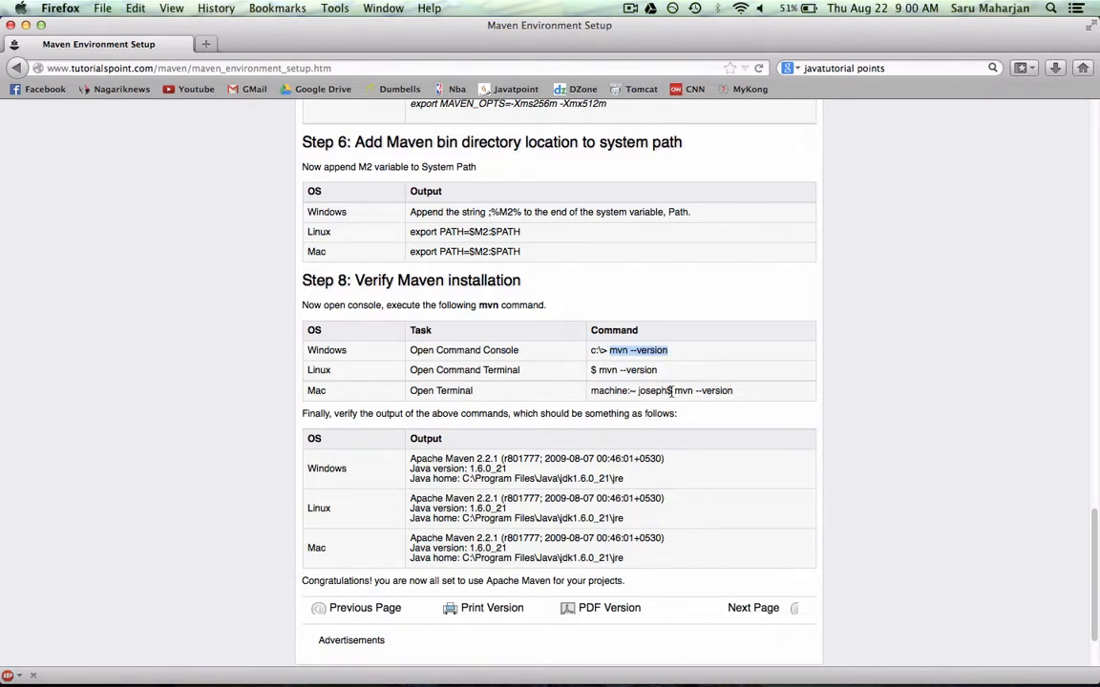
left_click_drag(590, 391, 673, 391)
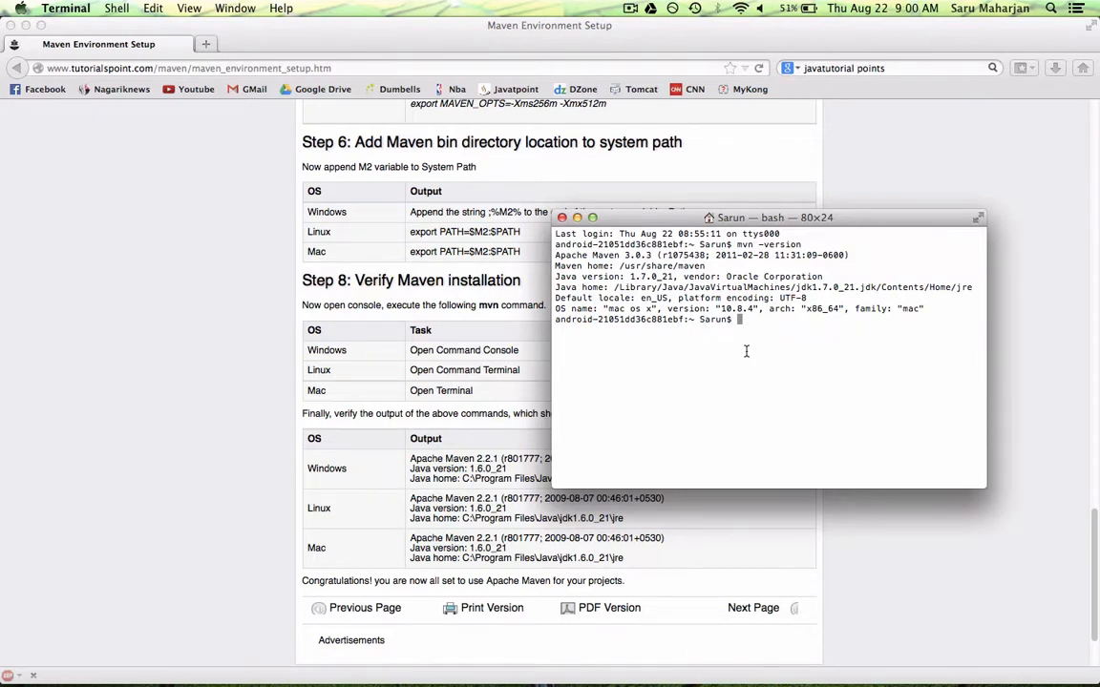
mouse_move(712, 327)
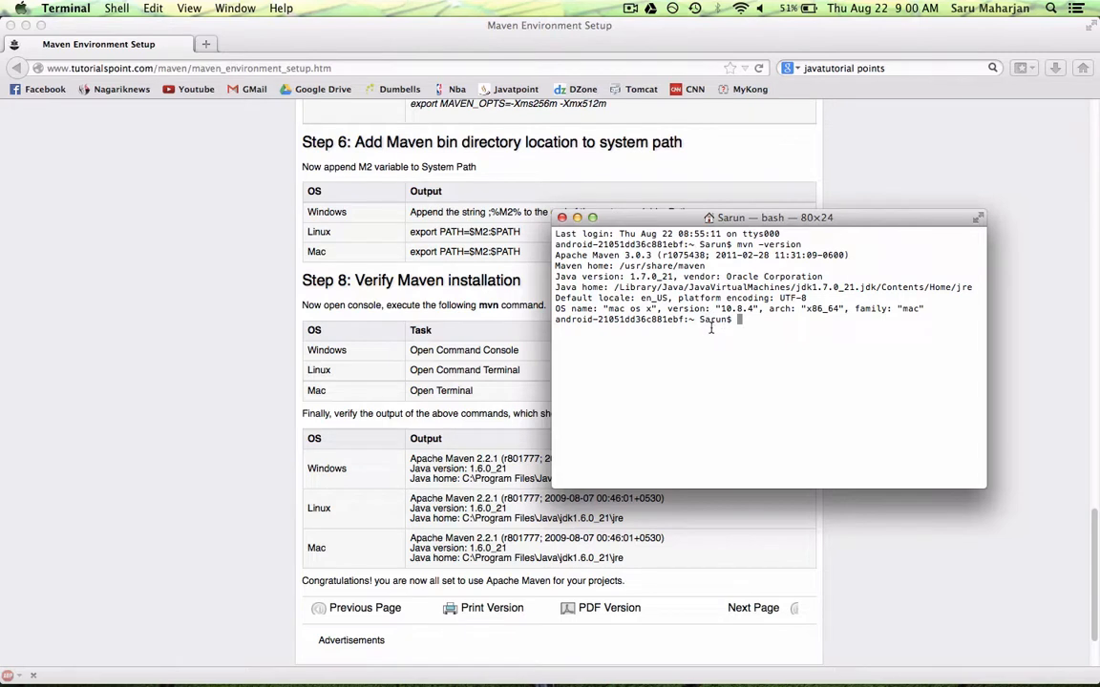
mouse_move(736, 375)
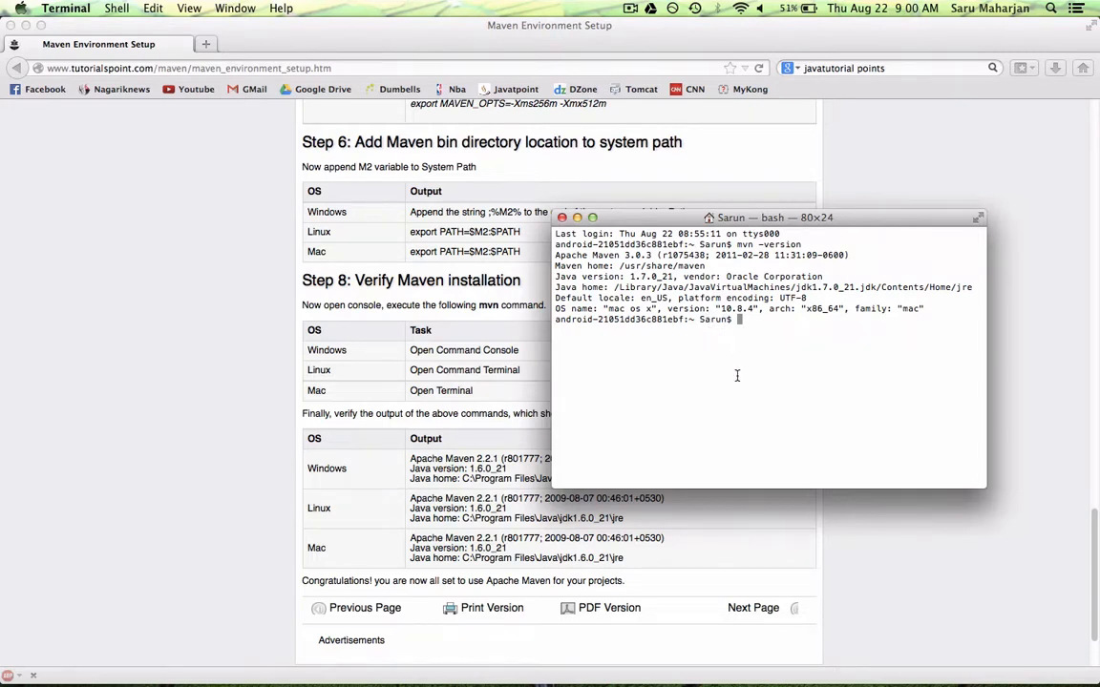
Type mkdir MVNTutorial to create the tutorial folder.
type("mkdir")
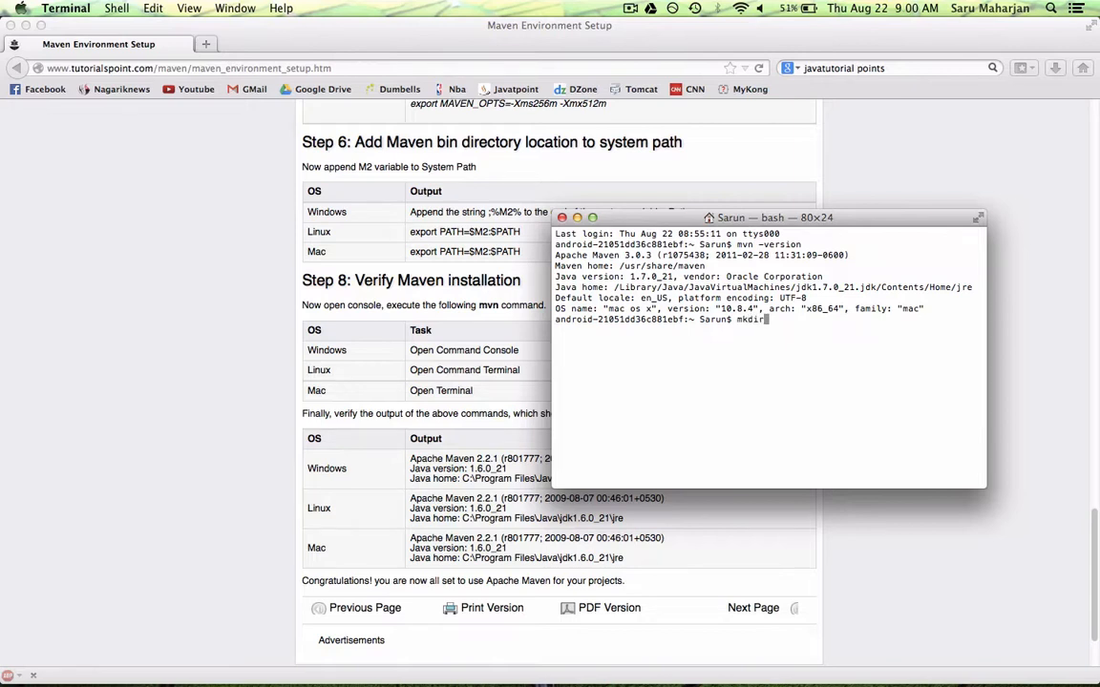
type("V")
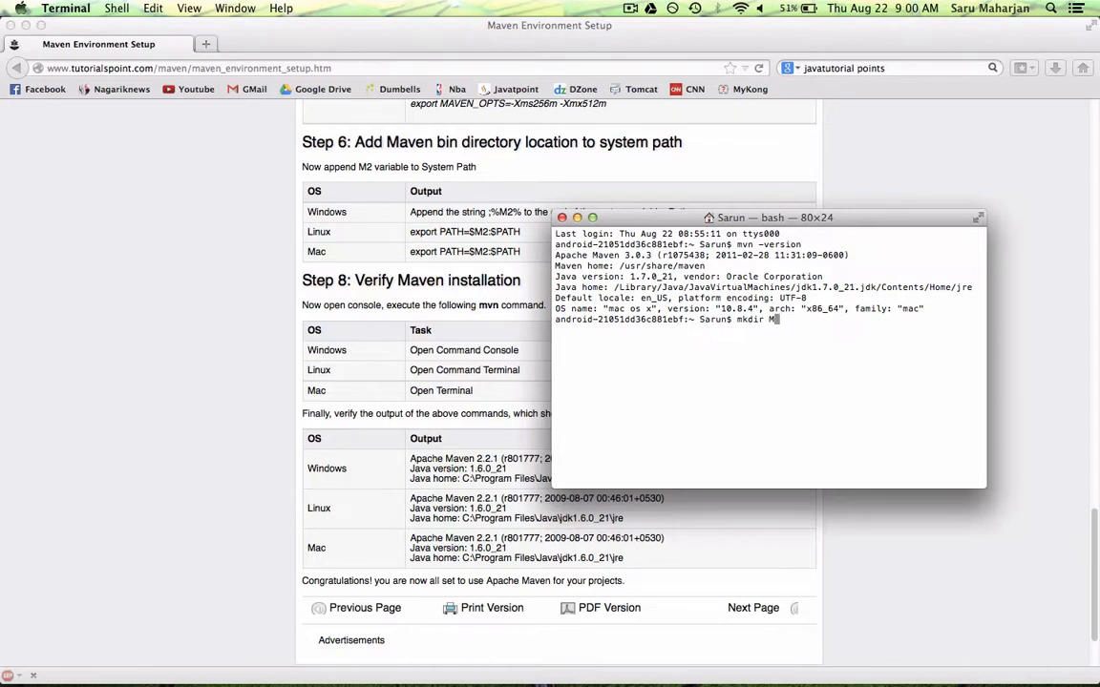
type("VNTr")
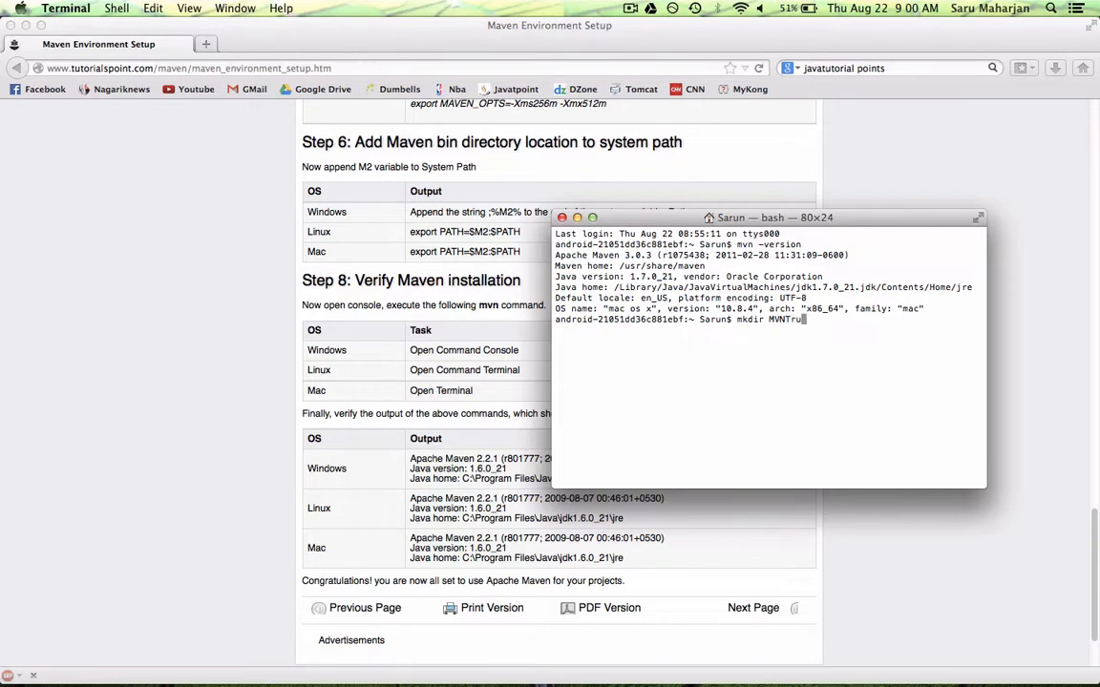
type("u")
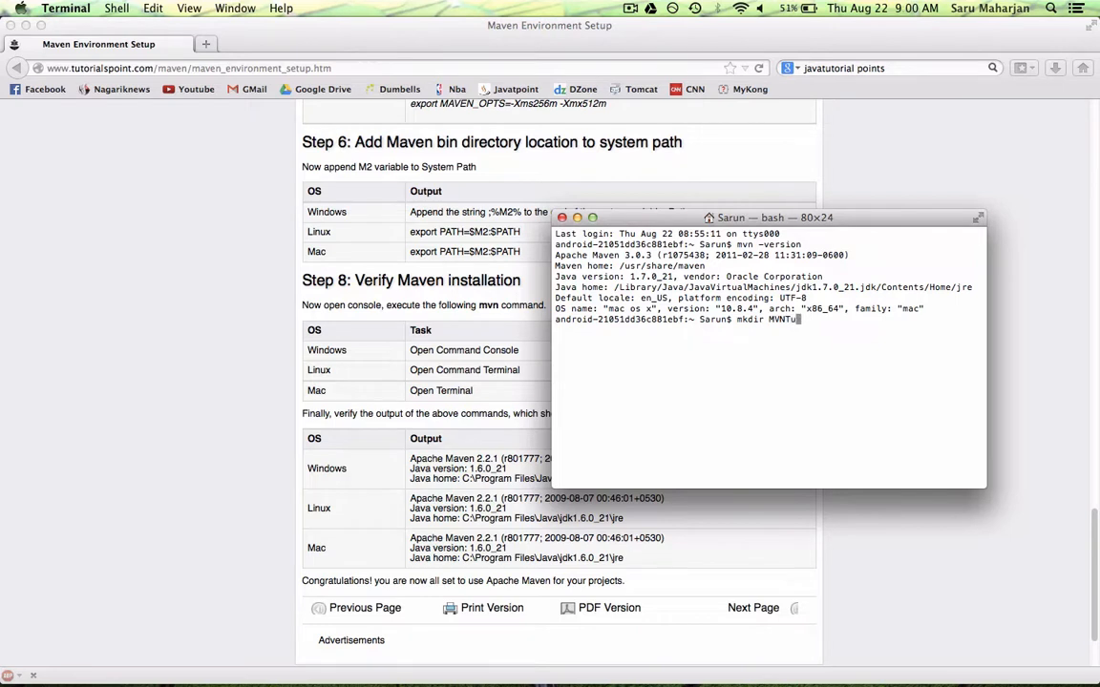
type("torial")
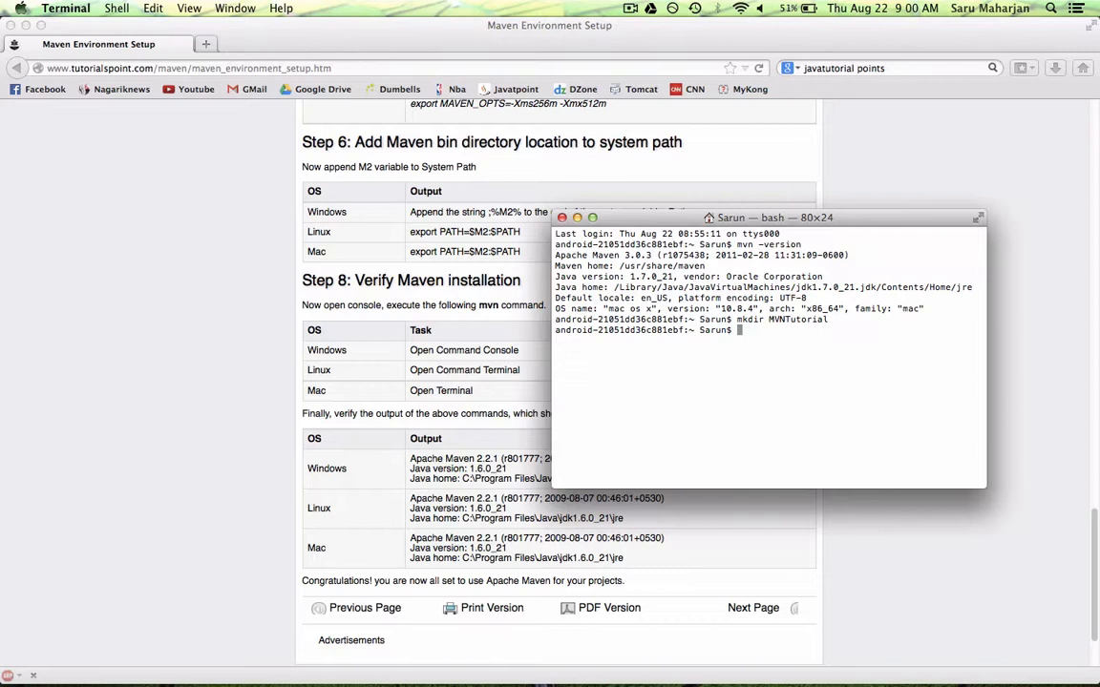
Change into MVNTutorial, list it to confirm it's empty, and begin an mvn command.
type("cd")
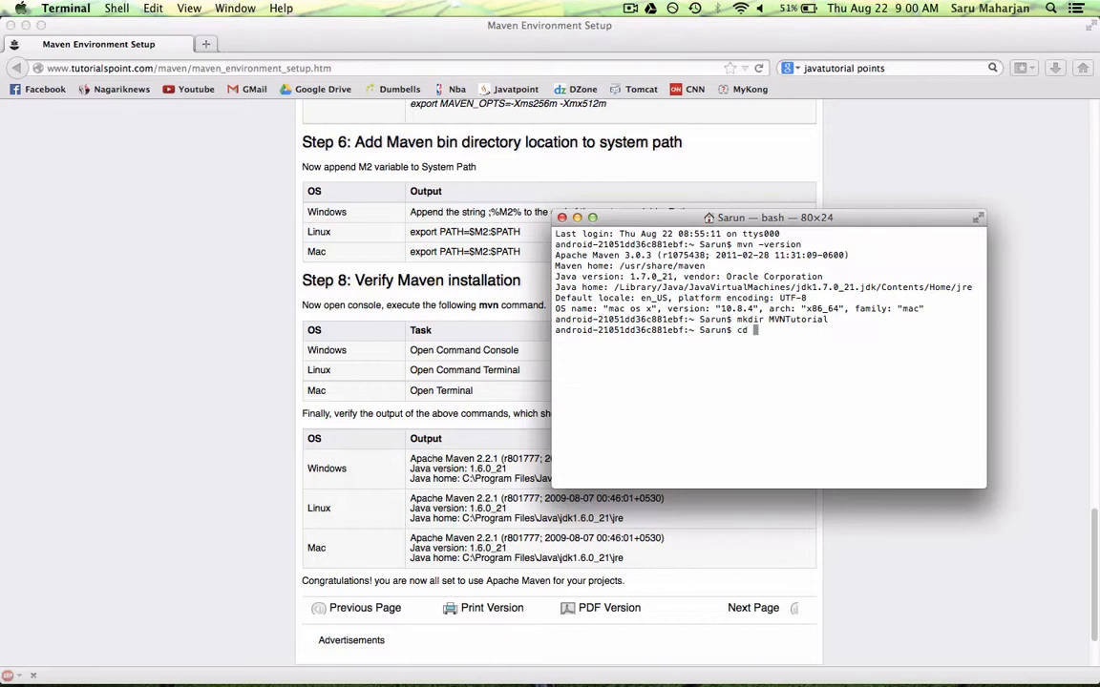
type("MVNTu")
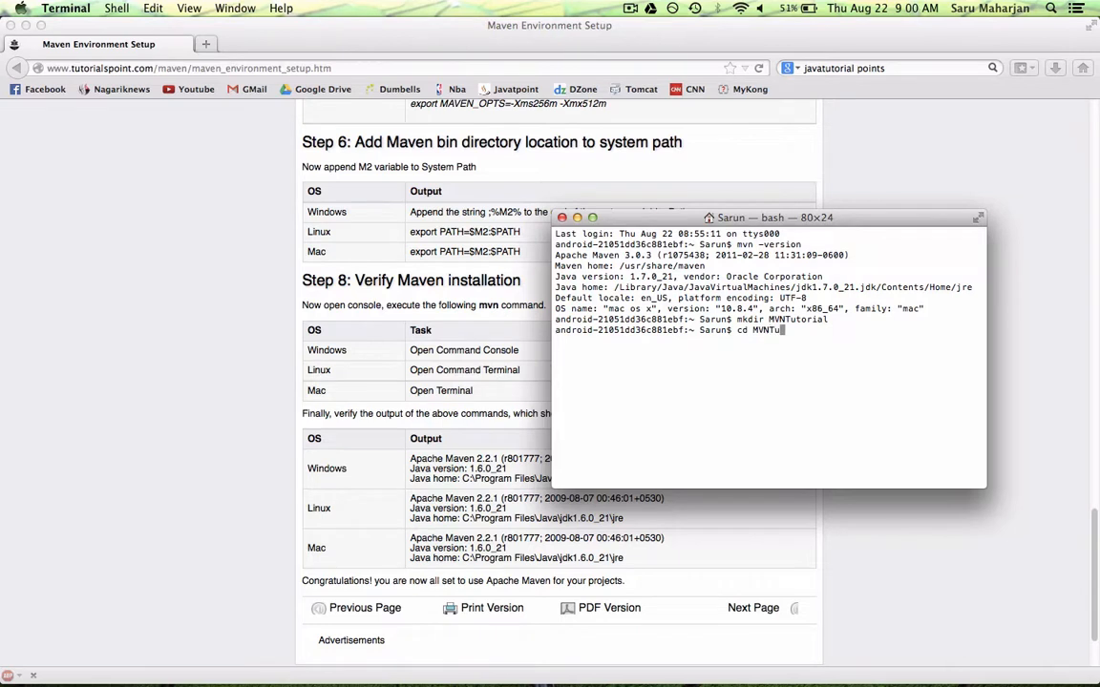
type("torial")
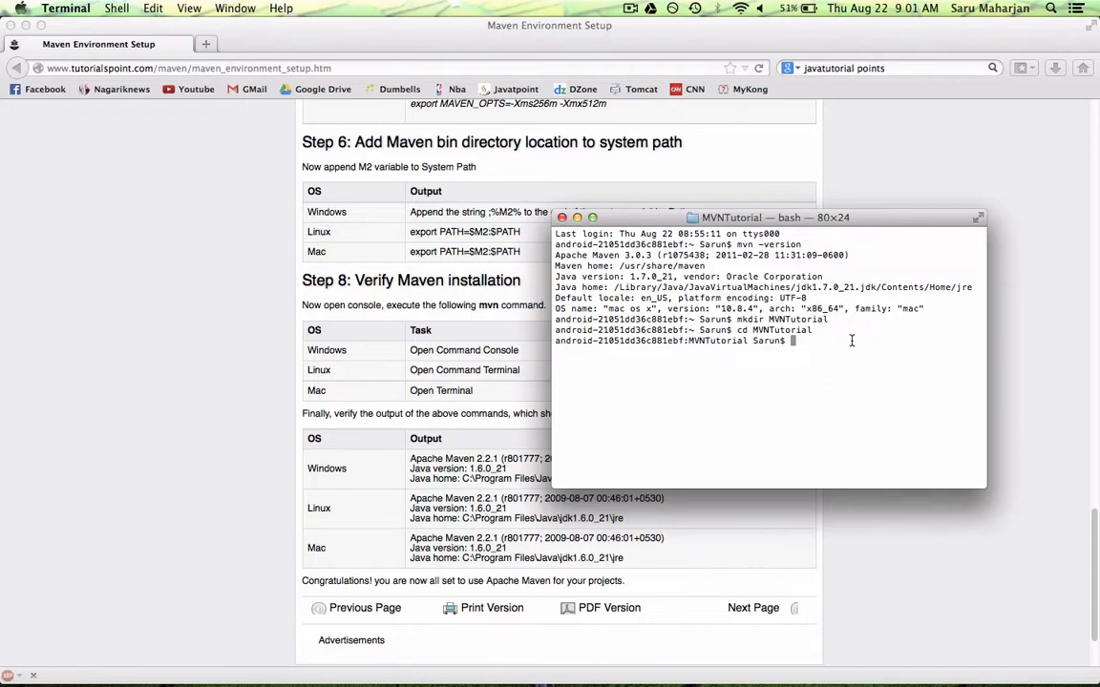
type("ls")
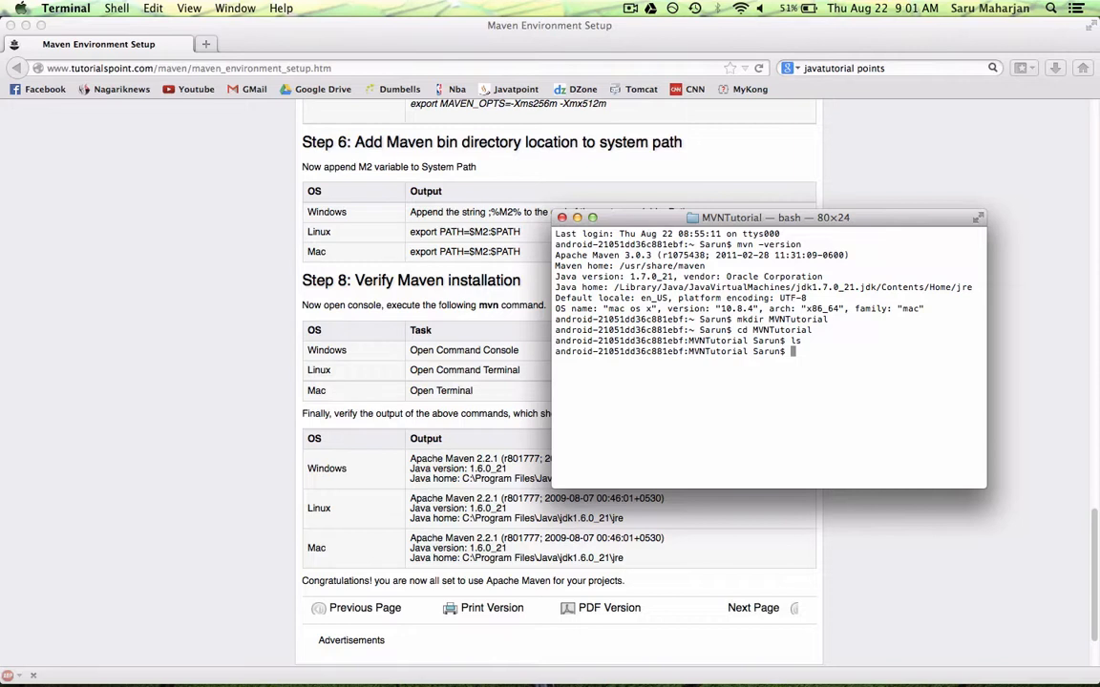
type("mvn")
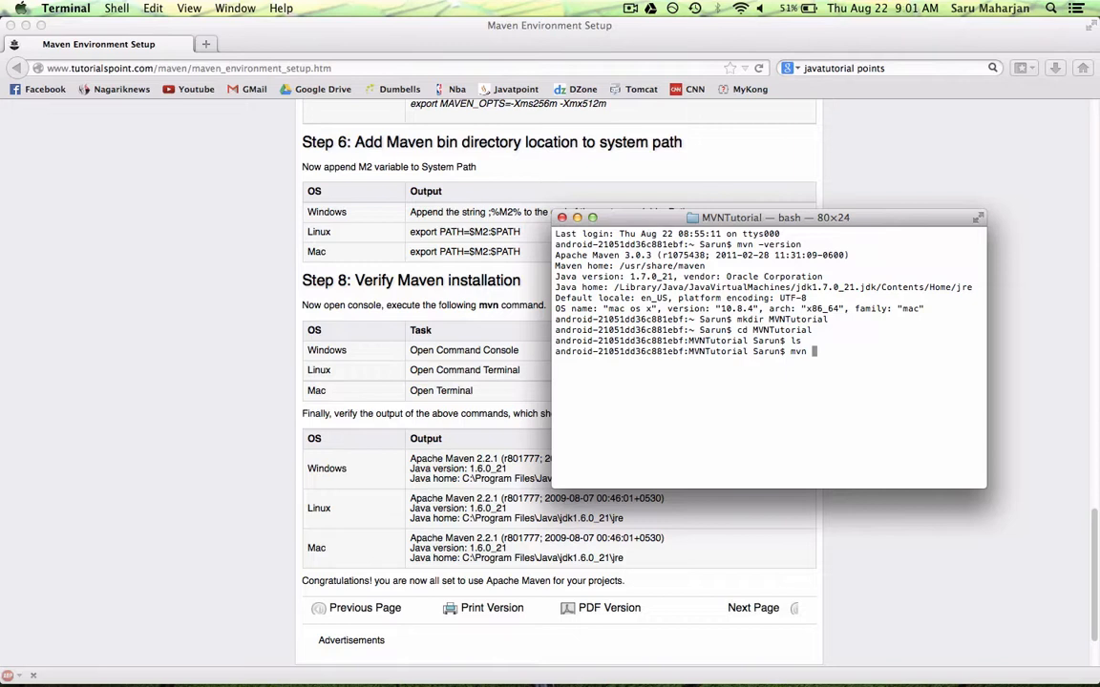
Run mvn archetype:generate to list the available archetypes.
type("arche")
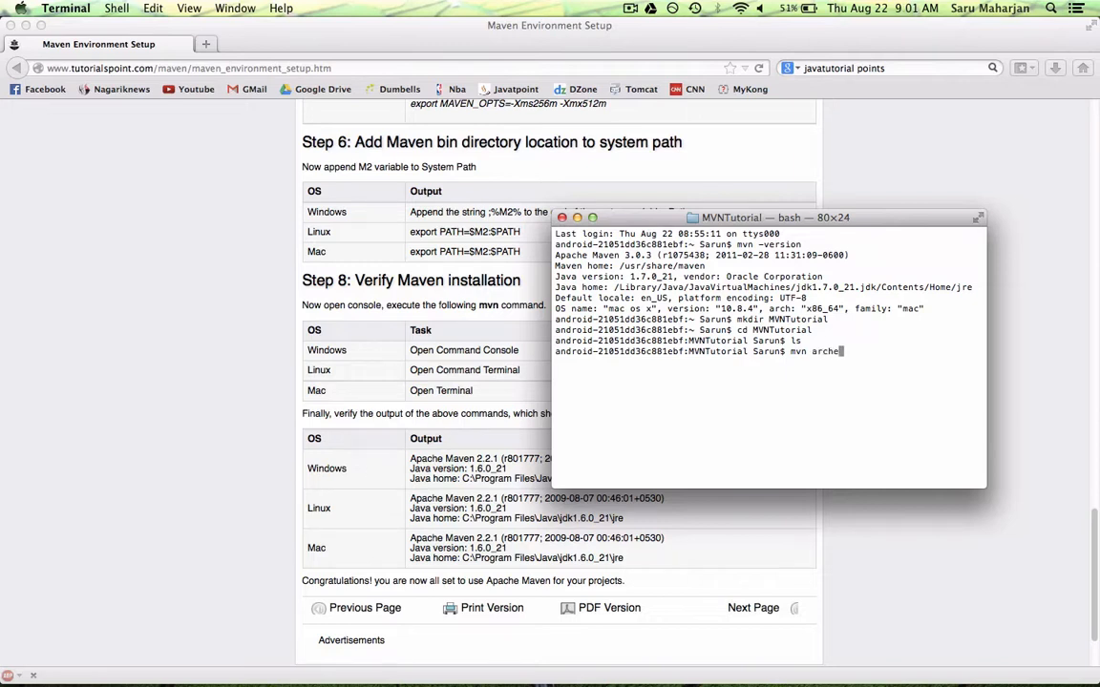
type("type")
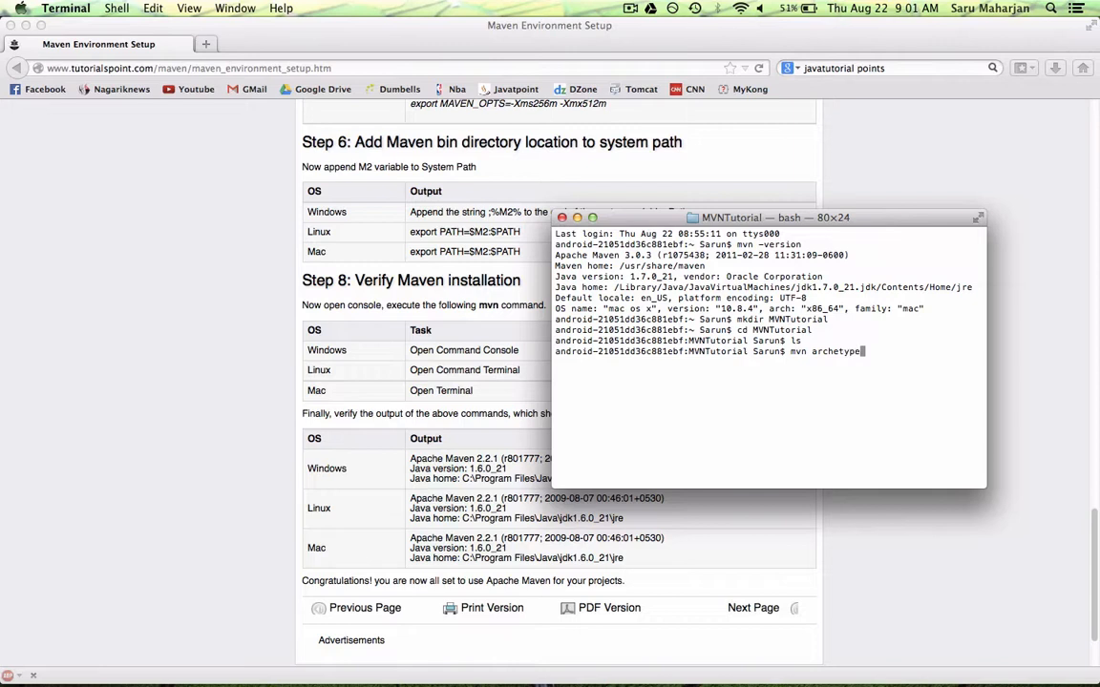
type(":generate")
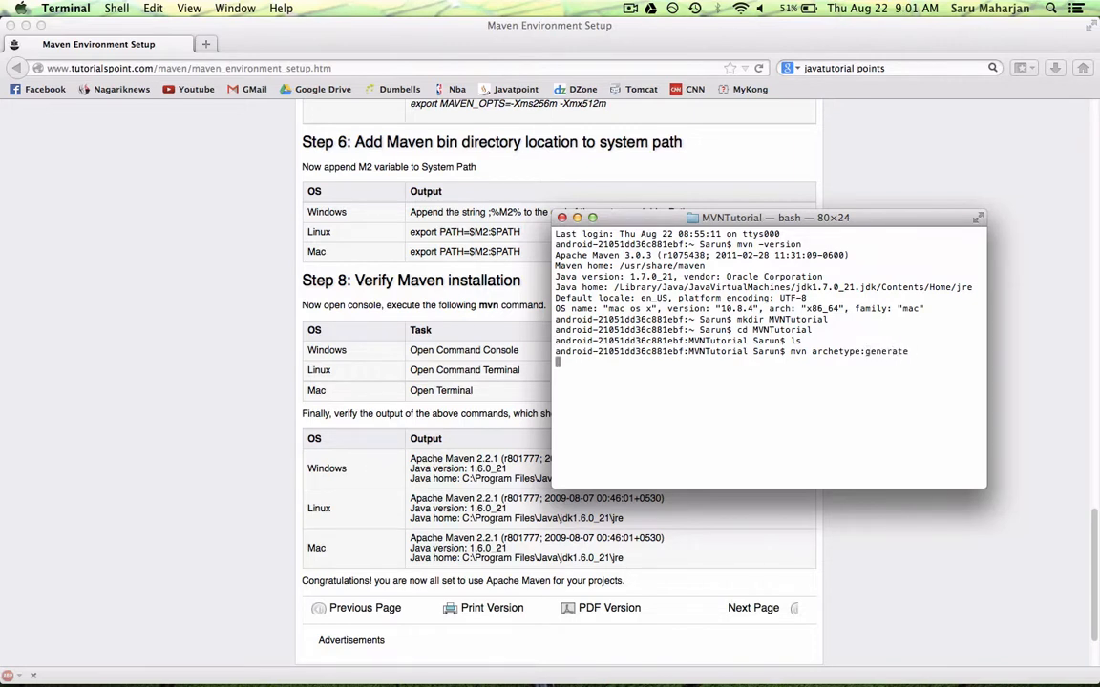
key("Return")
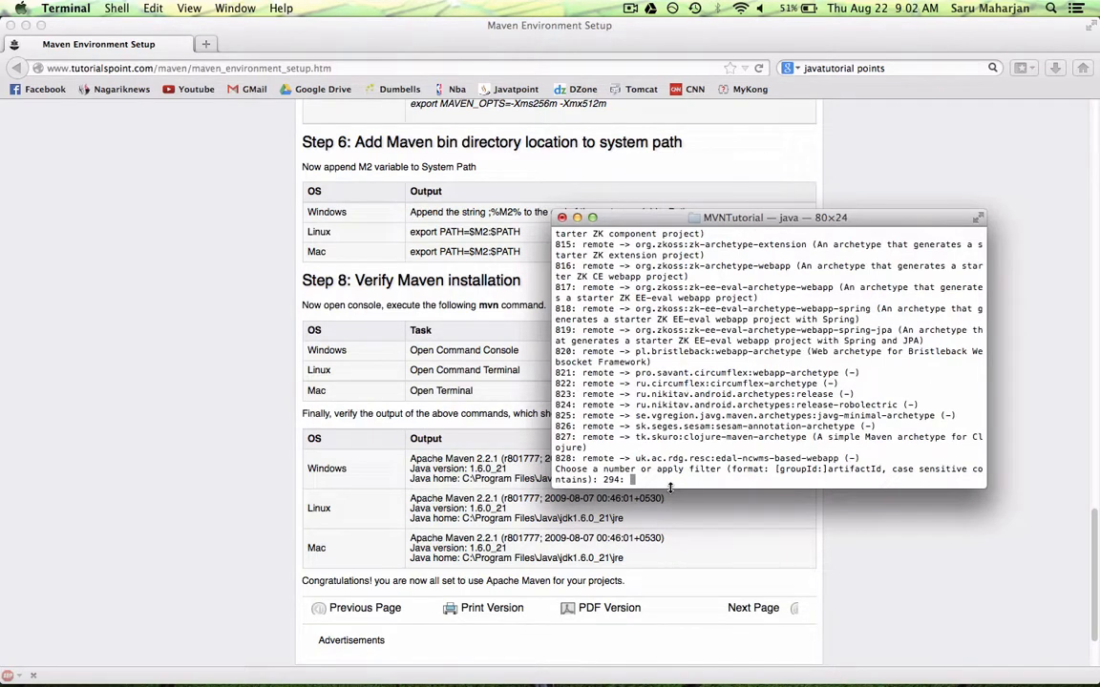
mouse_move(732, 471)
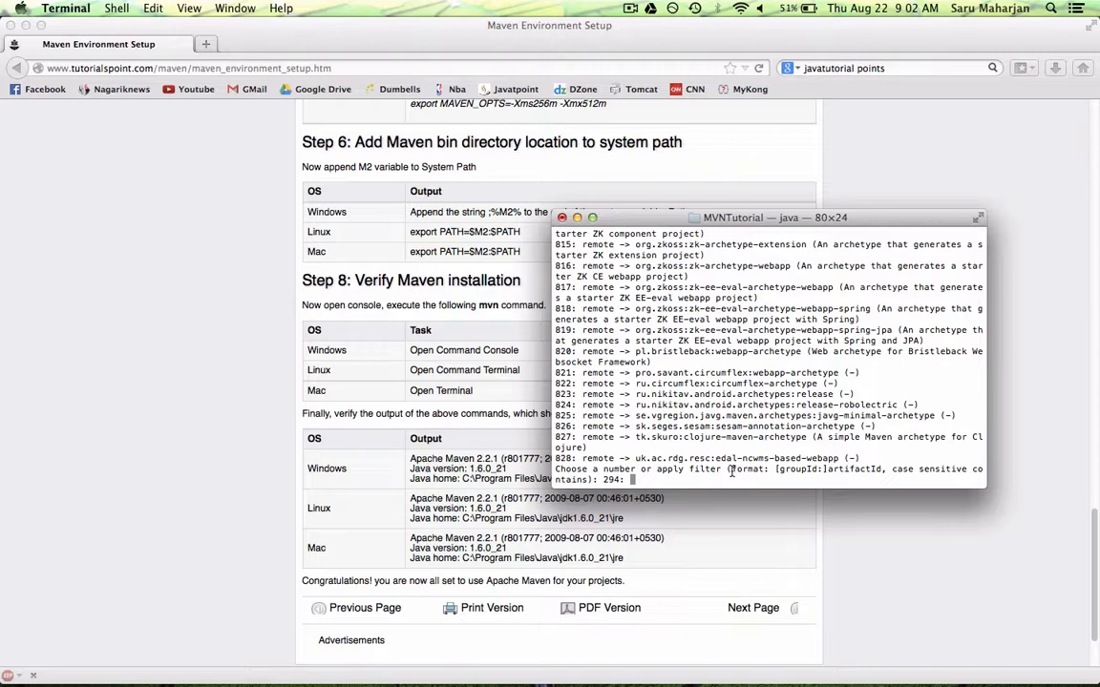
mouse_move(681, 471)
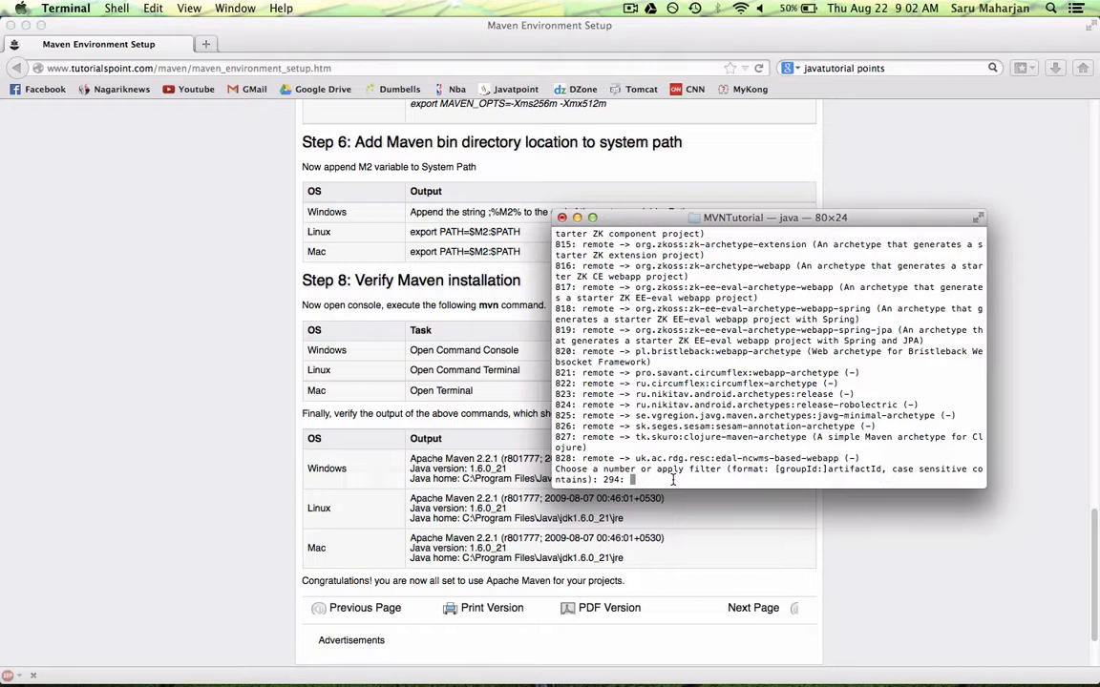
Try the archetype filters struts and webapp, then type j2ee.
type("sturts")
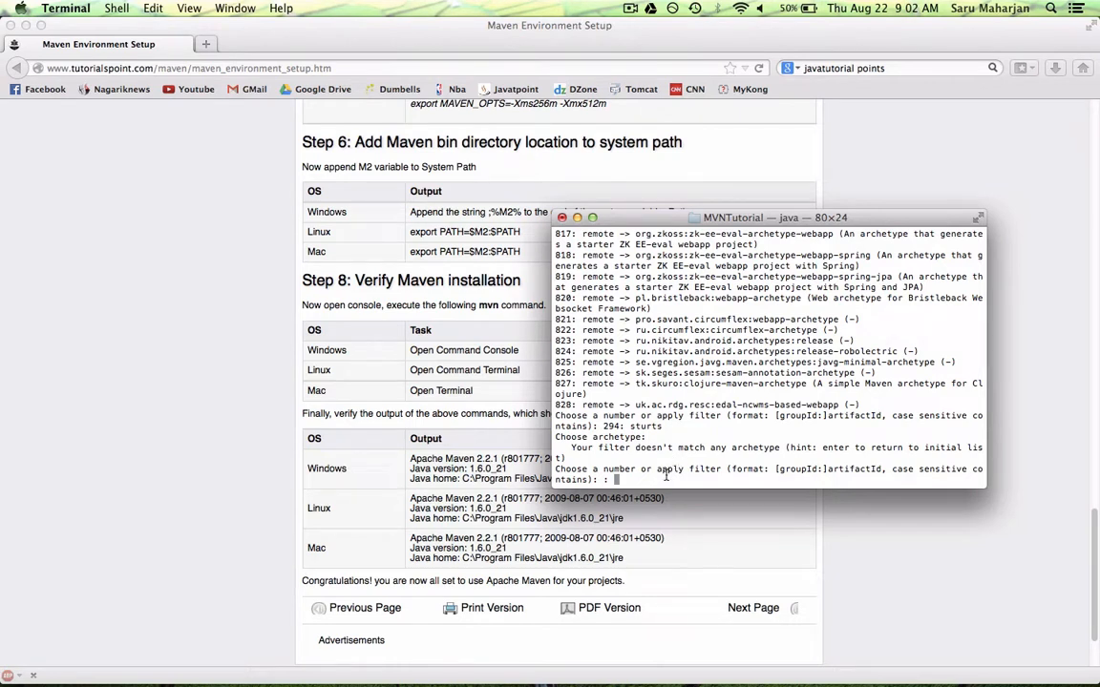
type("webp")
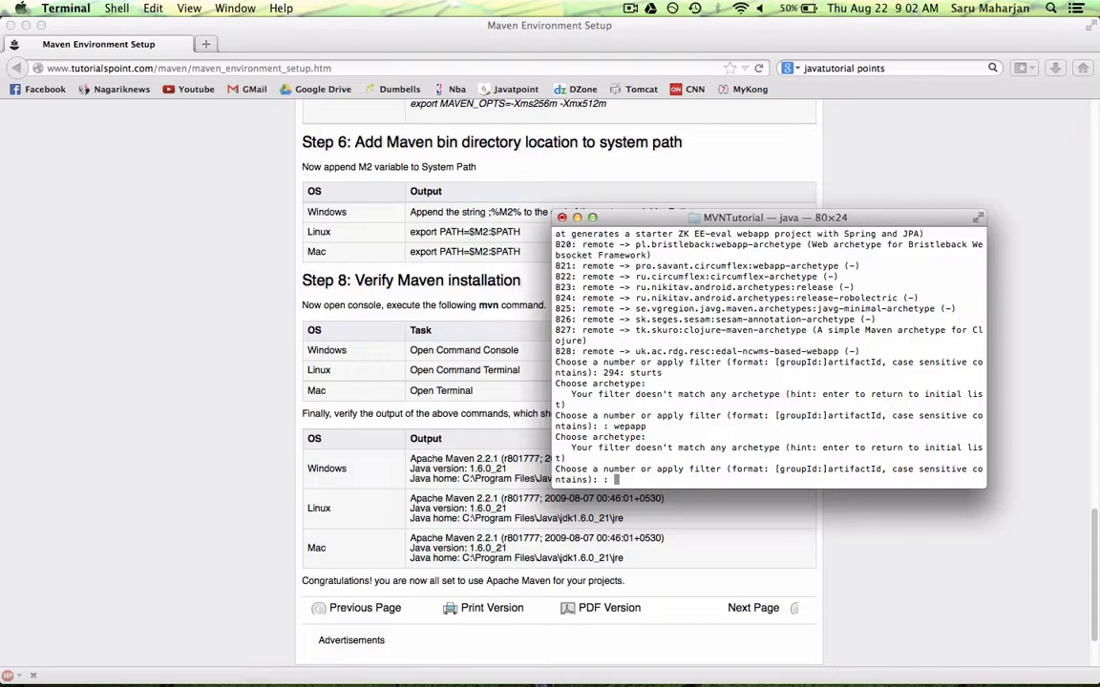
type("j2ee")
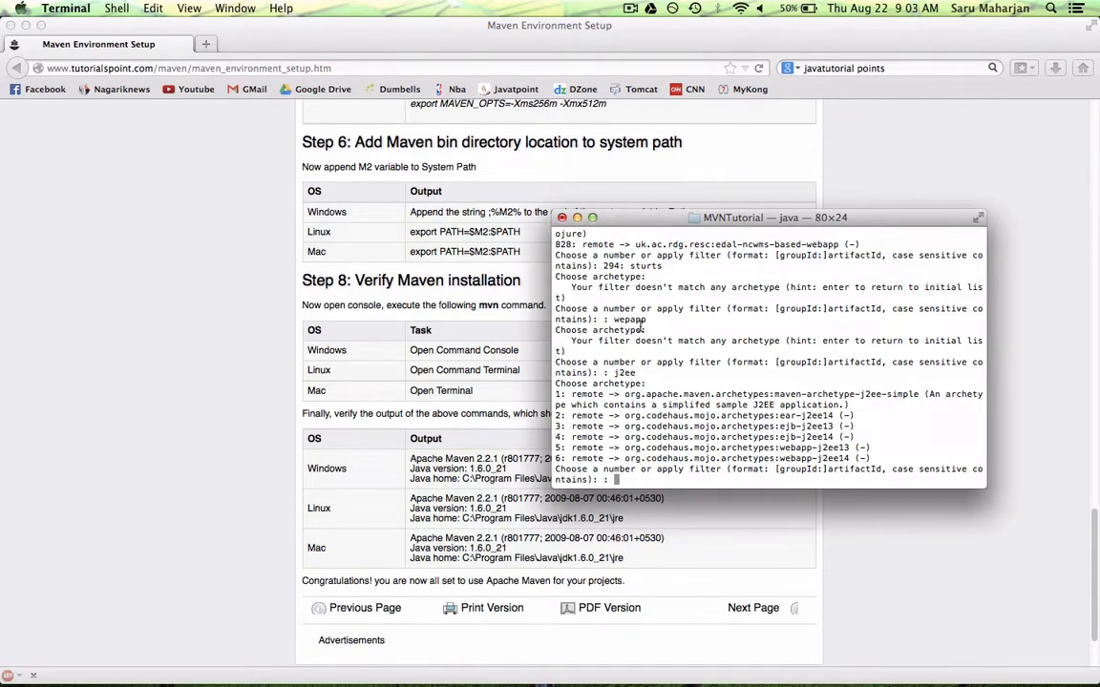
mouse_move(622, 376)
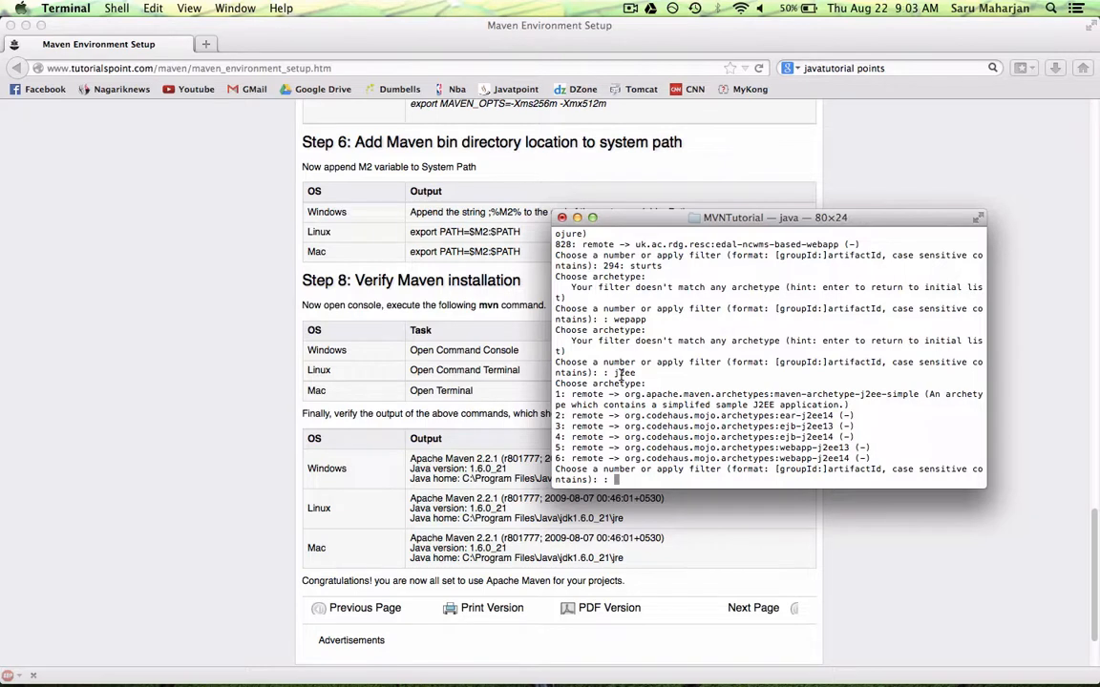
Enter j2ee as the archetype filter.
type("j2ee")
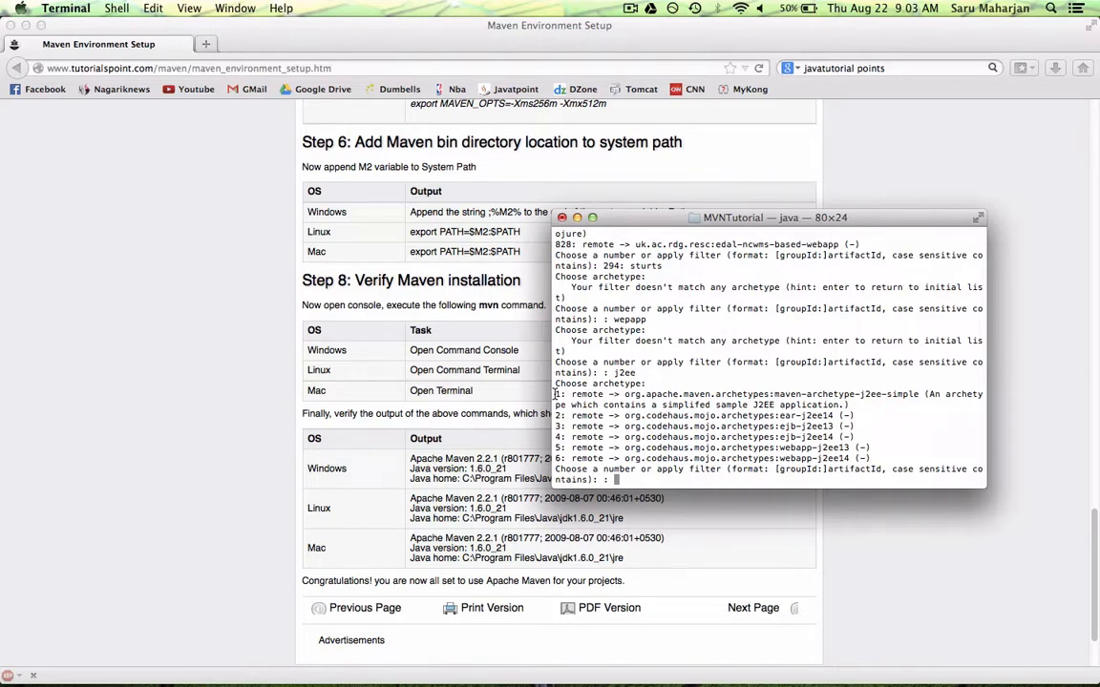
mouse_move(641, 479)
type("6")
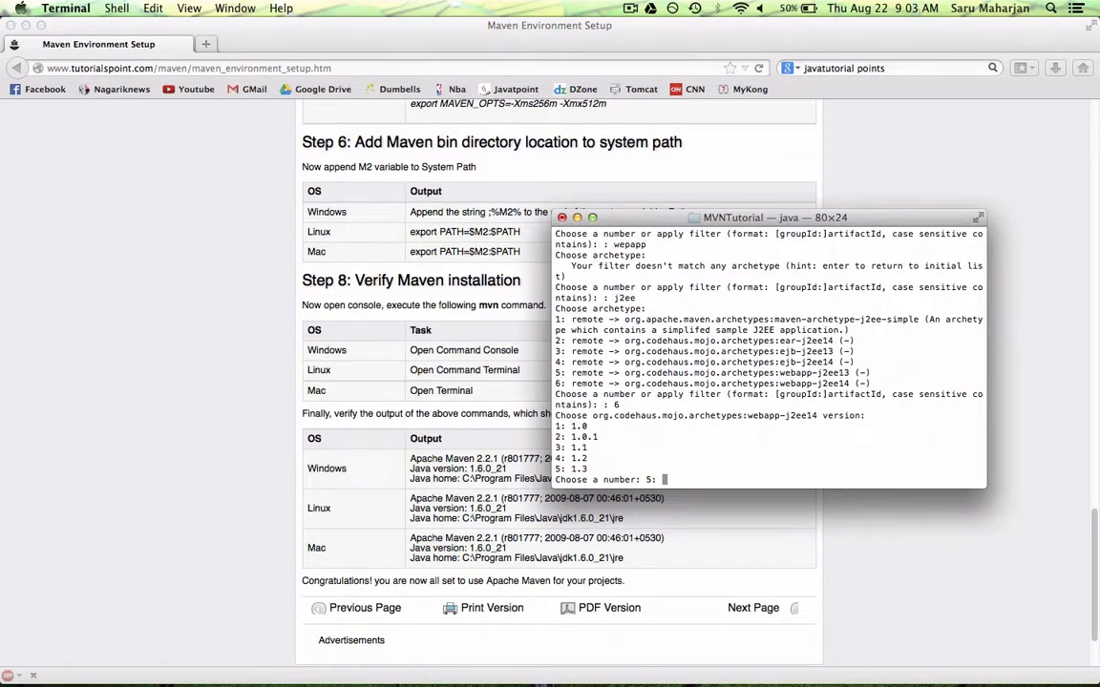
Choose archetype version 5 (1.3) and enter groupId com.mvn.
type("5")
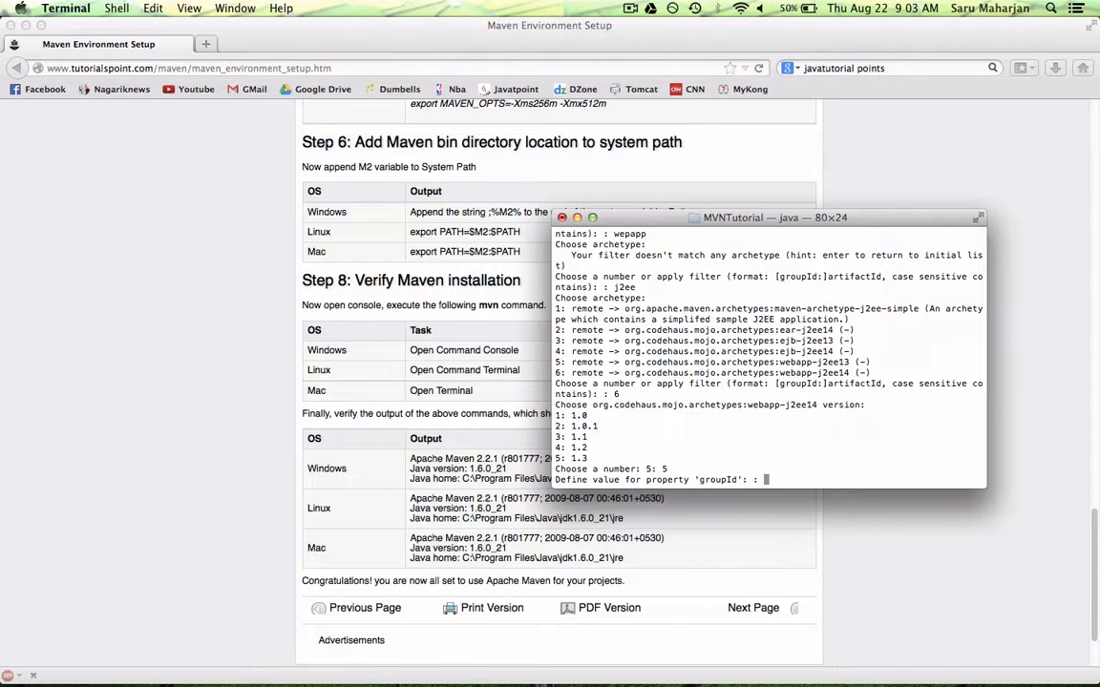
type("com.")
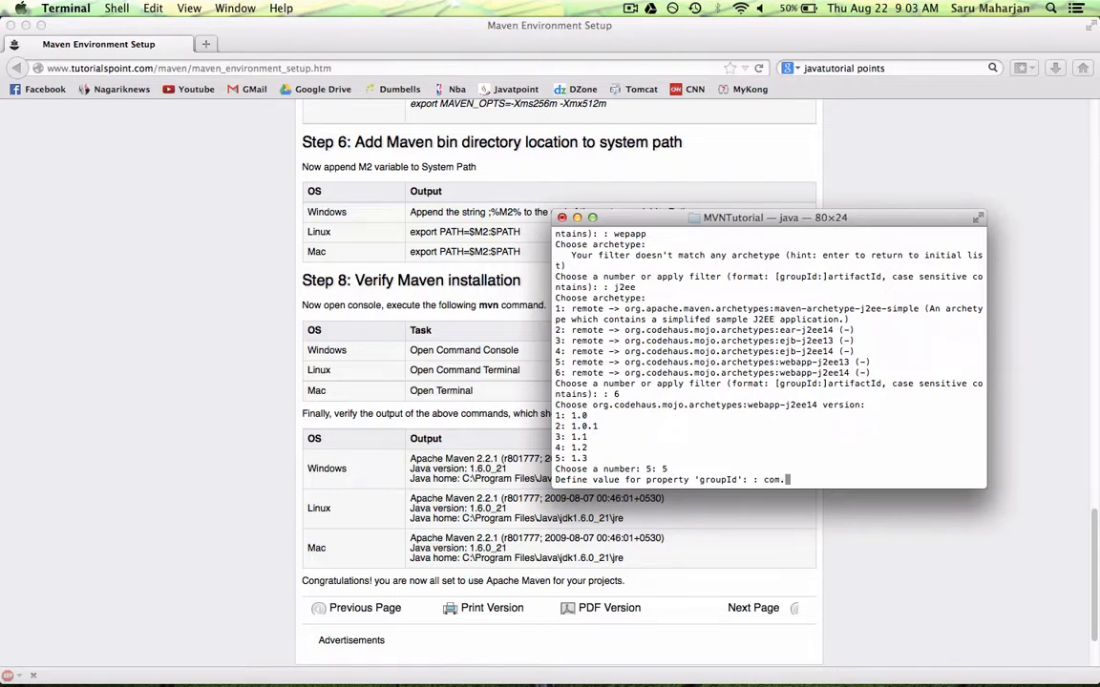
type("mvn")
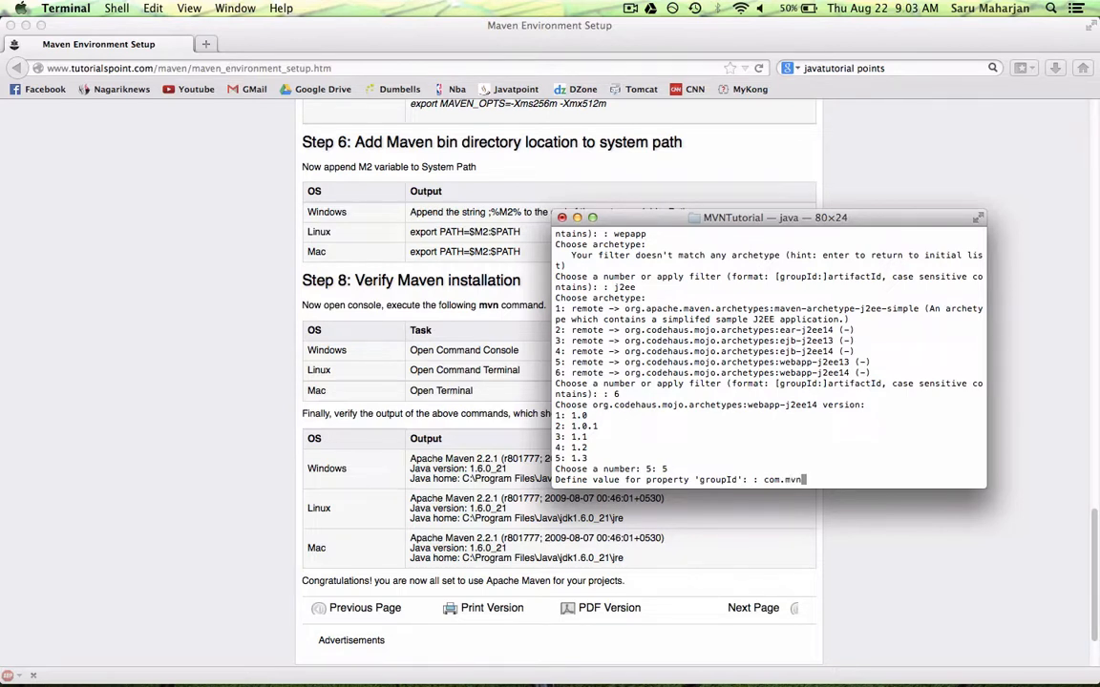
key("enter")
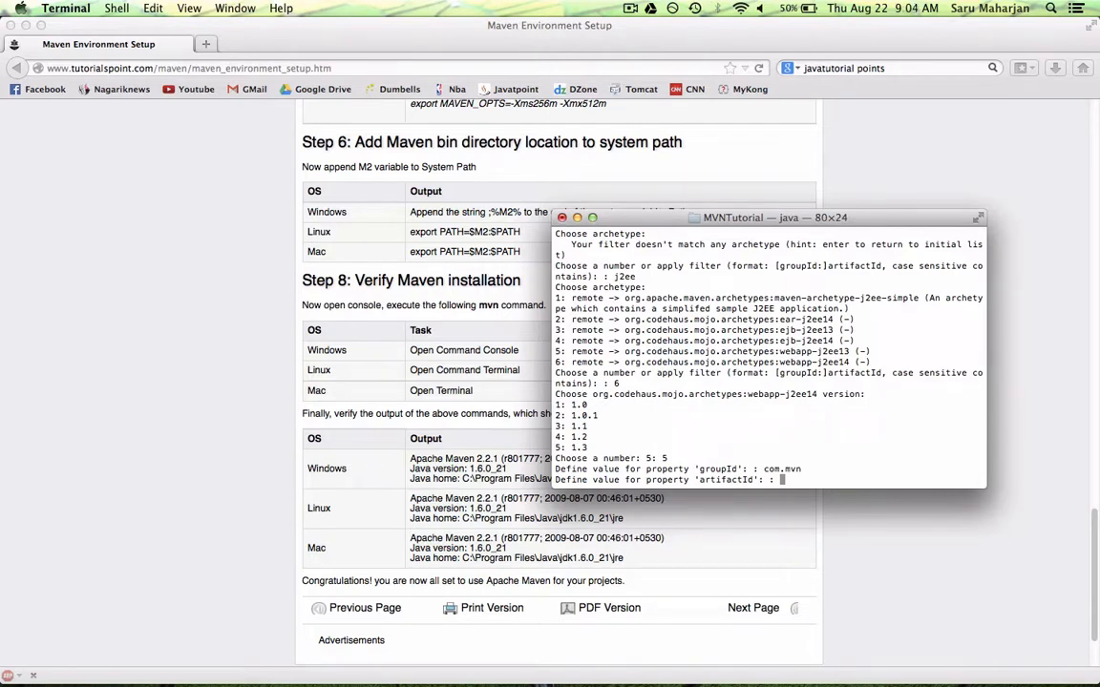
Enter artifactId HelloWorld2 and package com.
type("H")
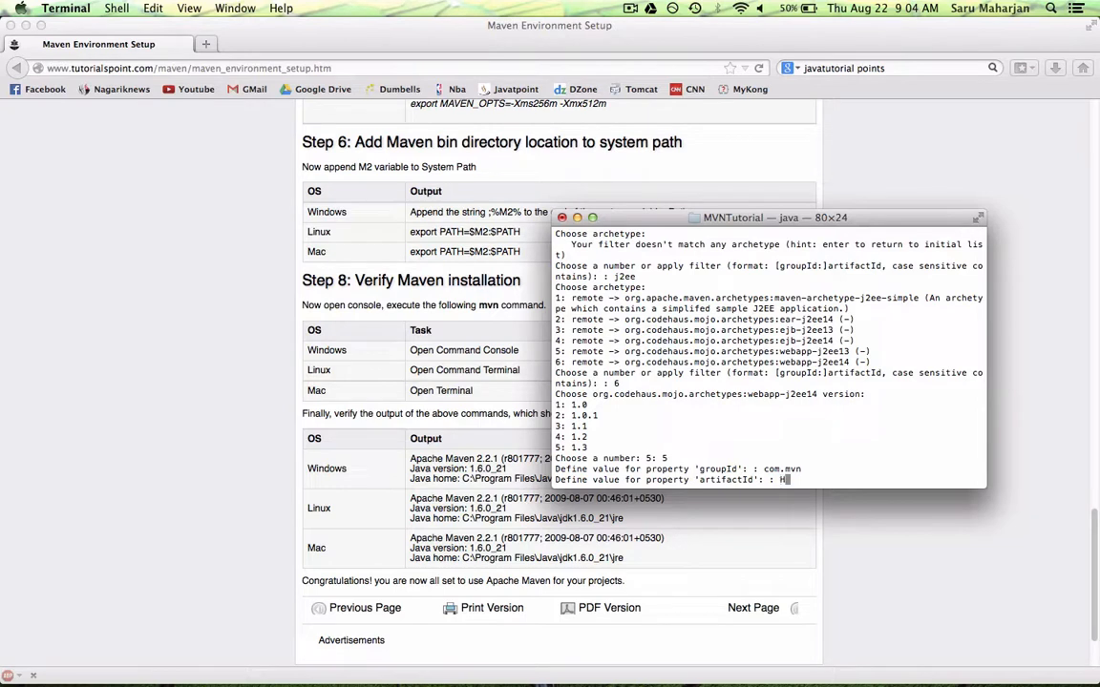
type("HelloWorld")
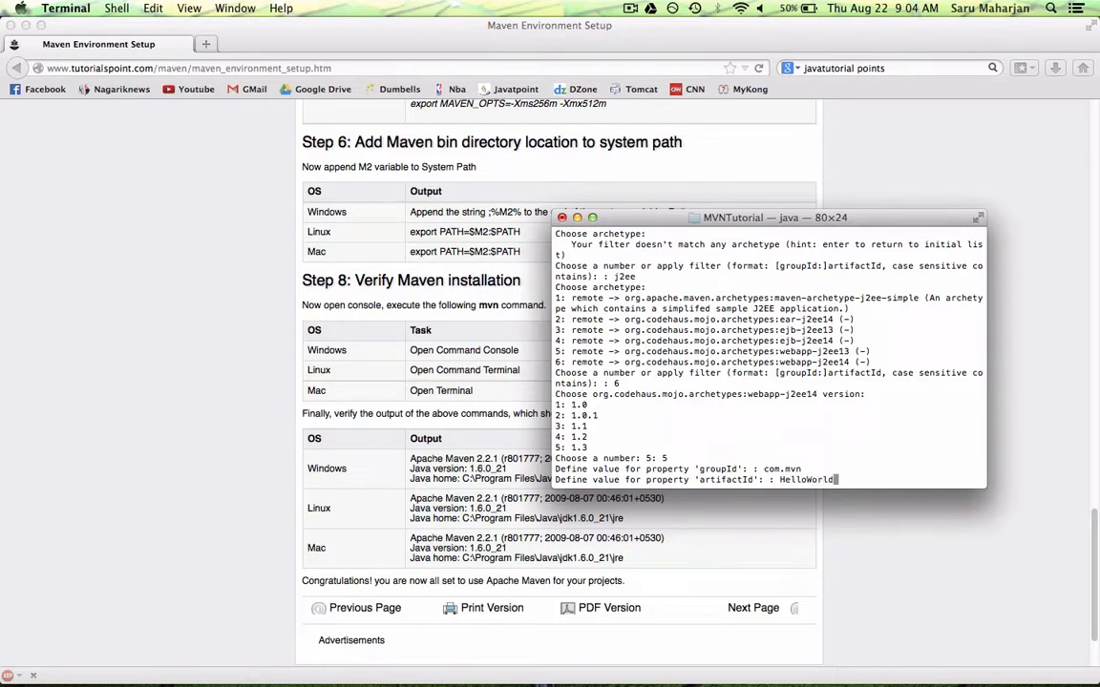
type("2")
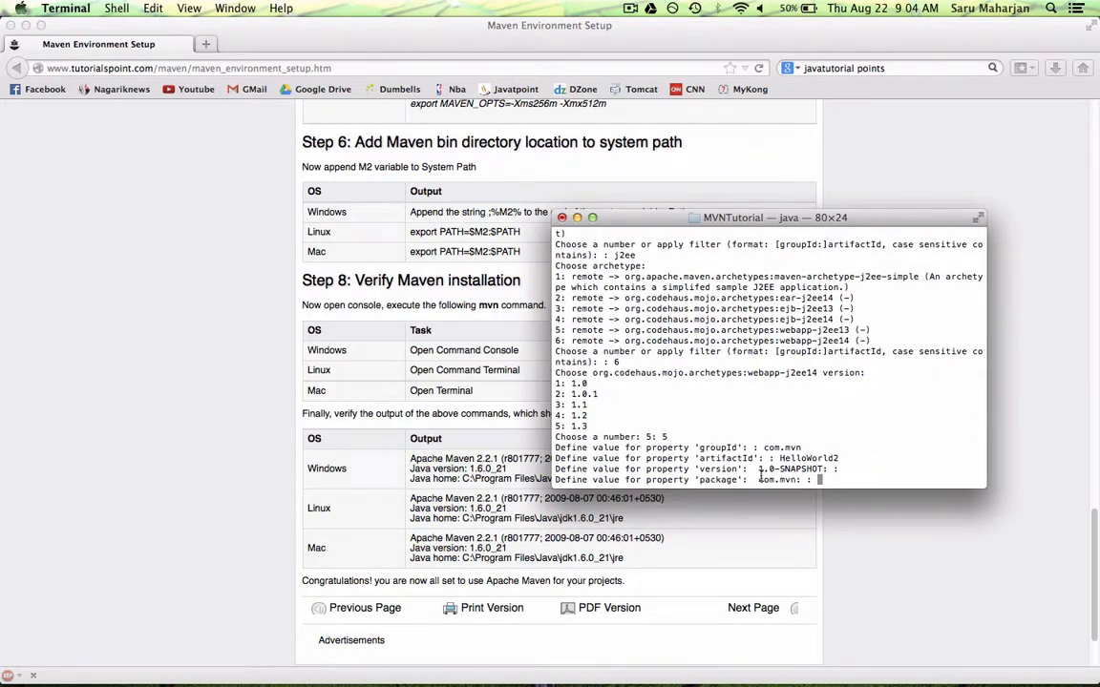
mouse_move(773, 482)
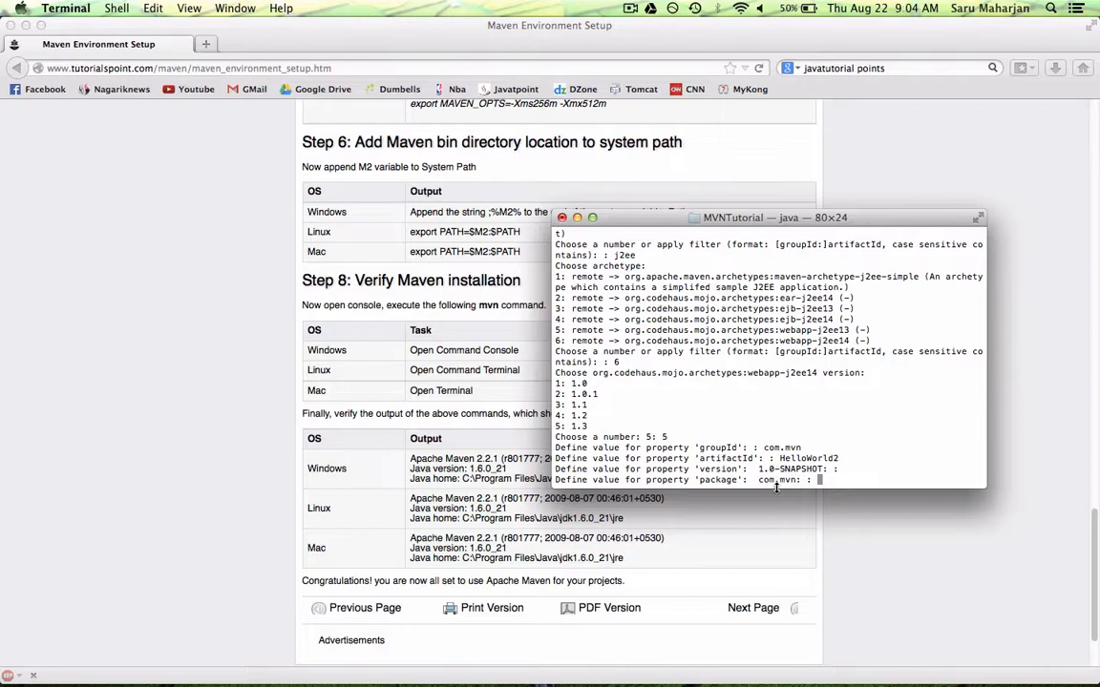
mouse_move(838, 483)
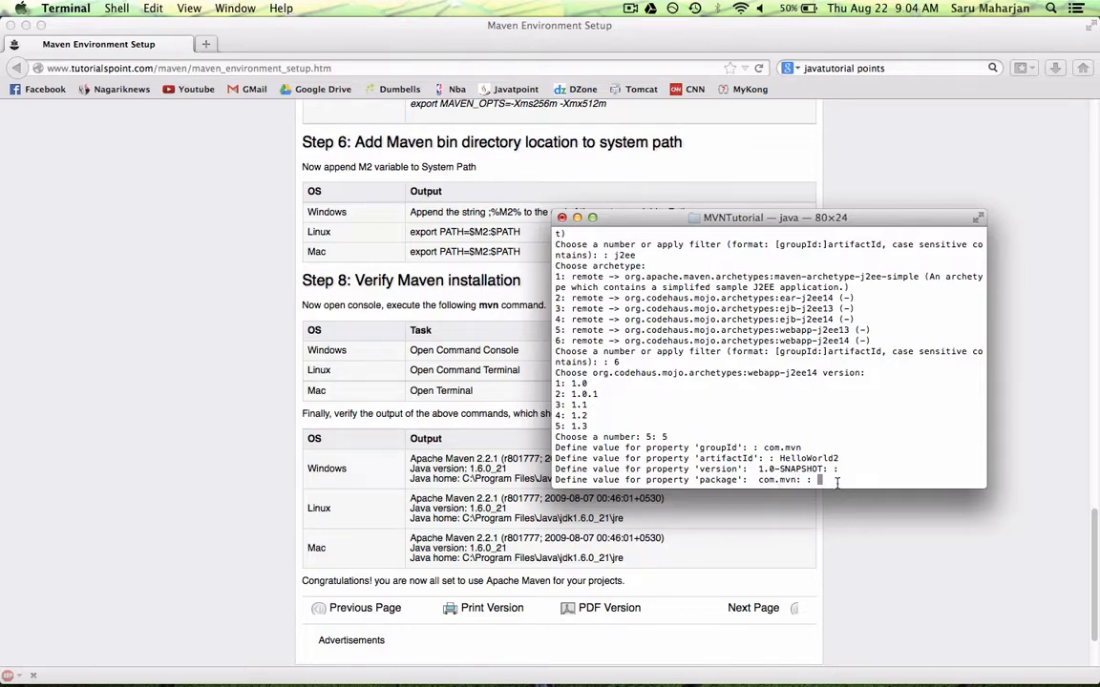
type("com")
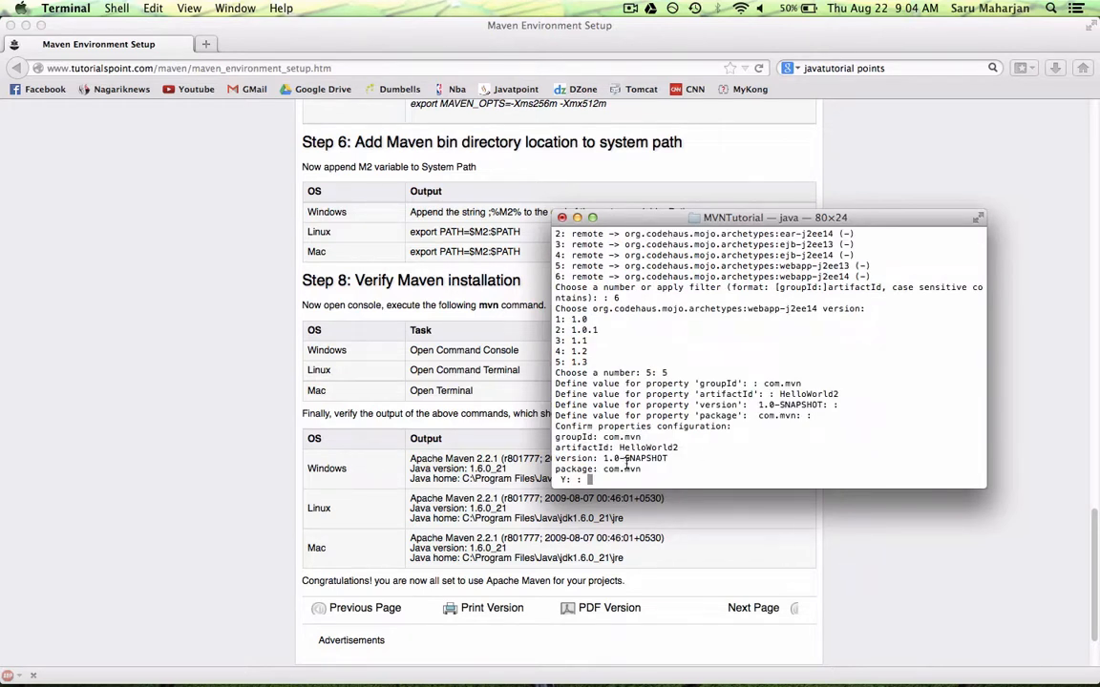
Confirm the project properties with y and list the folder to find HelloWorld2.
type("y")
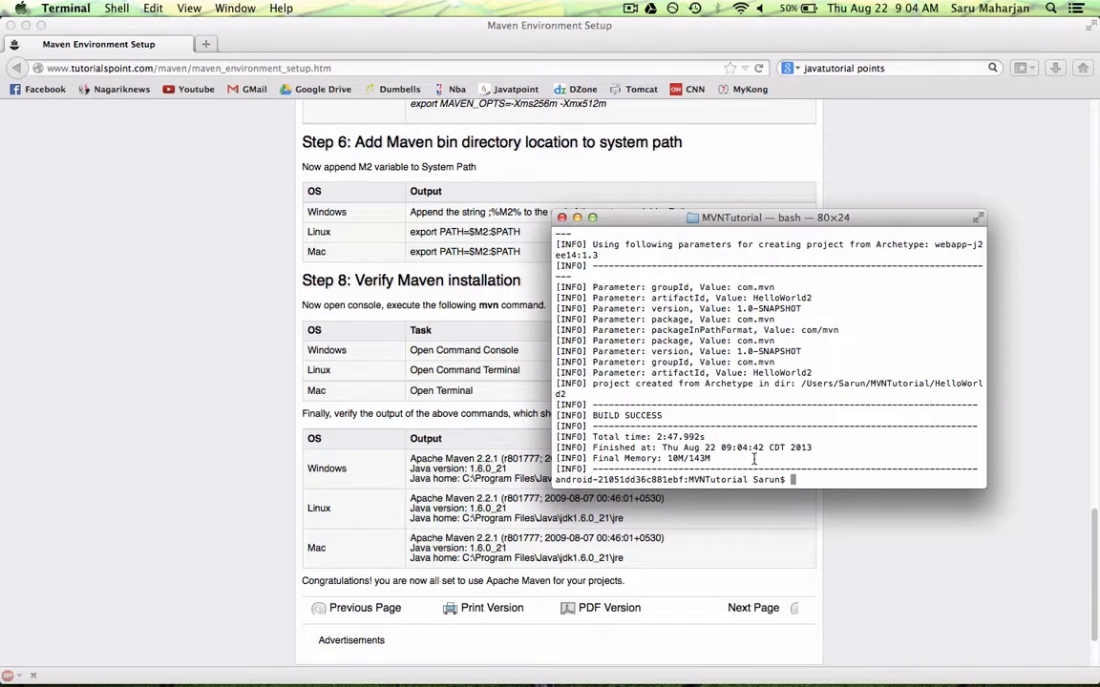
mouse_move(711, 478)
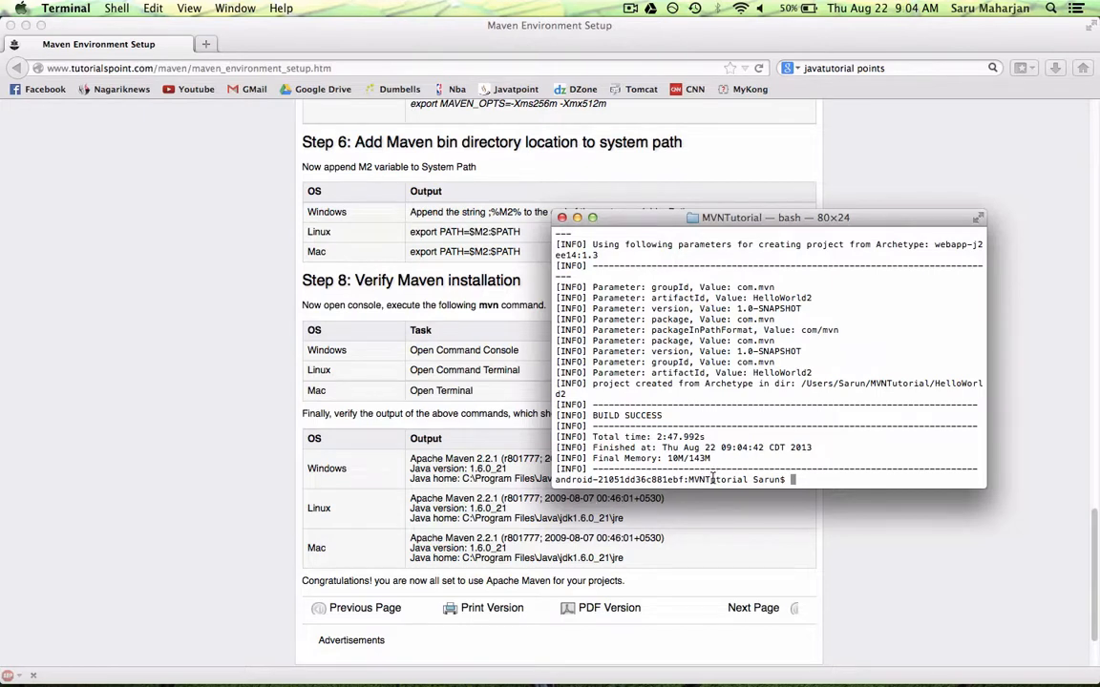
type("ls")
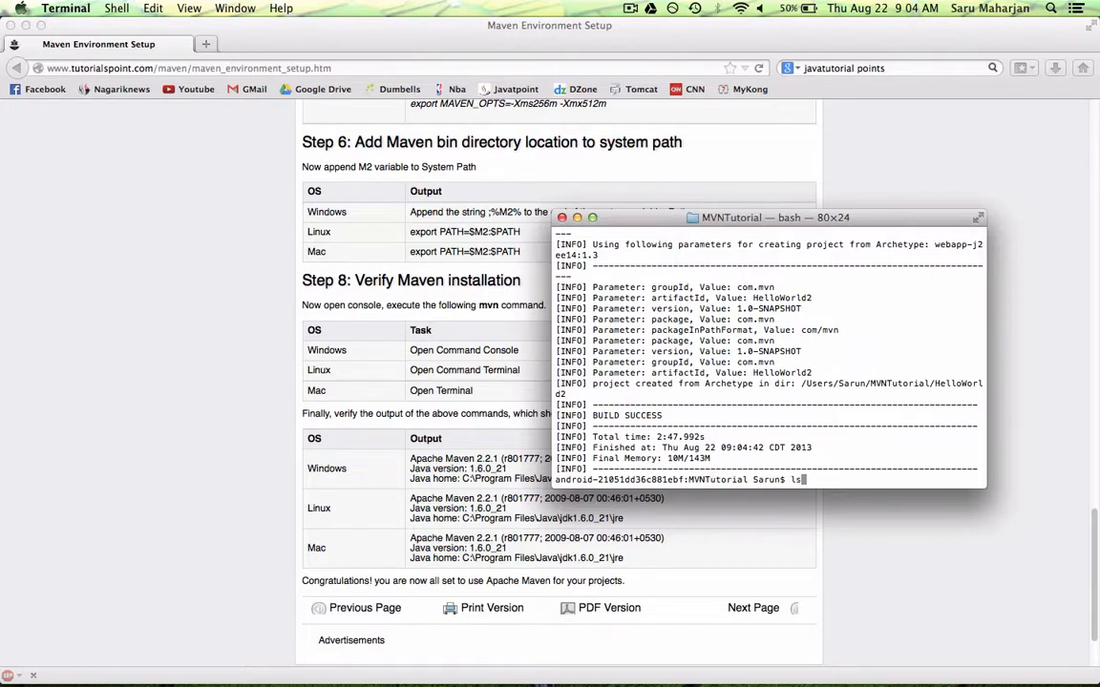
key("Return")
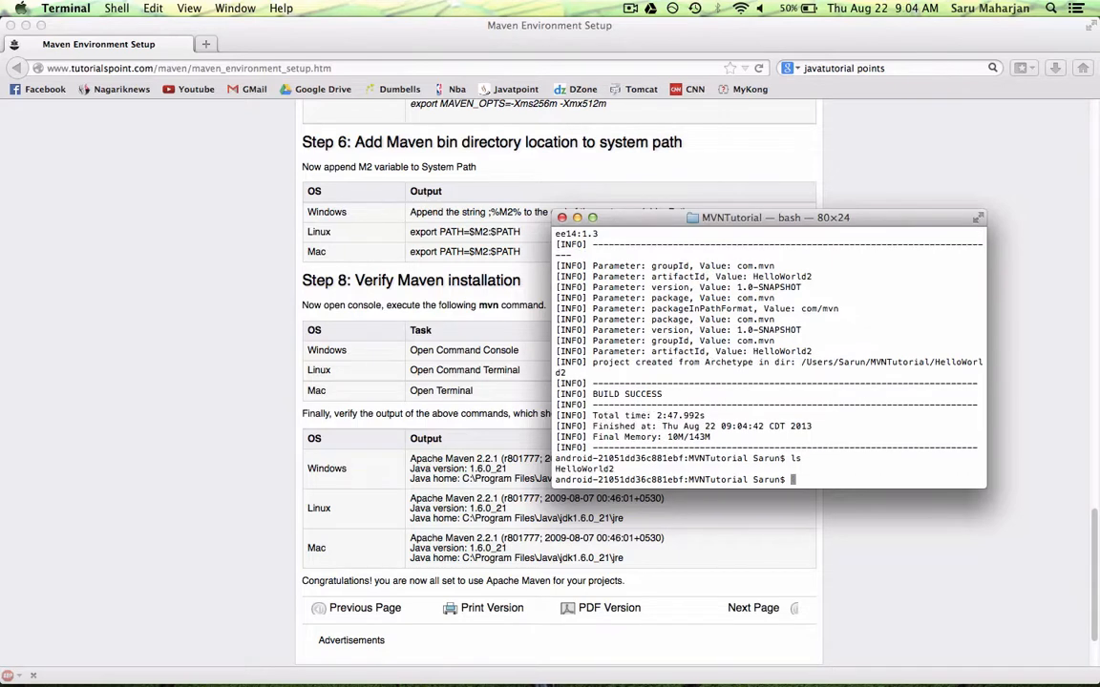
mouse_move(856, 356)
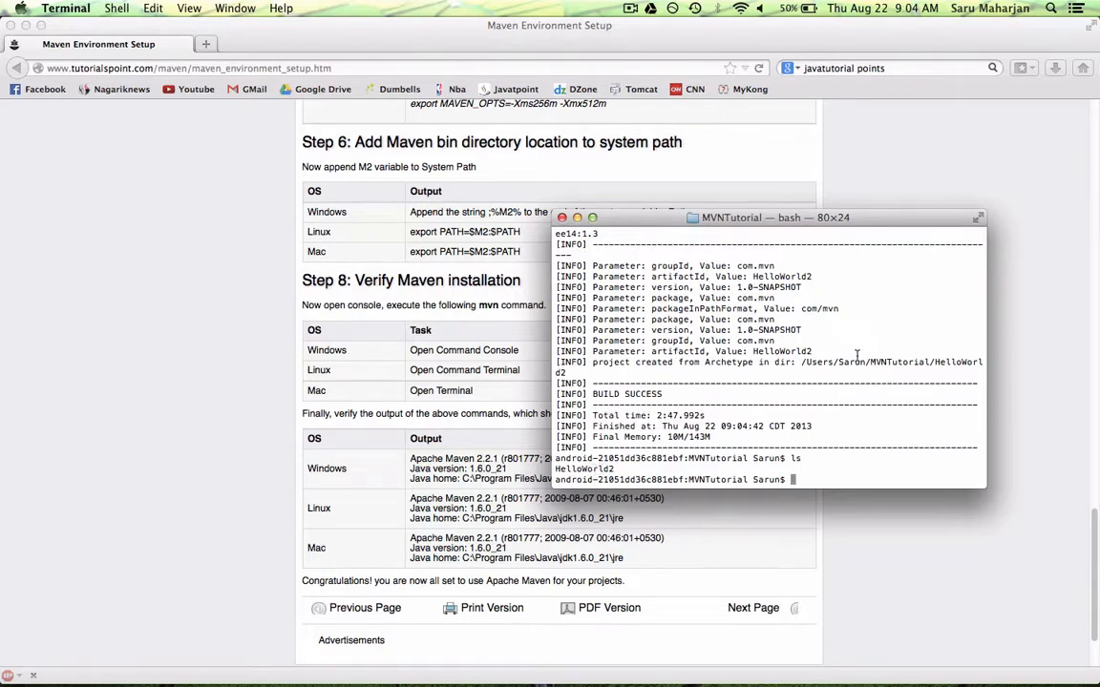
Move into HelloWorld2 and list its contents.
type("cd")
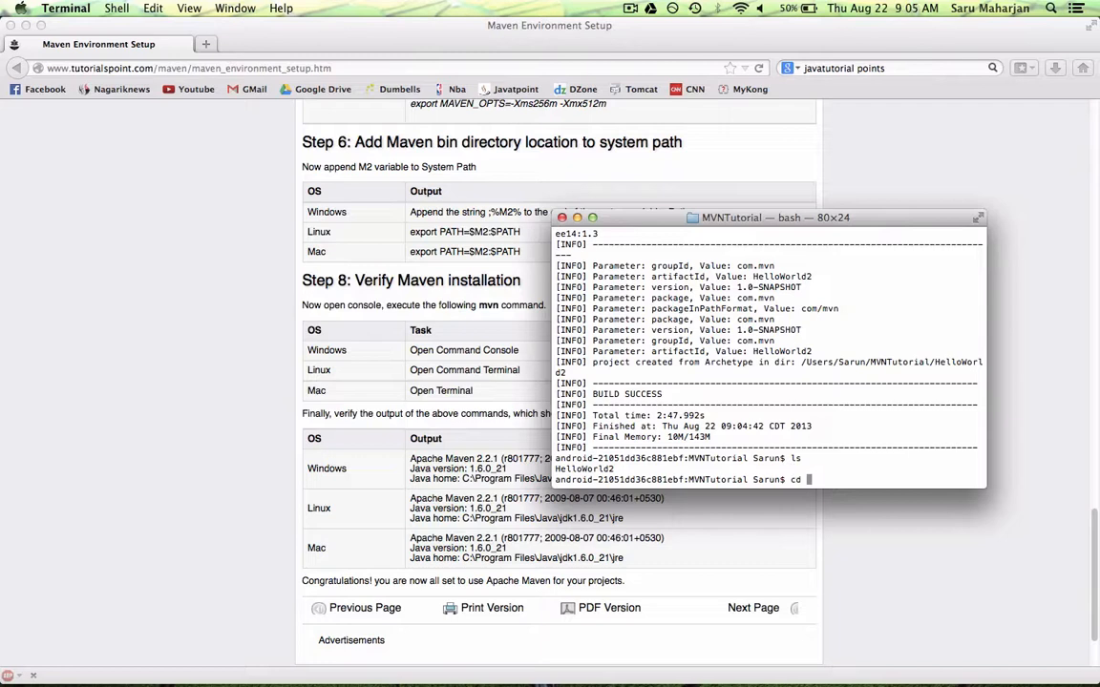
type("Hello")
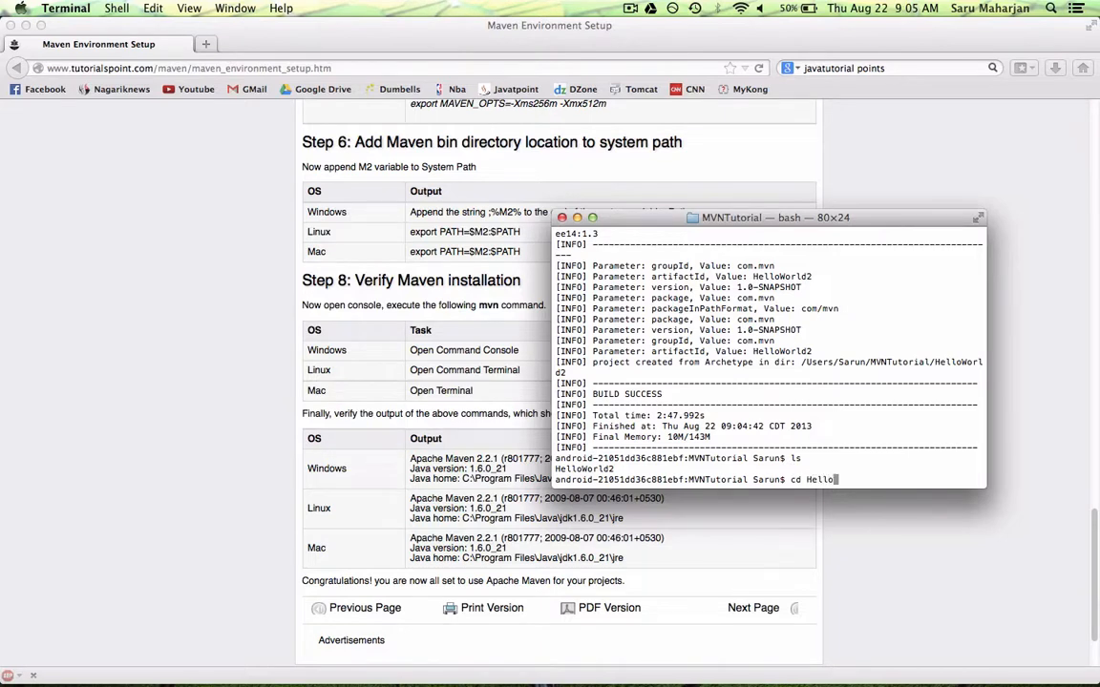
type("World2")
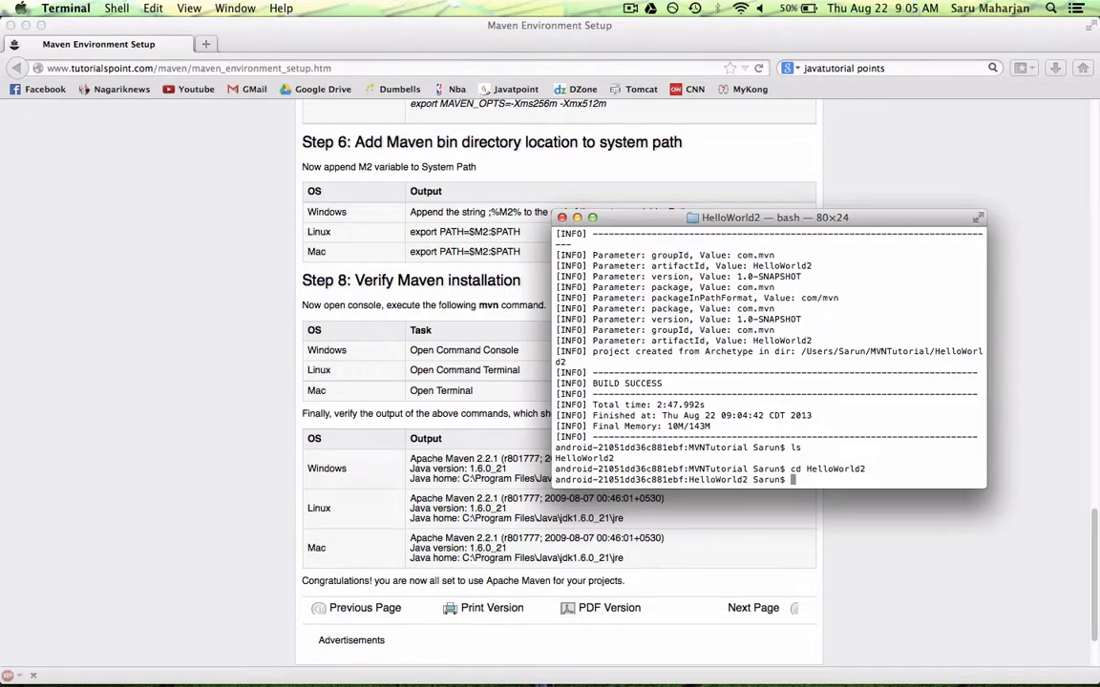
type("ls")
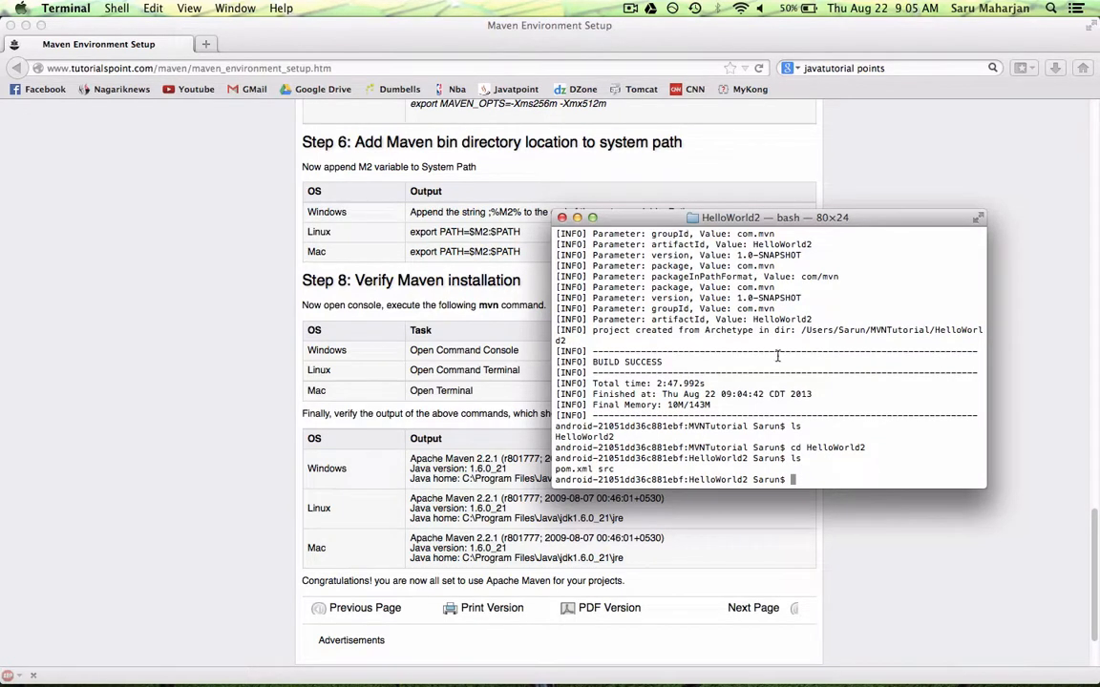
mouse_move(569, 467)
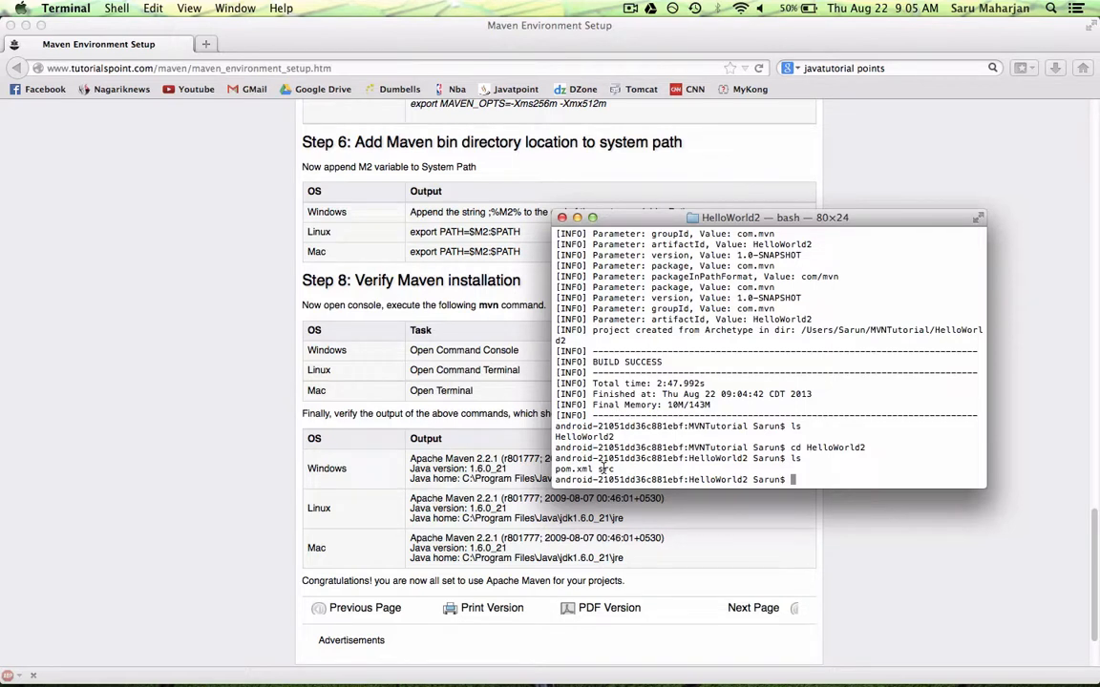
In Finder, browse Sarun > MVNTutorial > HelloWorld2 and right-click pom.xml for opening options.
left_click(276, 665)
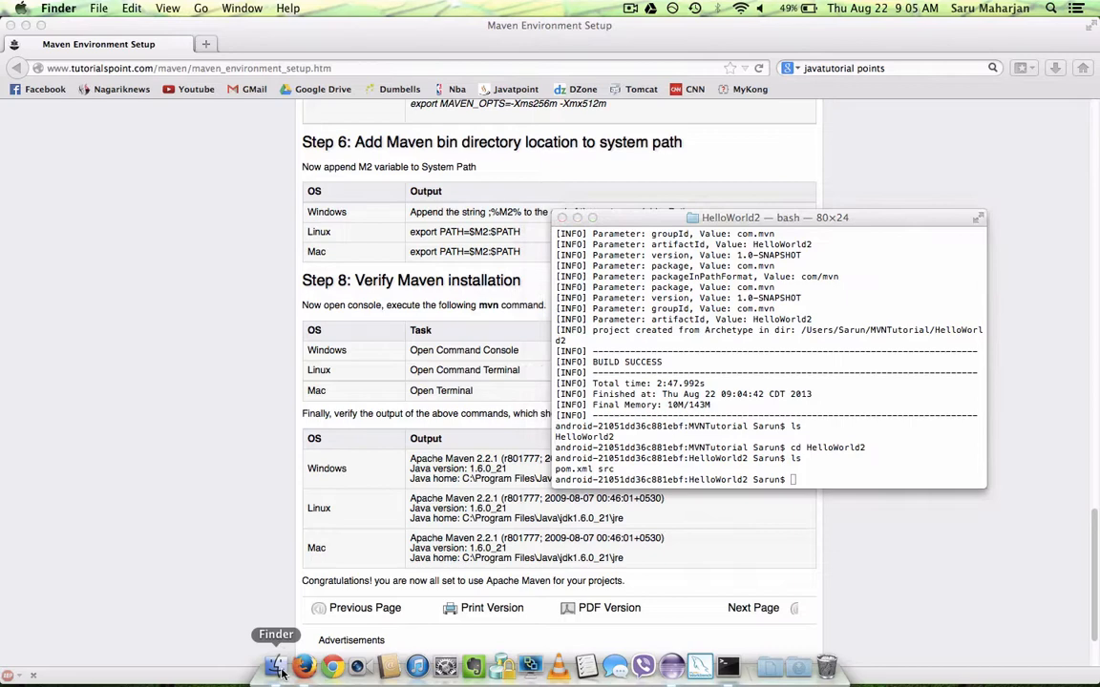
left_click(277, 667)
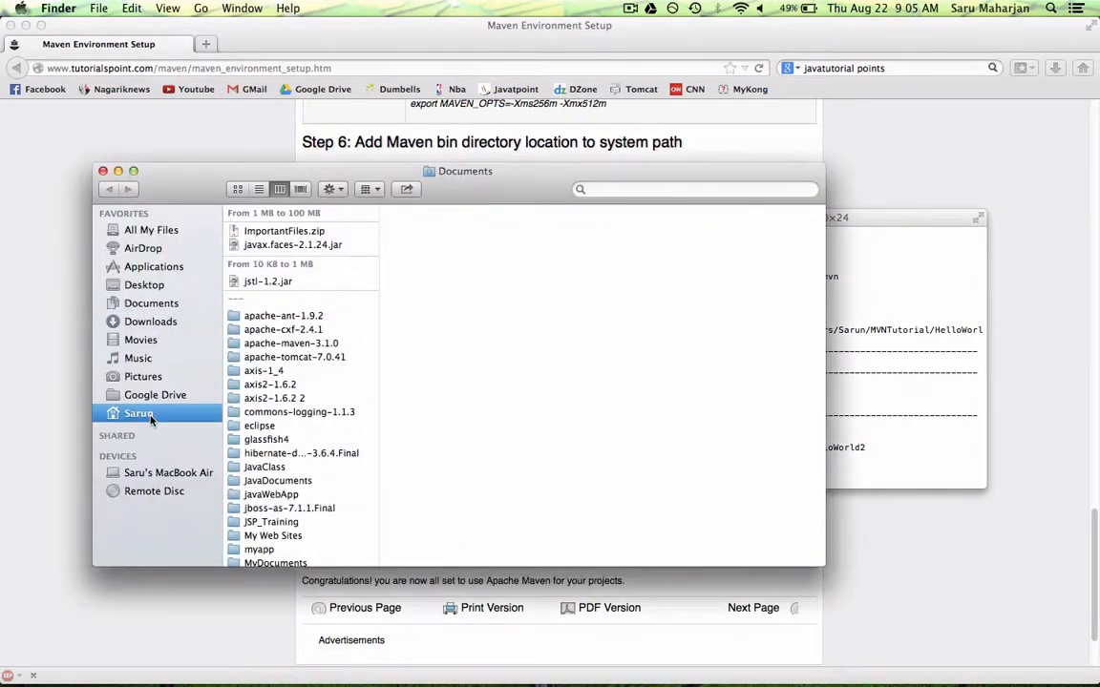
left_click(139, 414)
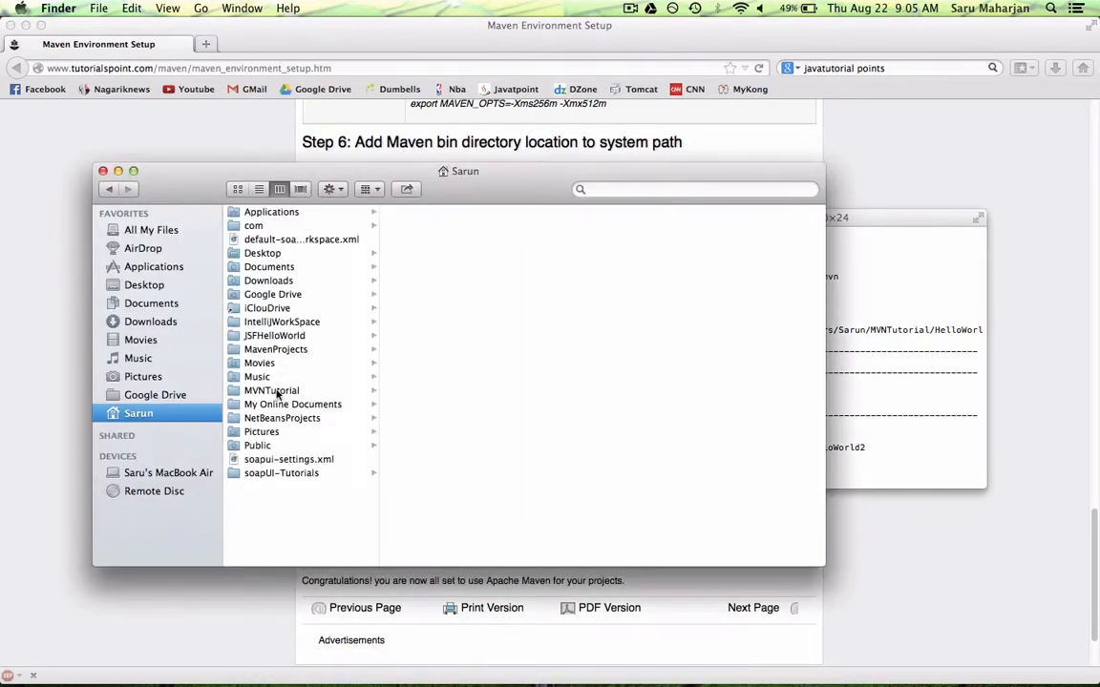
left_click(272, 390)
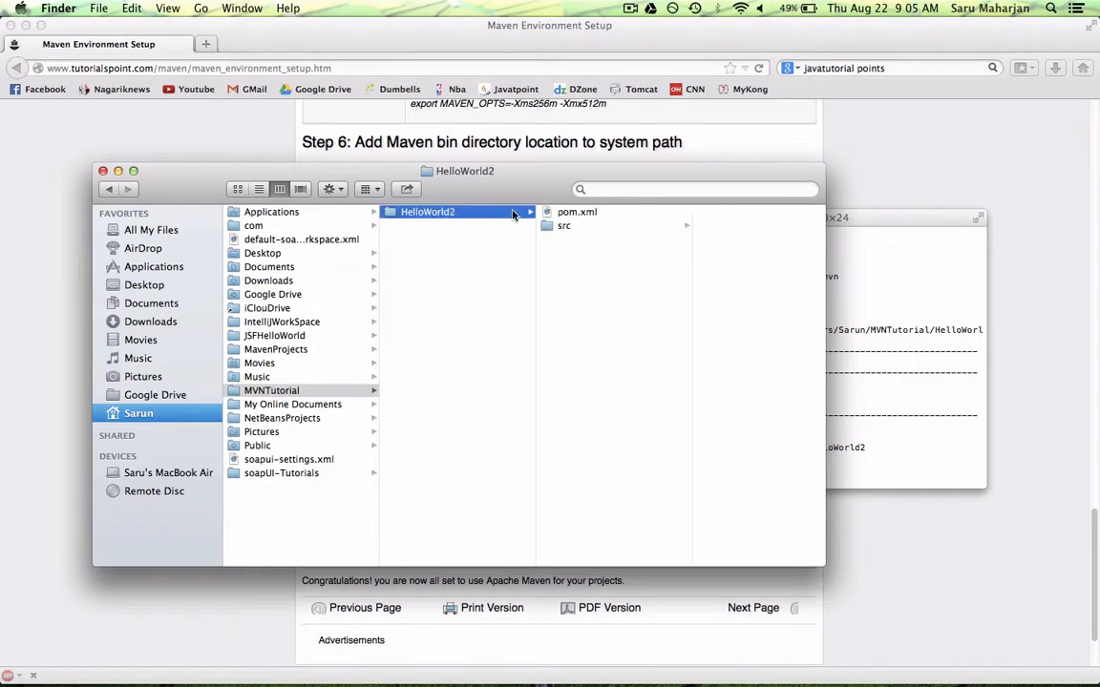
left_click(576, 212)
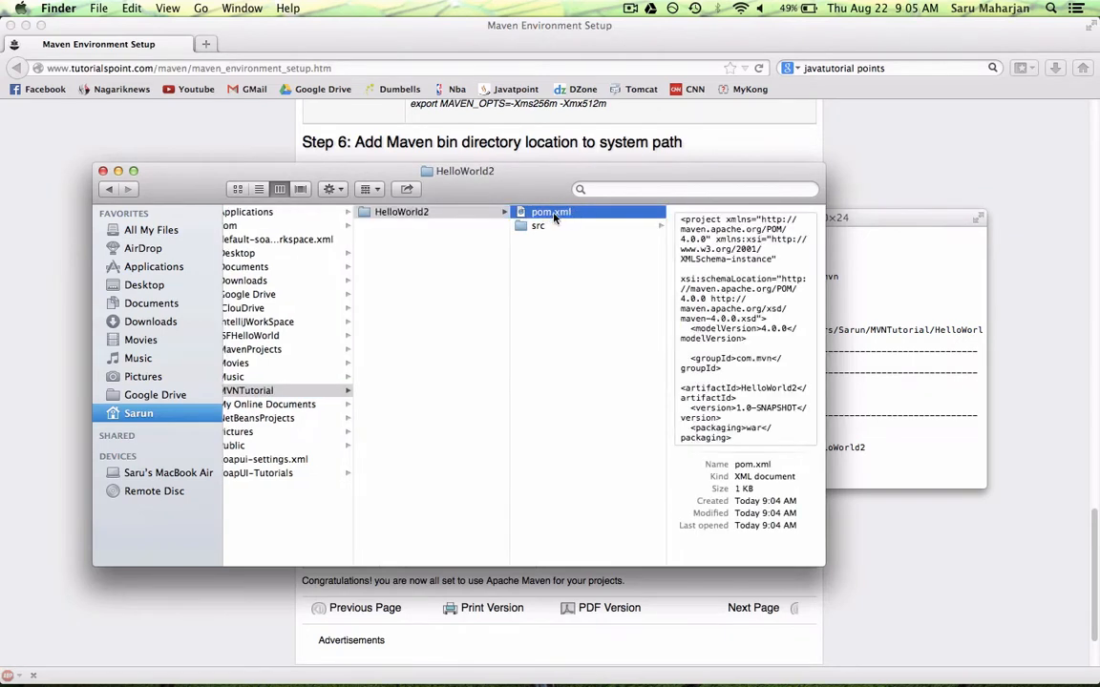
right_click(551, 211)
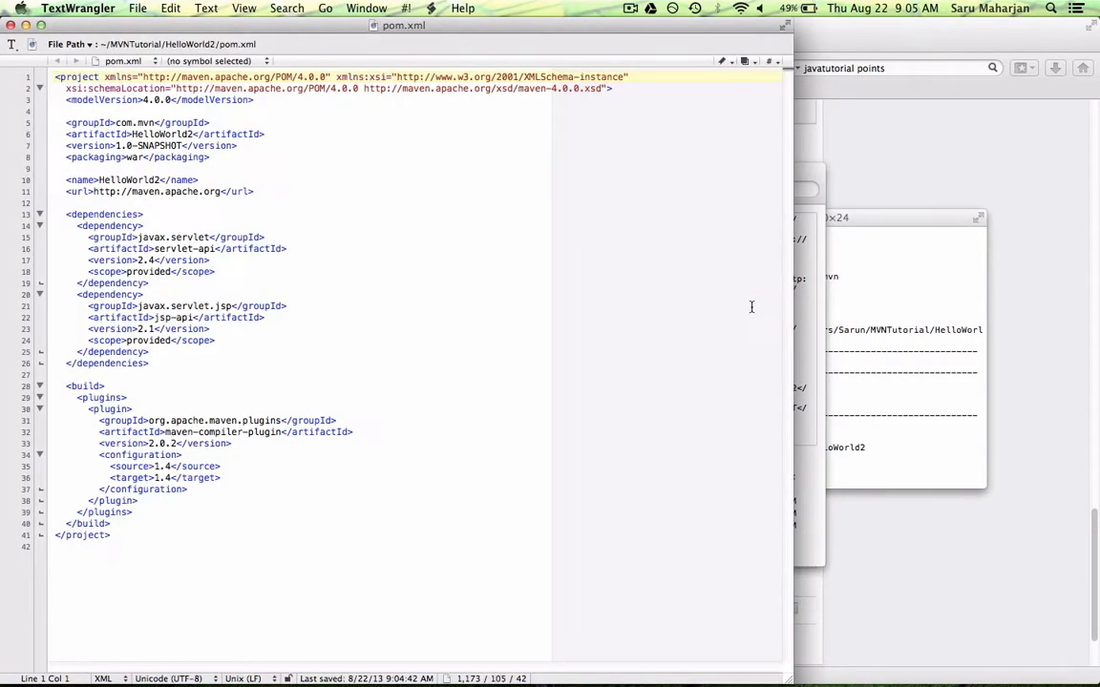
mouse_move(377, 265)
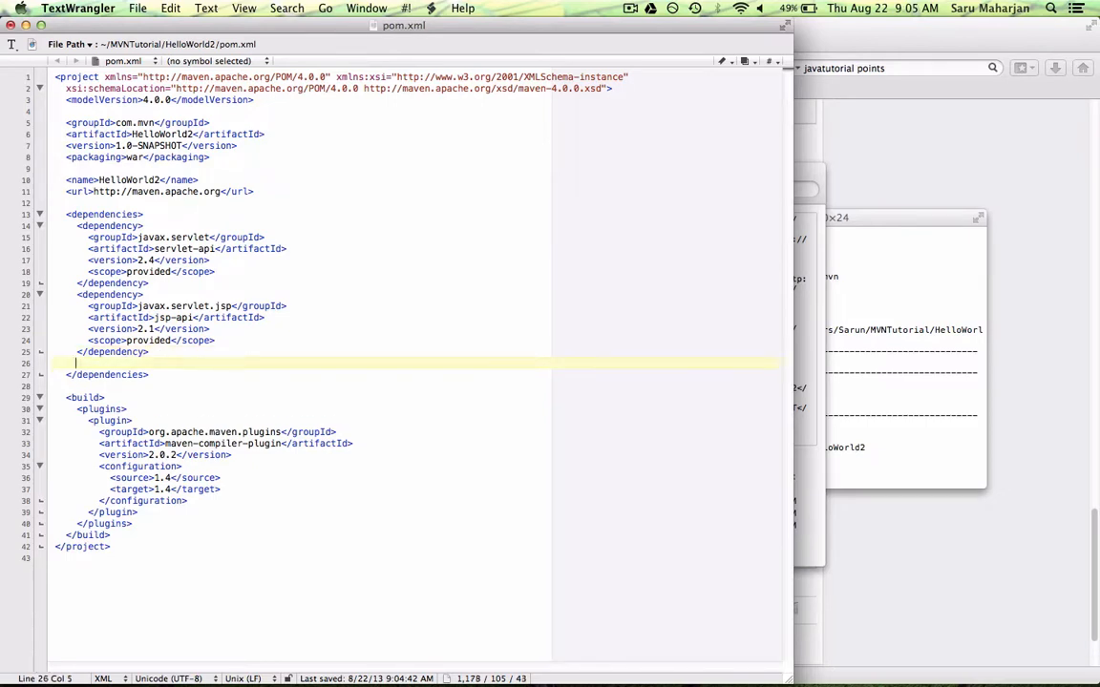
Remove the stray blank line below the JSP dependency, restoring pom.xml to 42 lines.
key("Backspace")
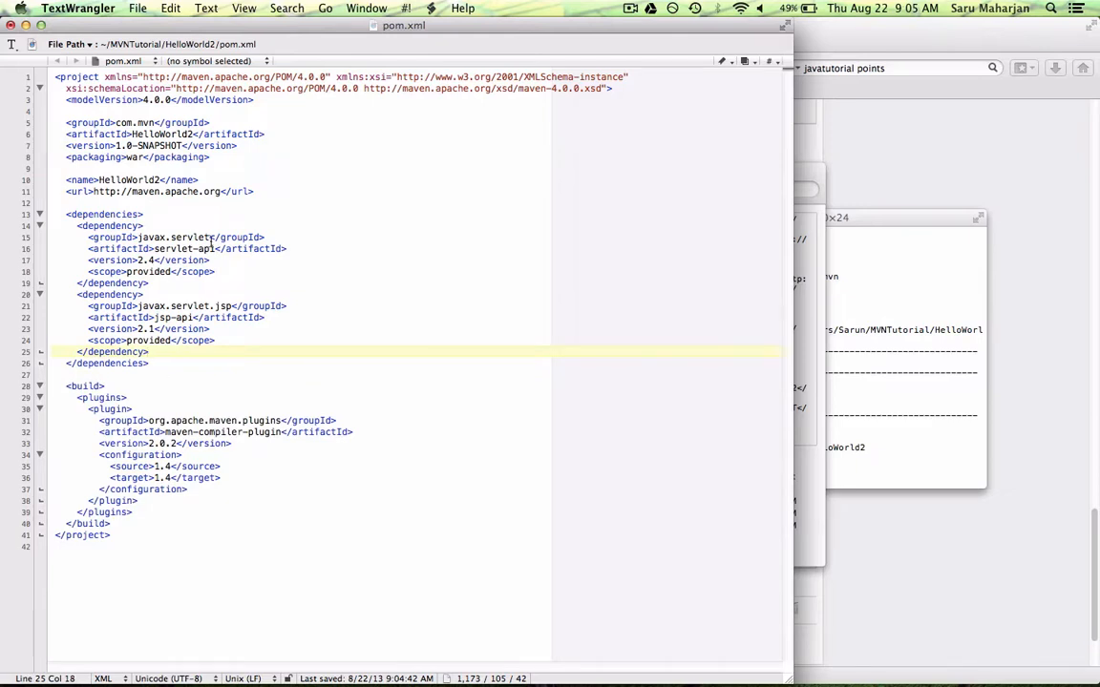
mouse_move(476, 295)
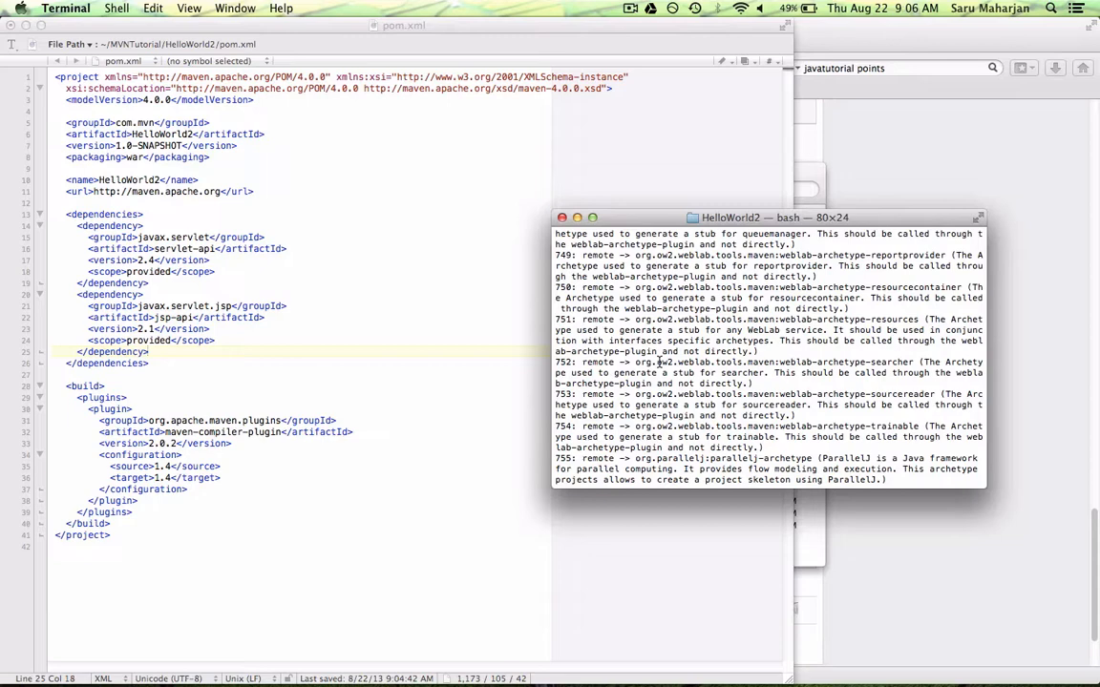
mouse_move(482, 339)
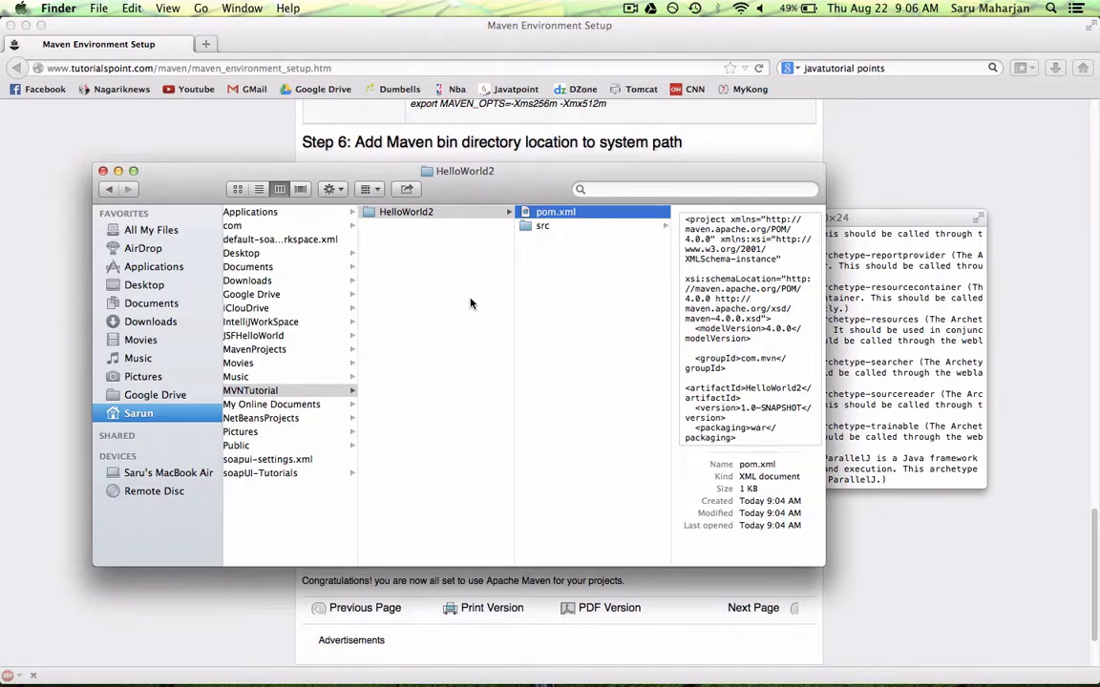
mouse_move(494, 374)
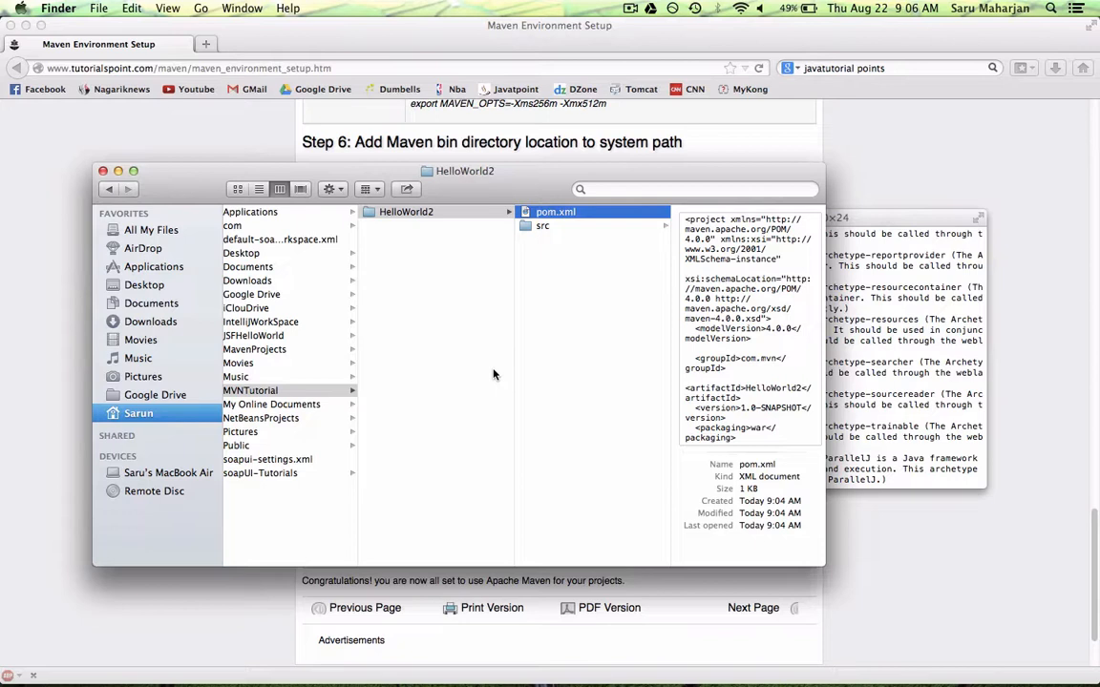
Select the HelloWorld2 folder in Finder, showing pom.xml and src.
left_click(424, 211)
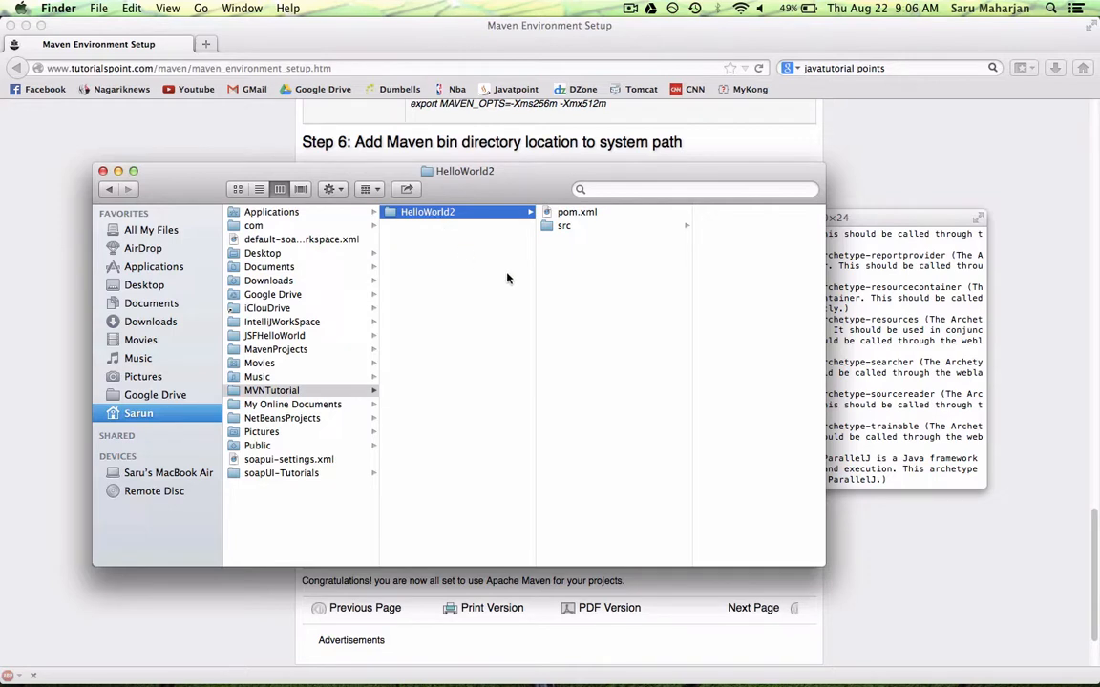
mouse_move(577, 259)
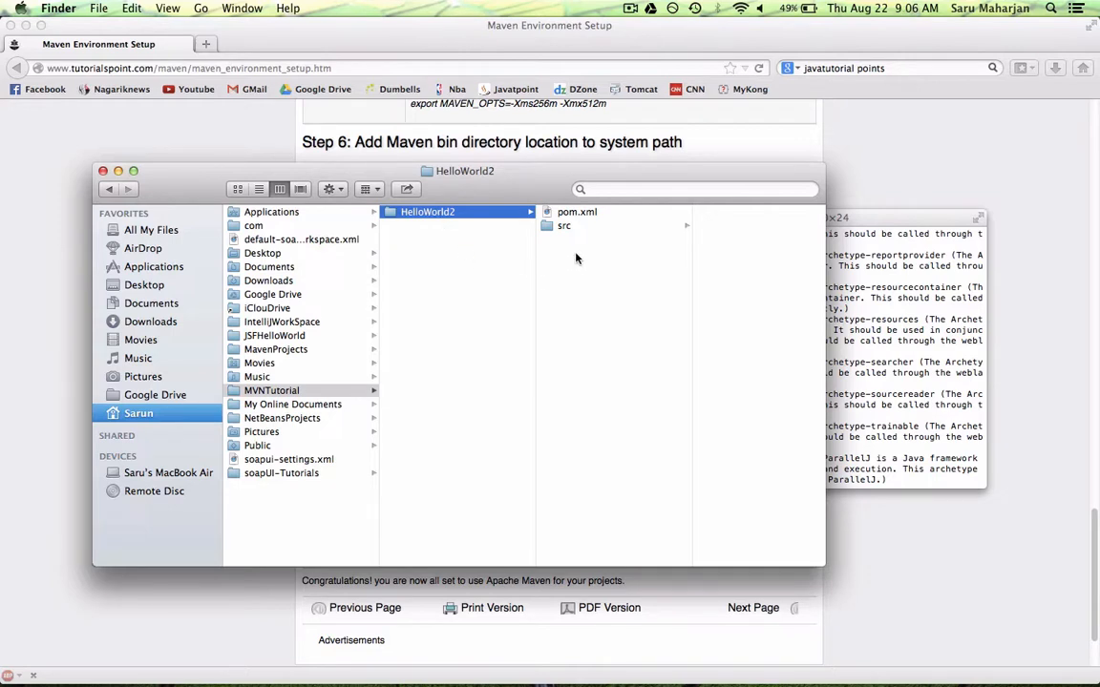
mouse_move(572, 258)
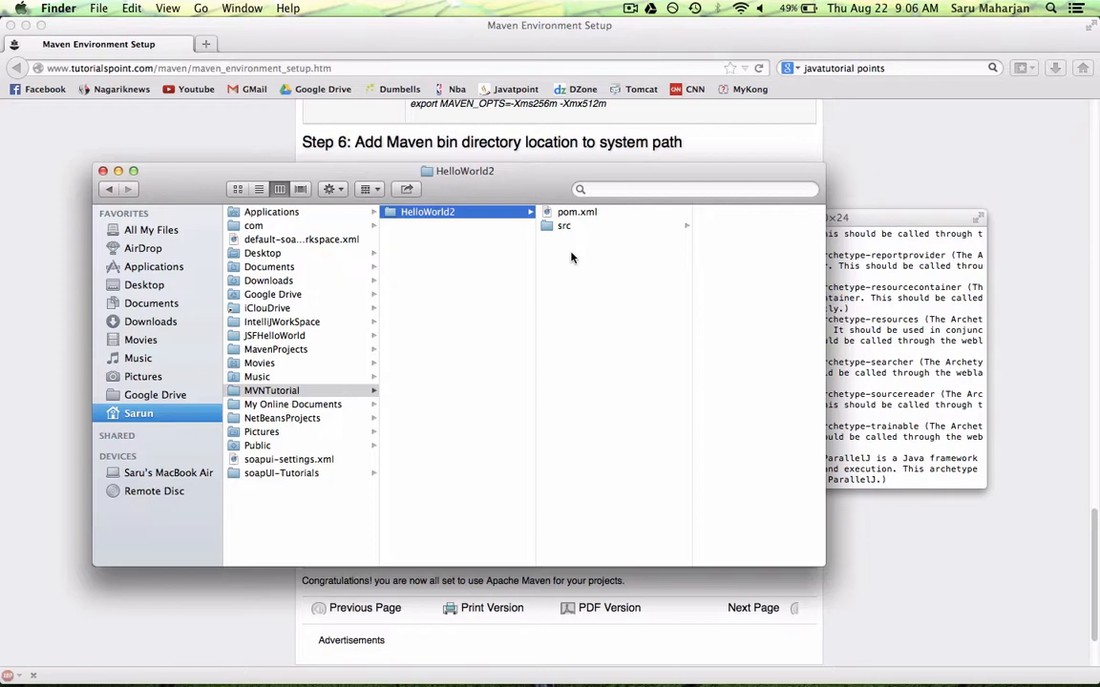
mouse_move(566, 276)
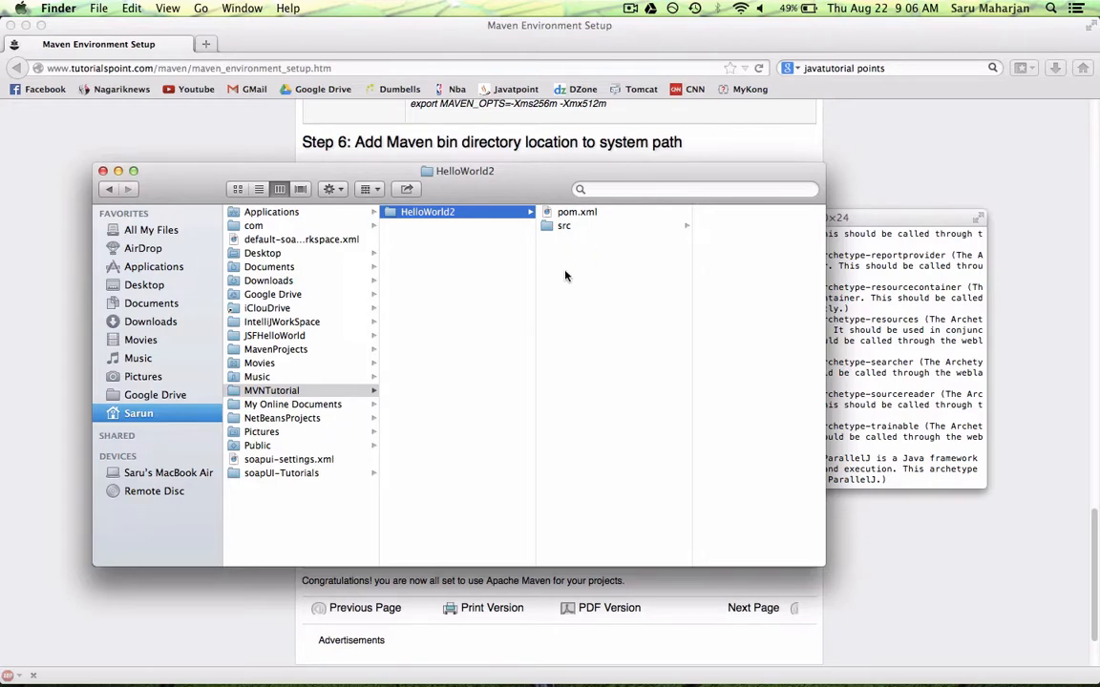
mouse_move(586, 276)
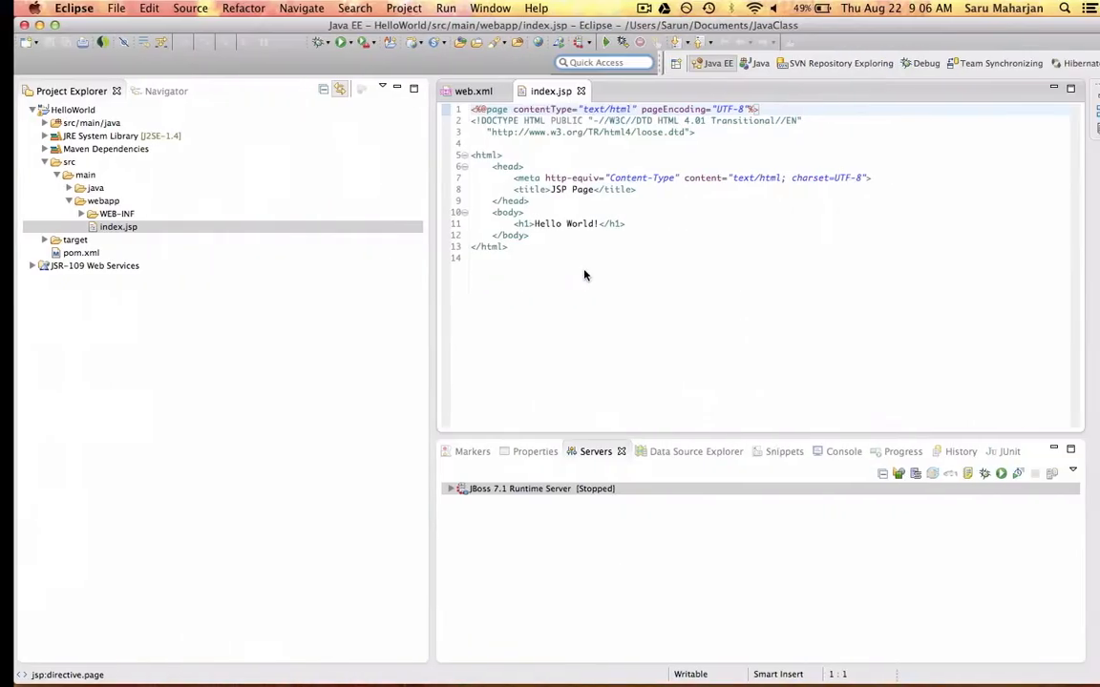
Start an Existing Projects import and set MVNTutorial/HelloWorld2 as the root directory.
left_click(103, 7)
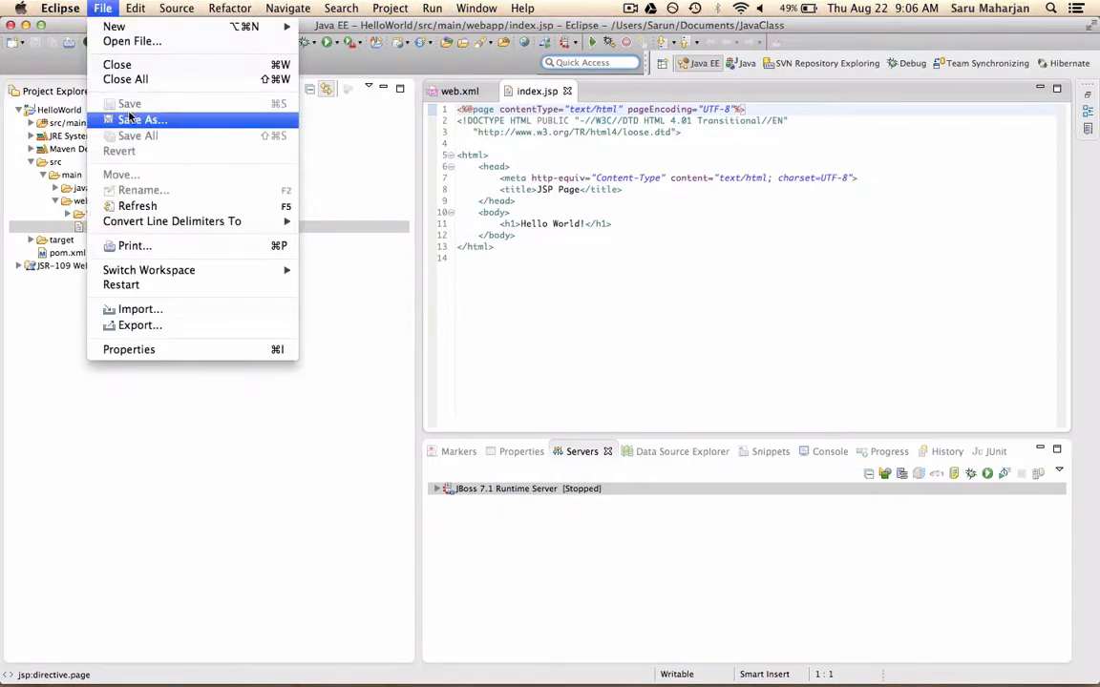
left_click(140, 308)
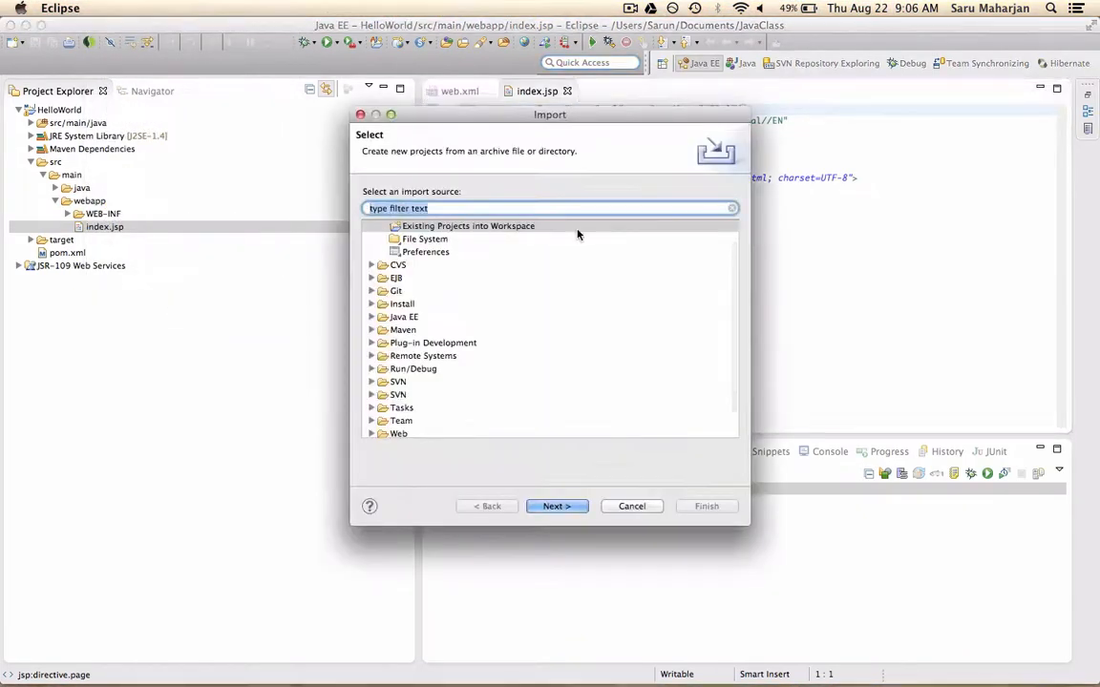
left_click(557, 506)
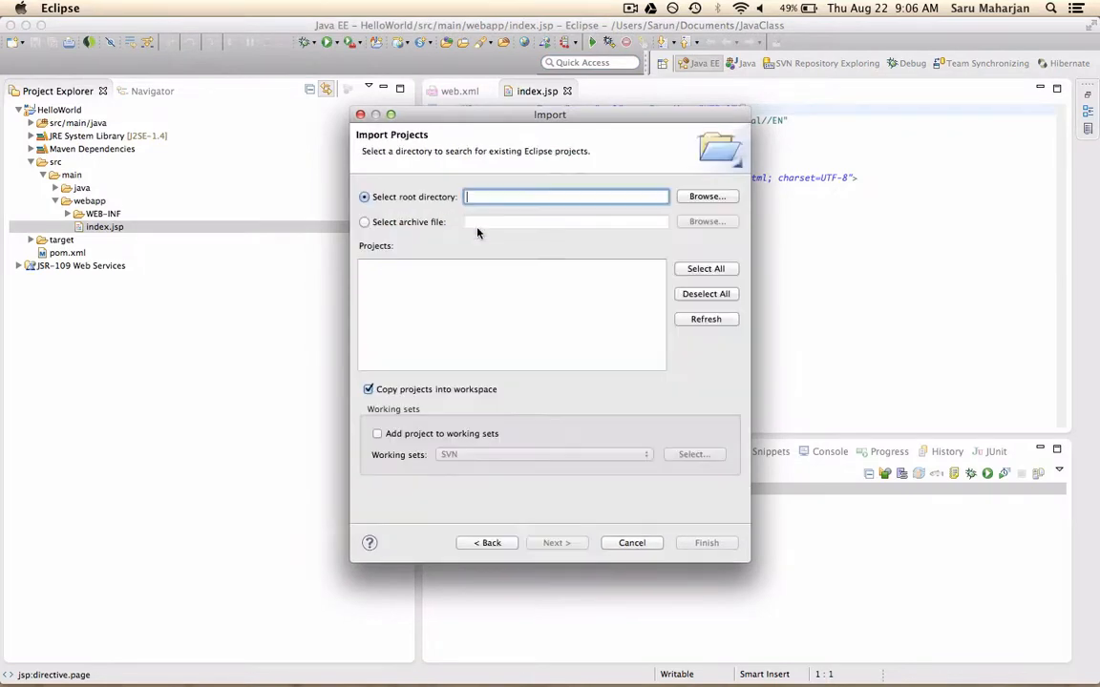
left_click(706, 196)
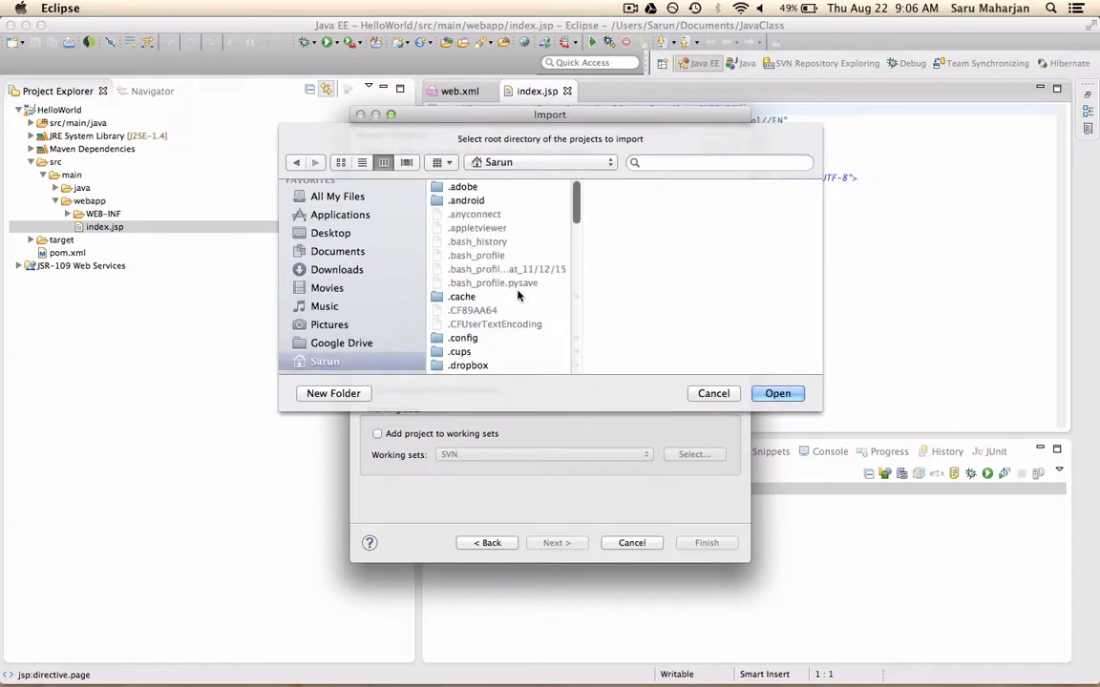
scroll("down", 3)
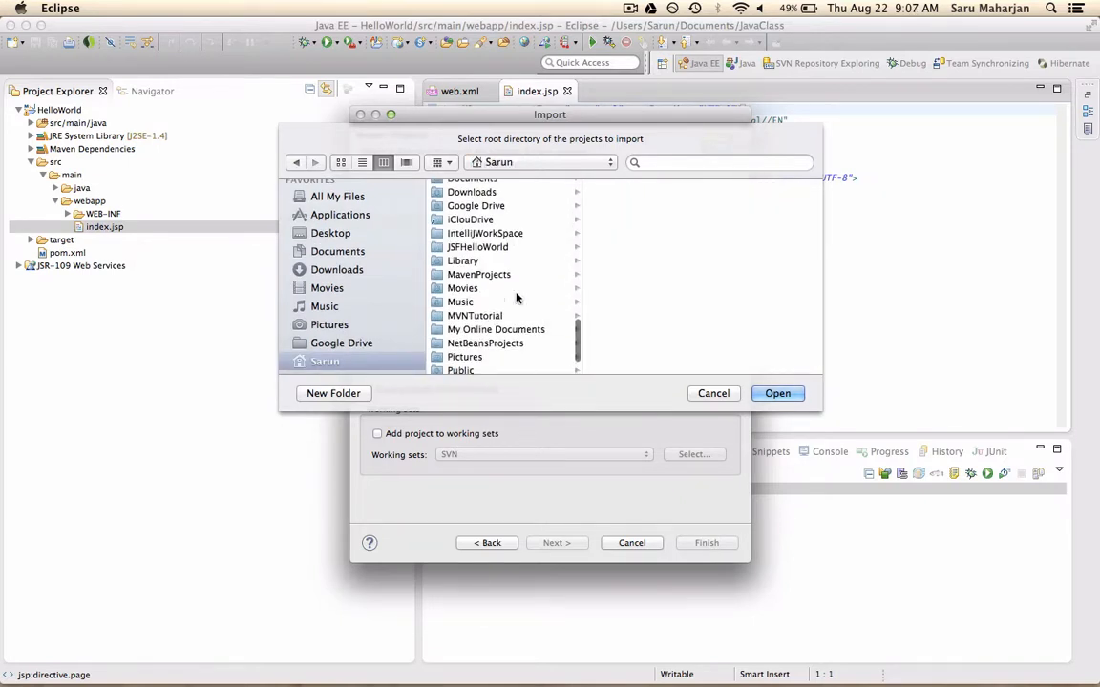
left_click(474, 316)
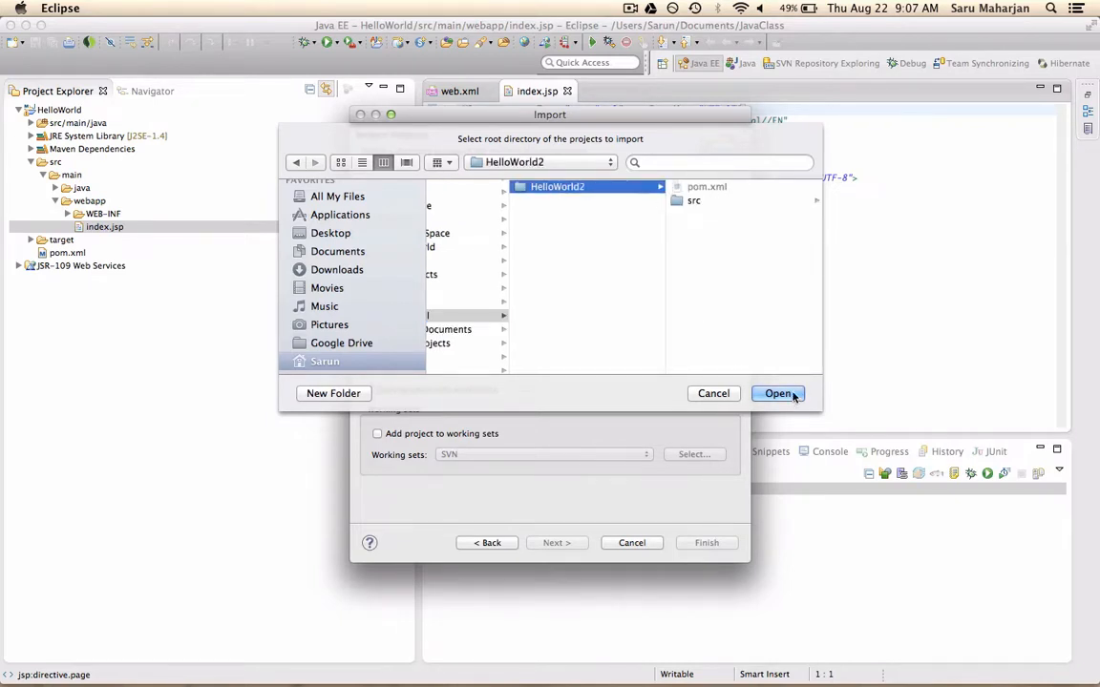
left_click(777, 394)
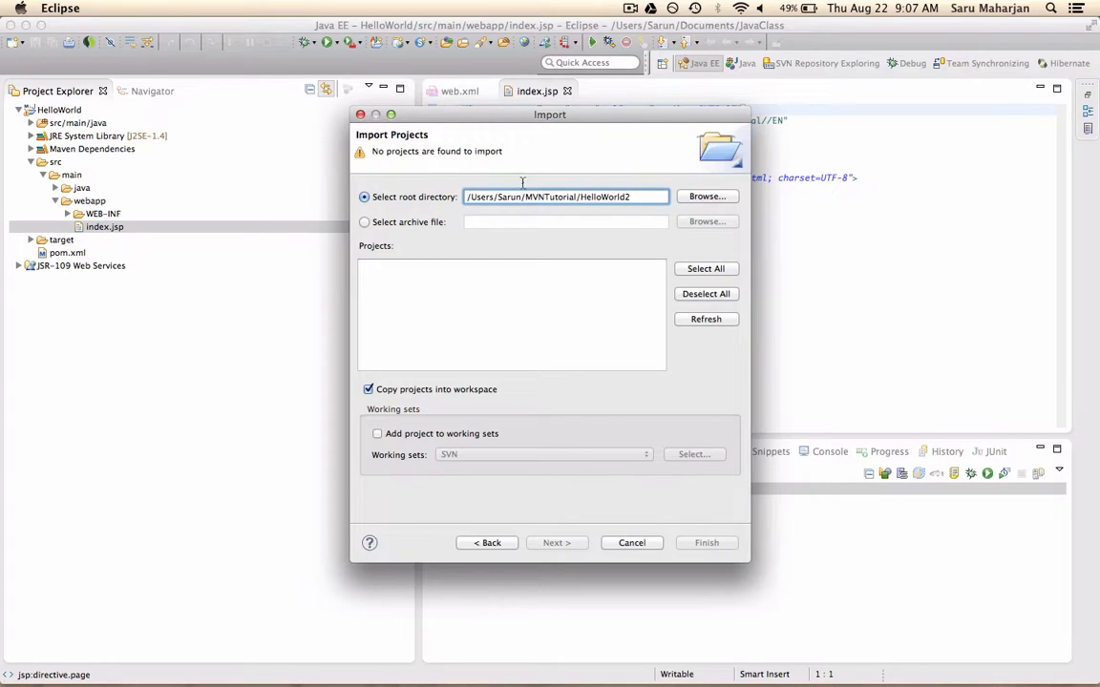
mouse_move(568, 426)
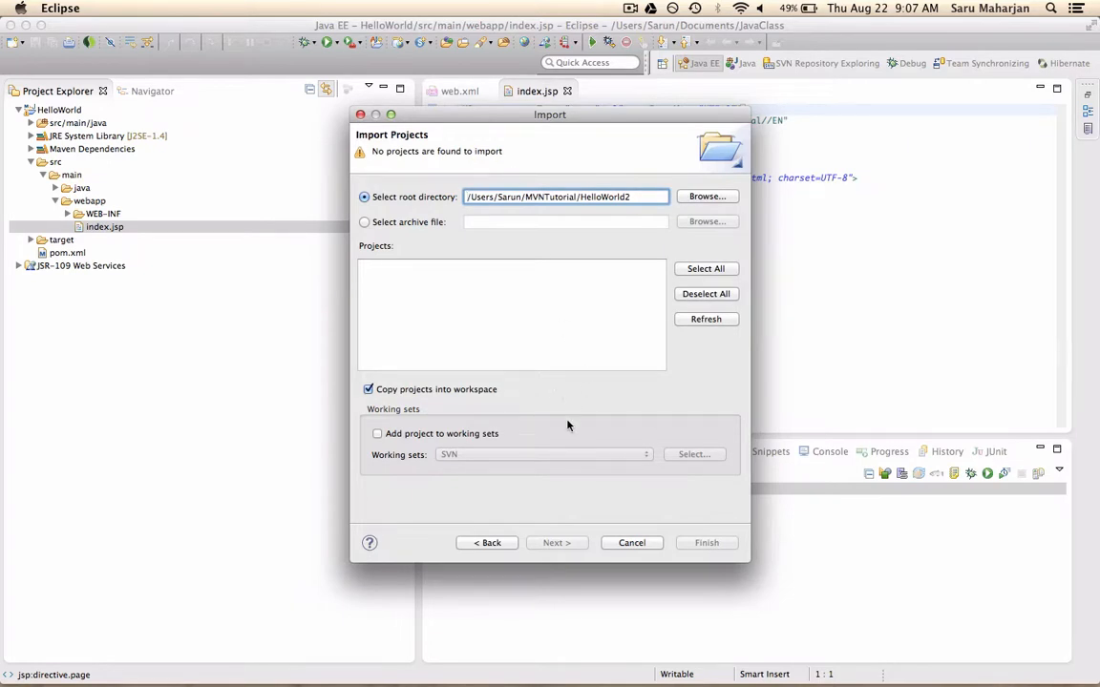
left_click(631, 542)
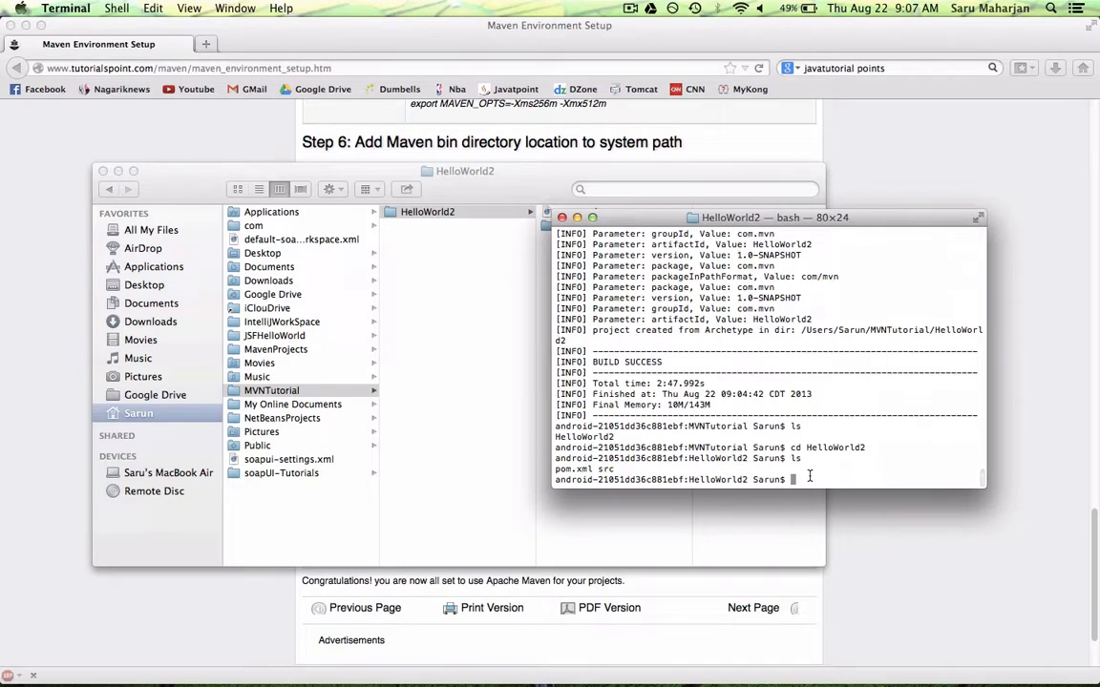
mouse_move(700, 479)
type("ls")
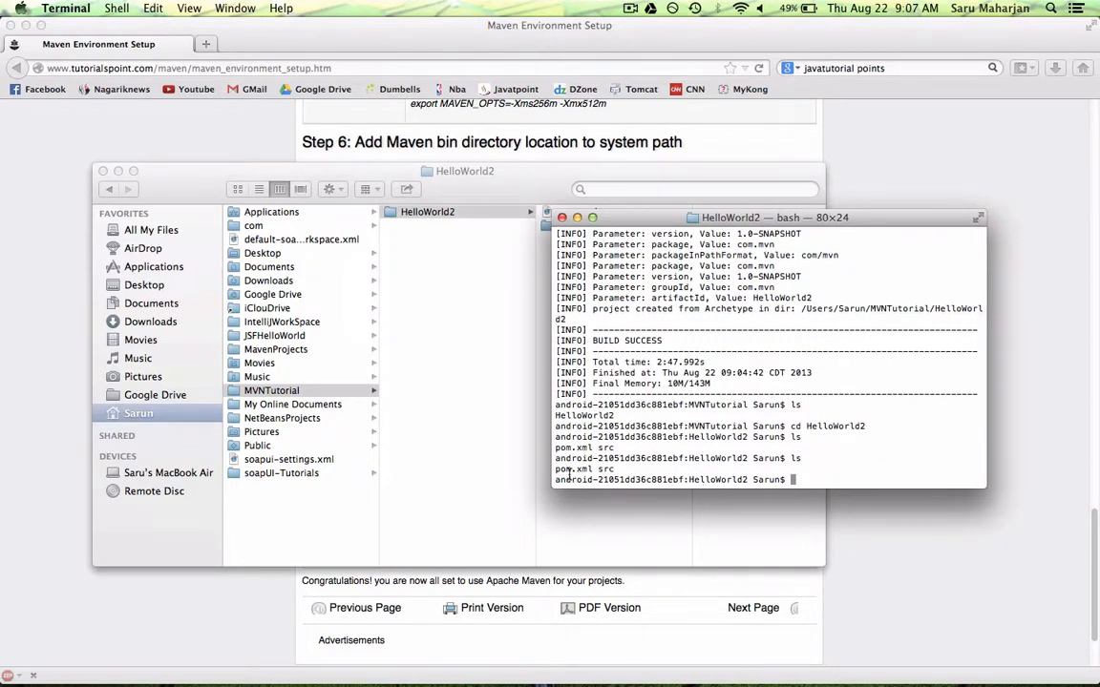
Run mvn eclipse:eclipse in HelloWorld2, then list the generated files with ls.
type("m")
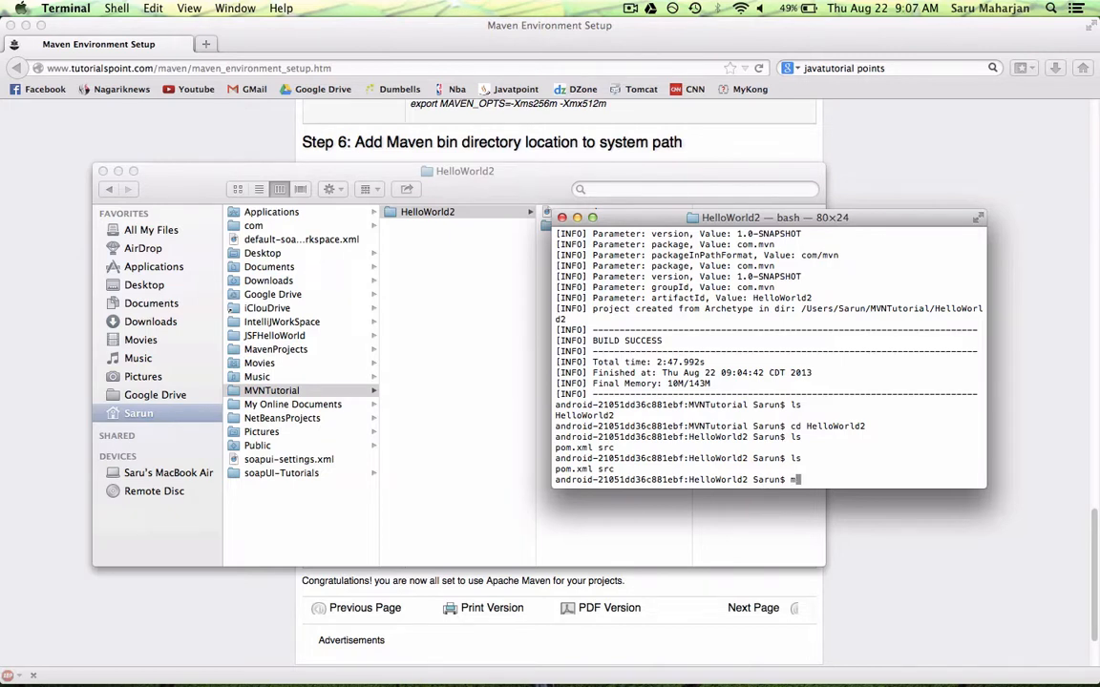
type("mvn ecli")
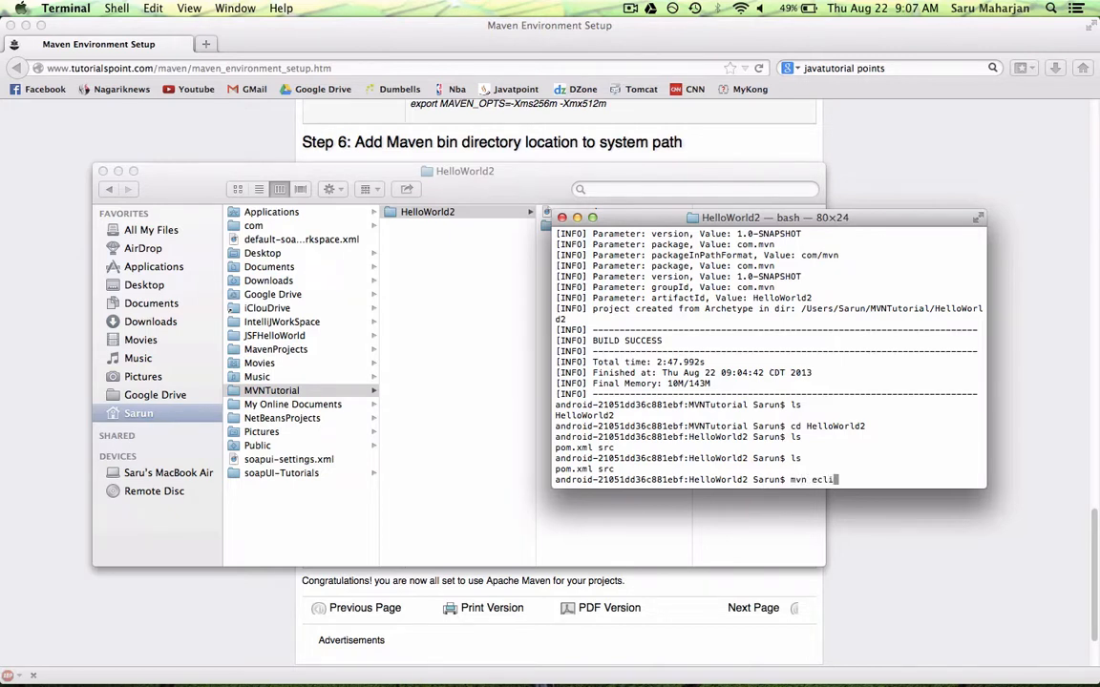
type("p")
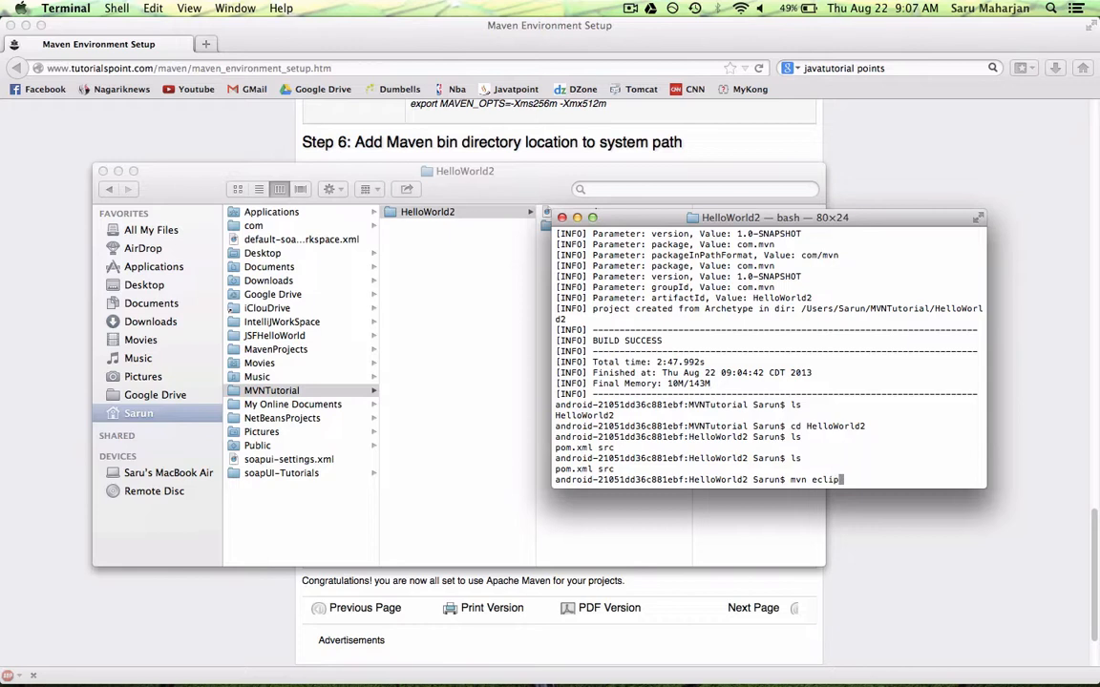
type("e")
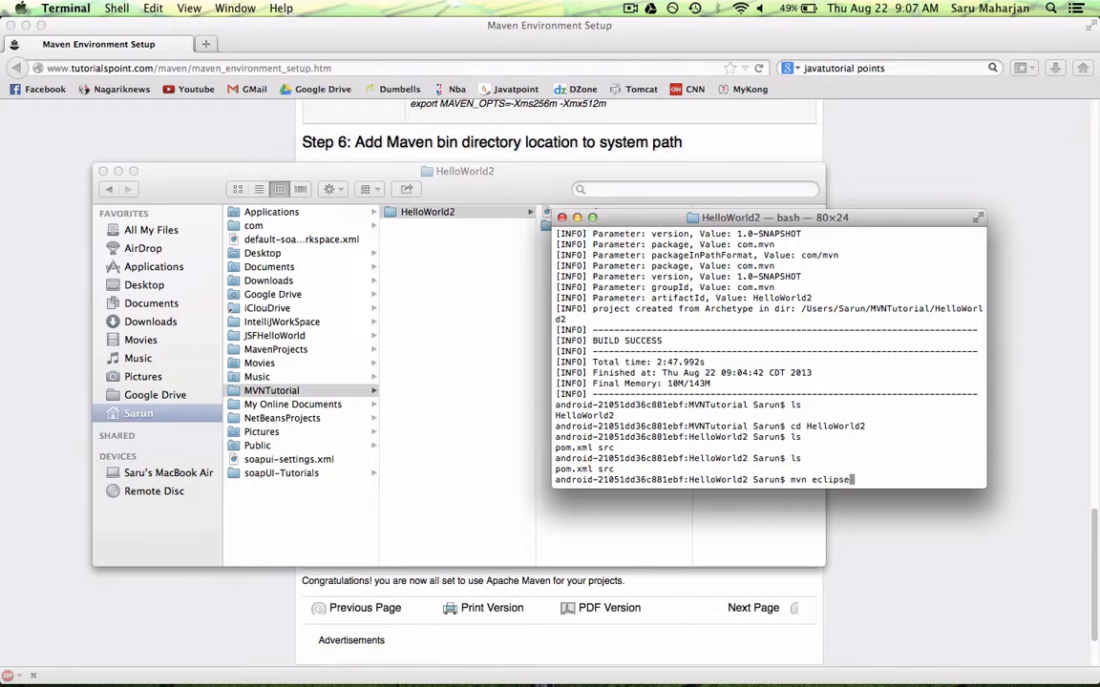
type("ecl")
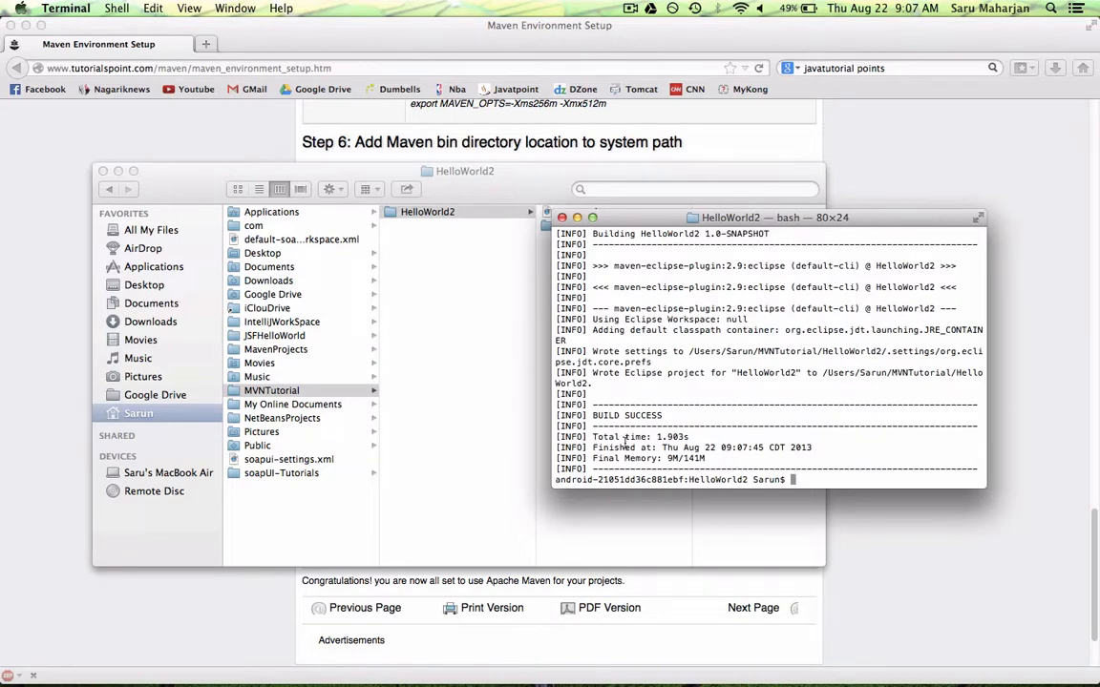
left_click(427, 211)
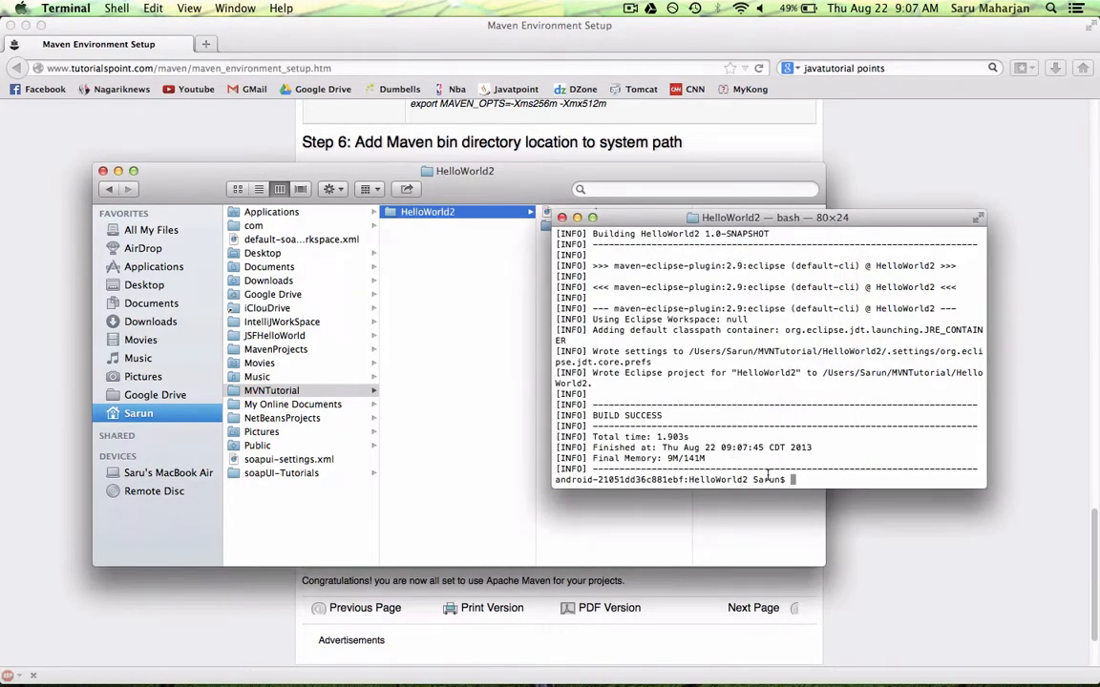
type("ls")
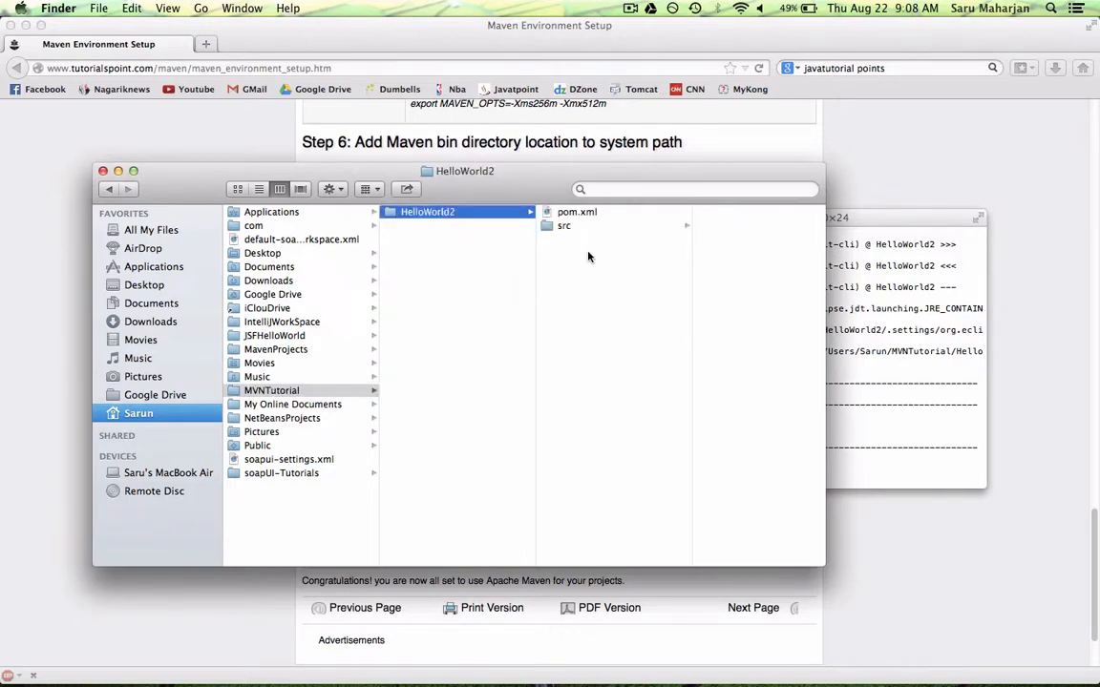
mouse_move(577, 278)
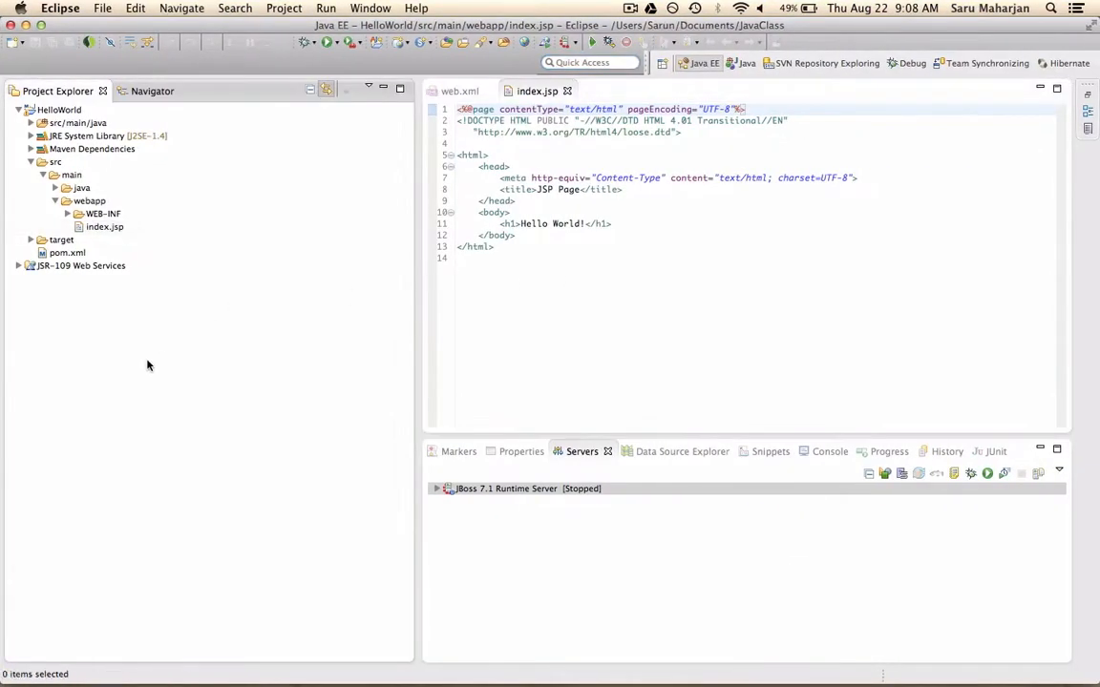
From Project Explorer's Import, set HelloWorld2 as the existing project's root directory.
right_click(148, 366)
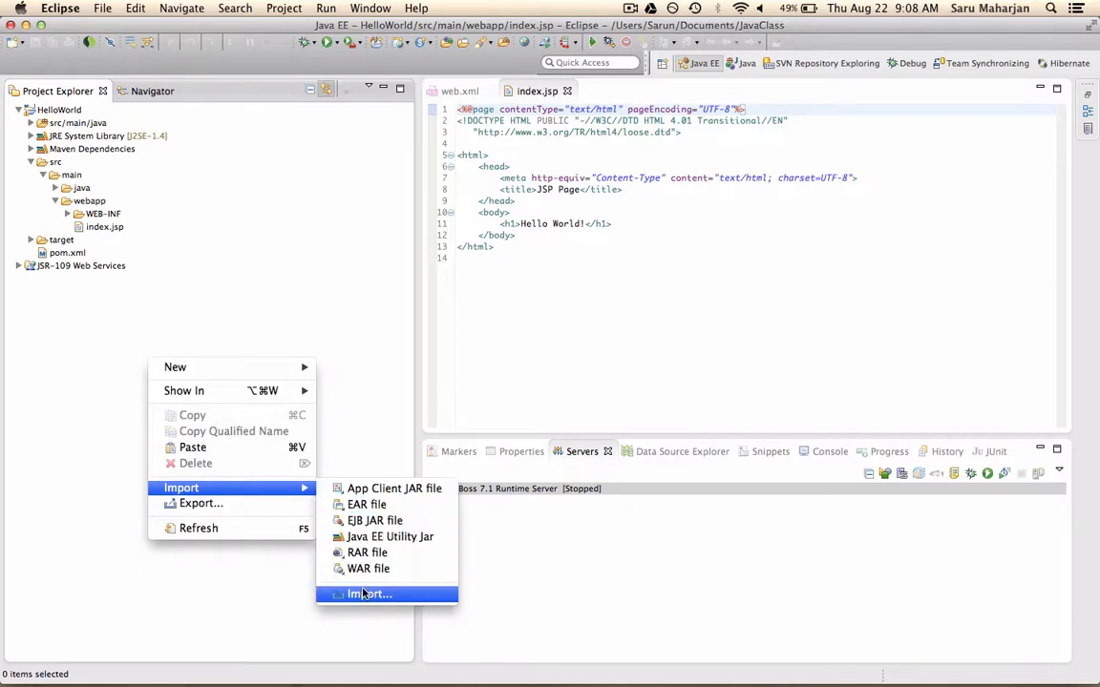
left_click(369, 593)
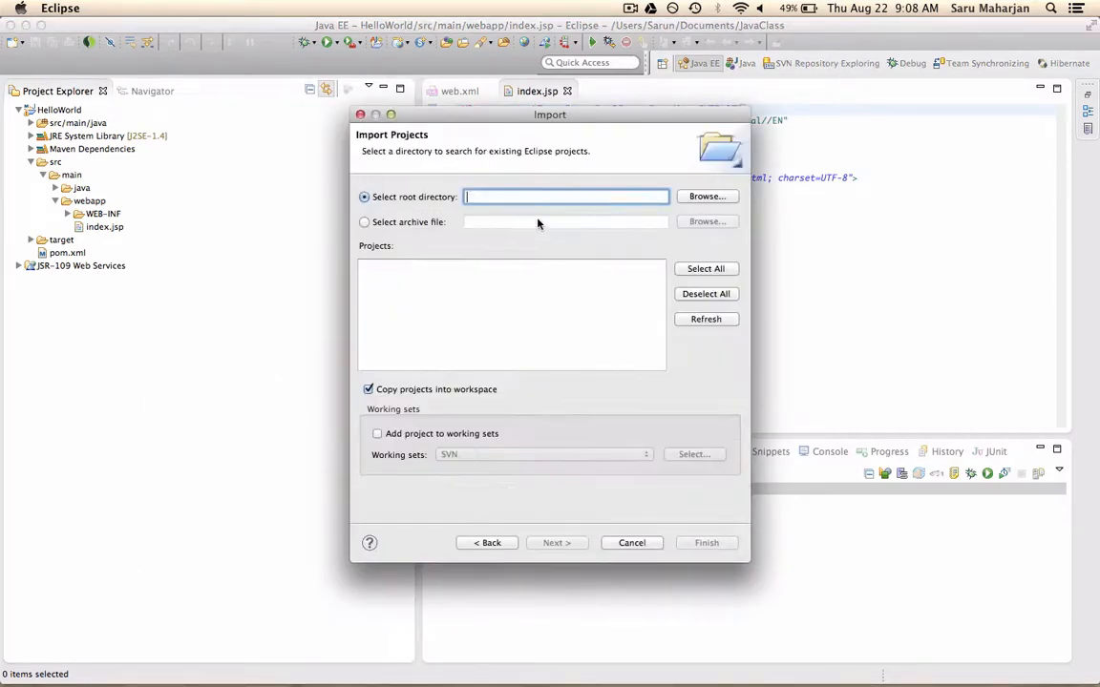
left_click(706, 196)
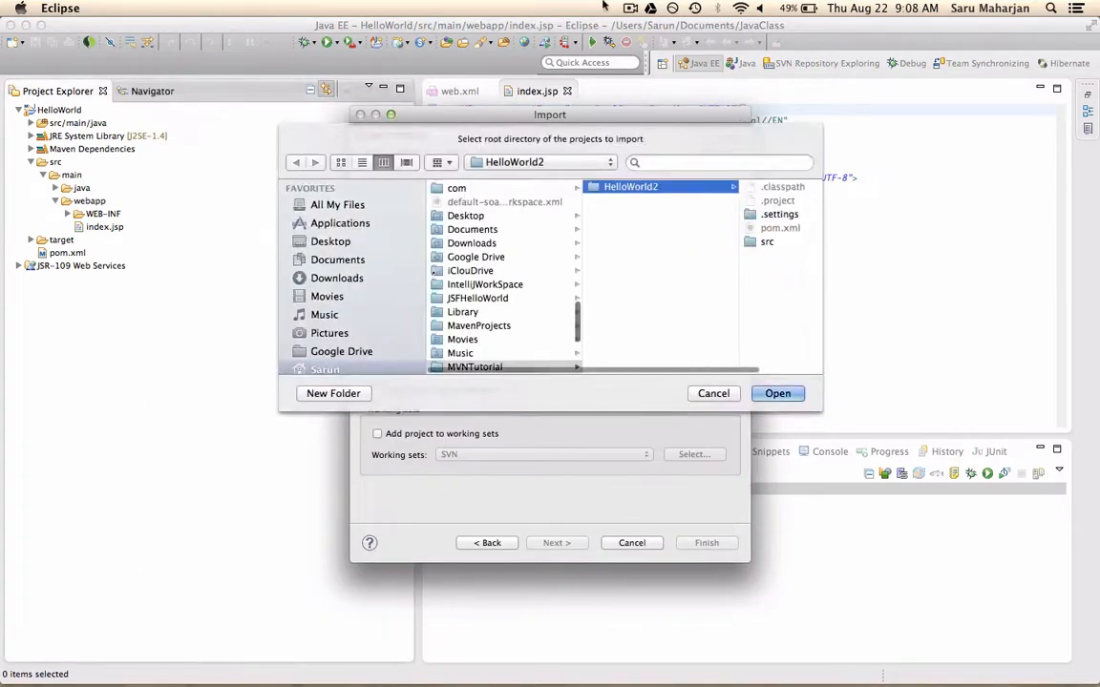
left_click(629, 8)
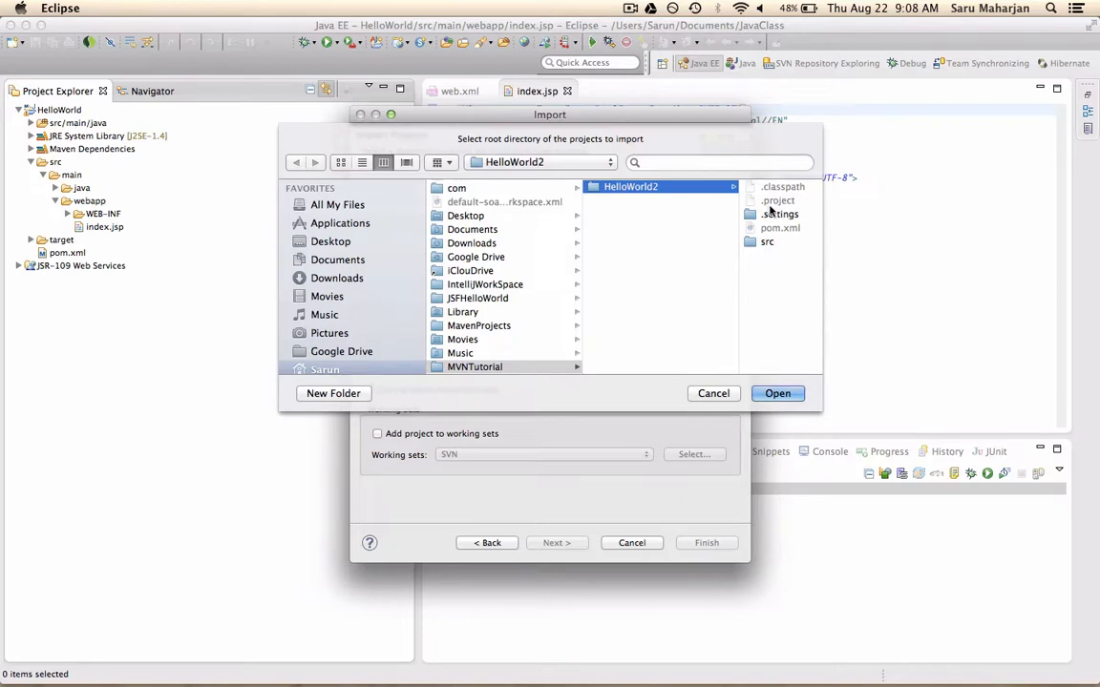
mouse_move(786, 252)
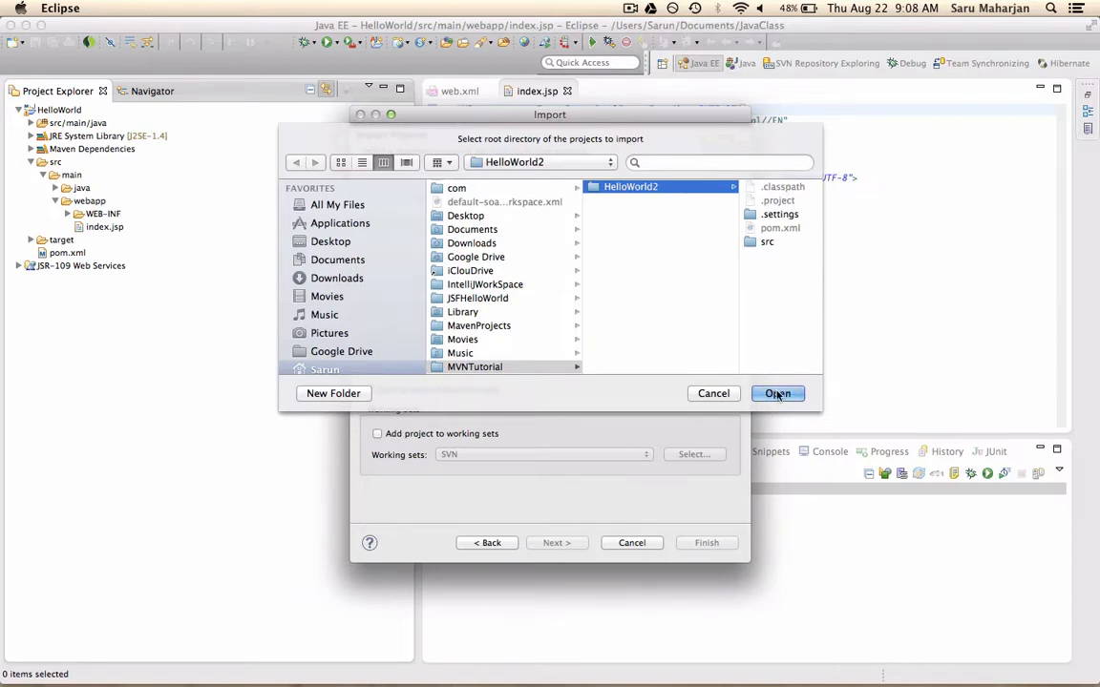
left_click(777, 393)
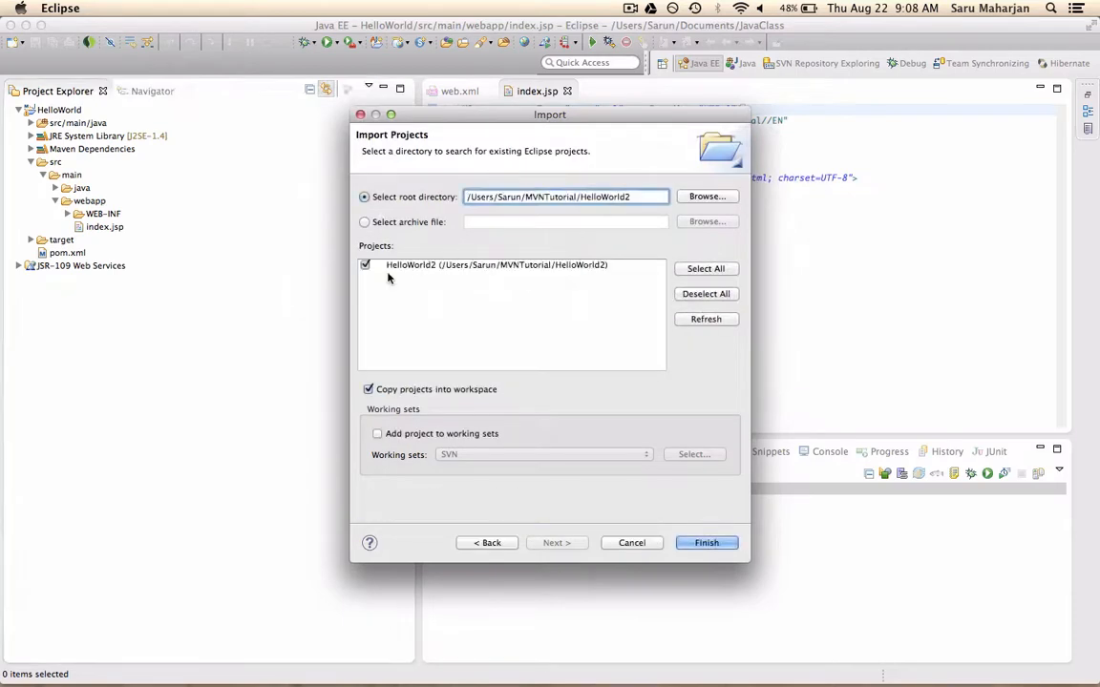
mouse_move(432, 441)
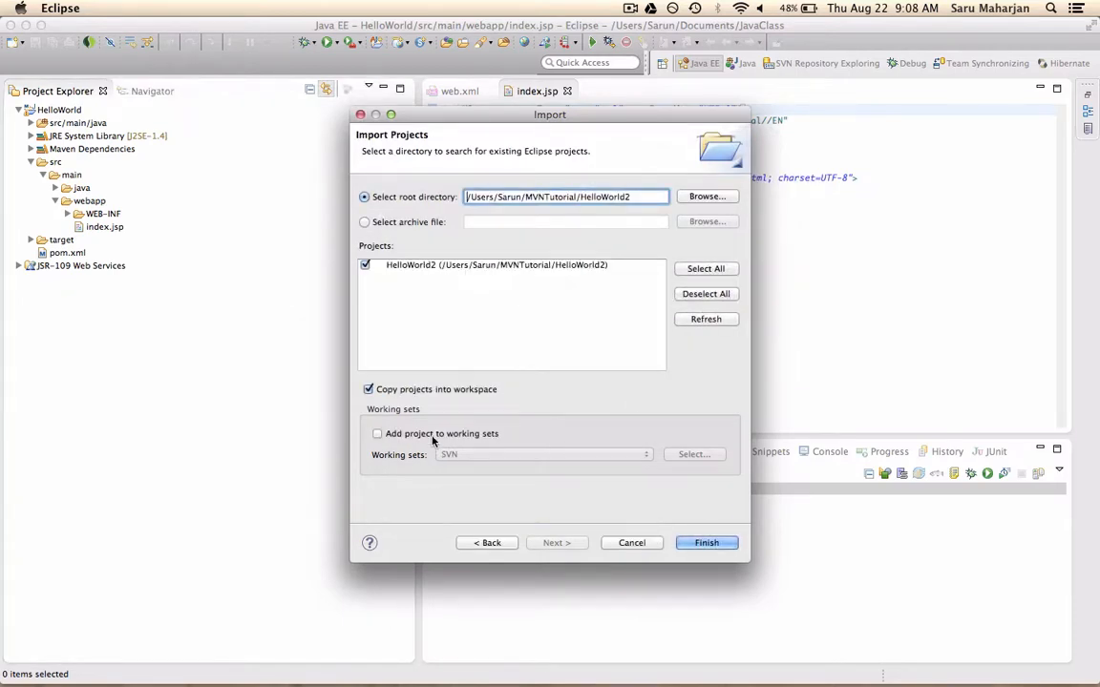
Add the project to the VideoTutorials working set and finish the import.
left_click(377, 434)
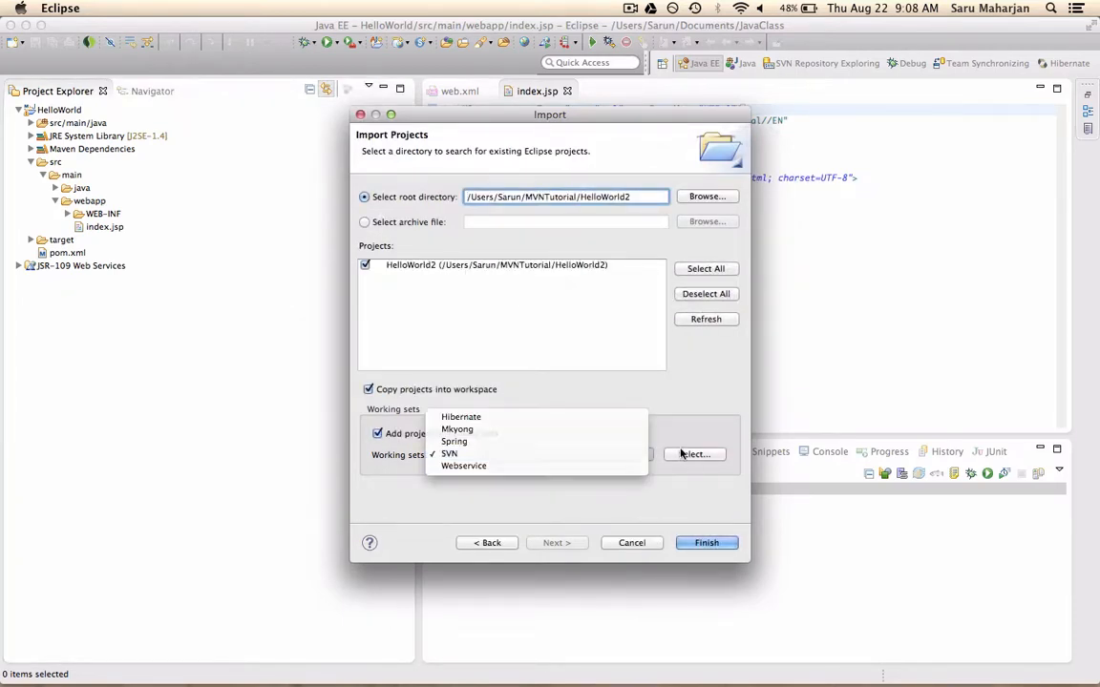
left_click(693, 453)
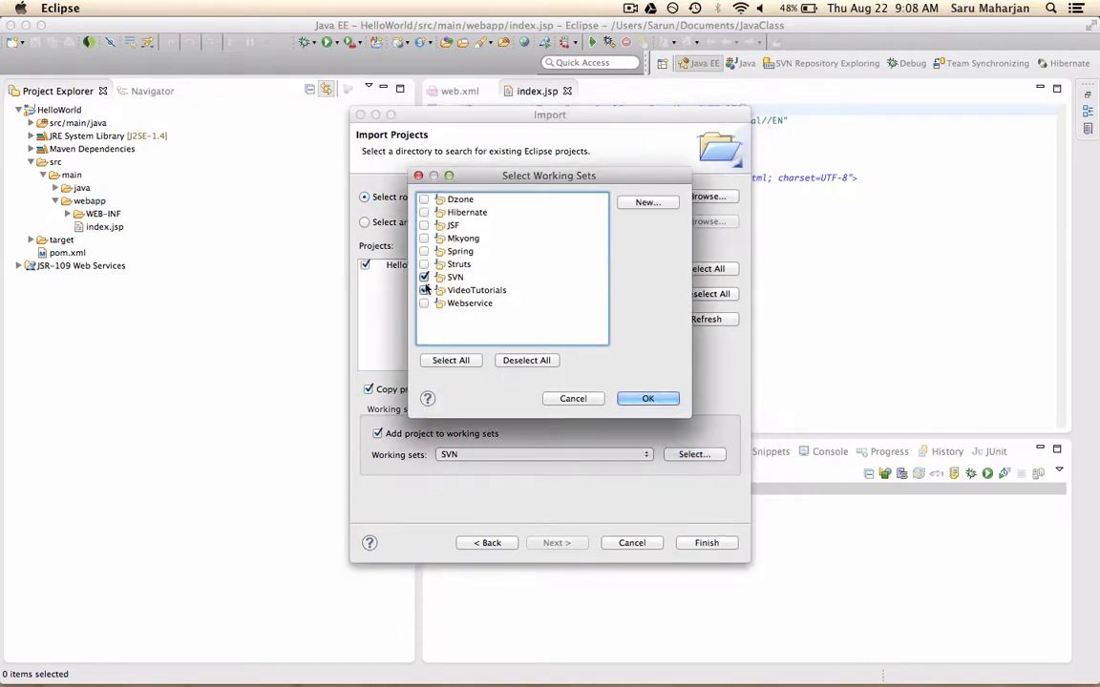
left_click(647, 398)
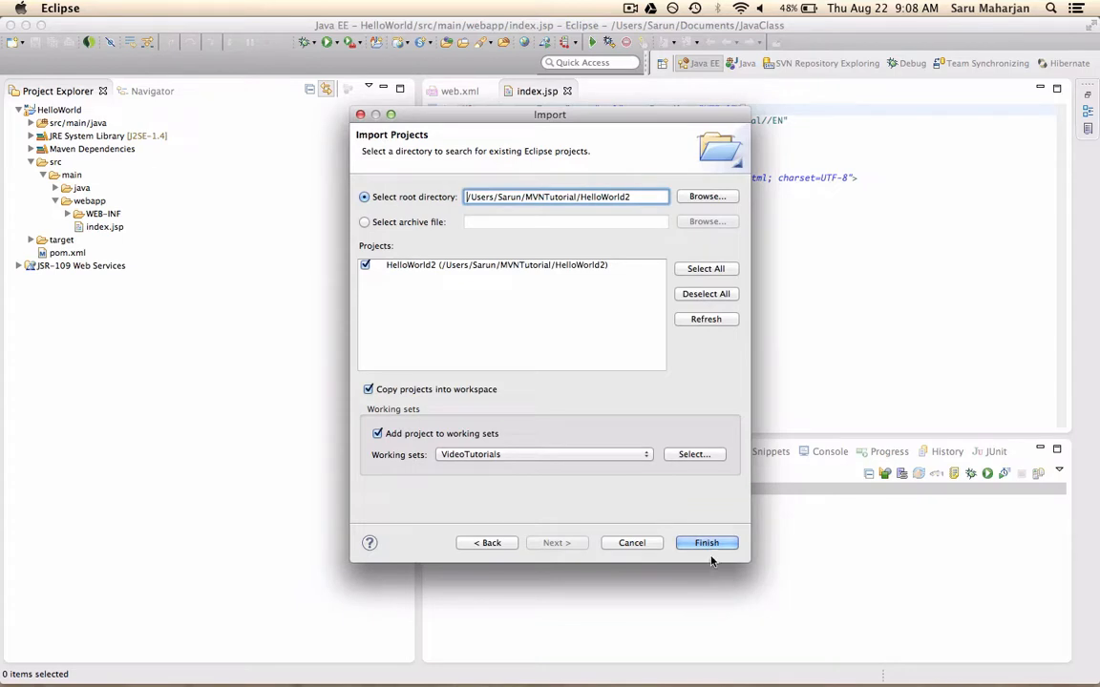
left_click(706, 543)
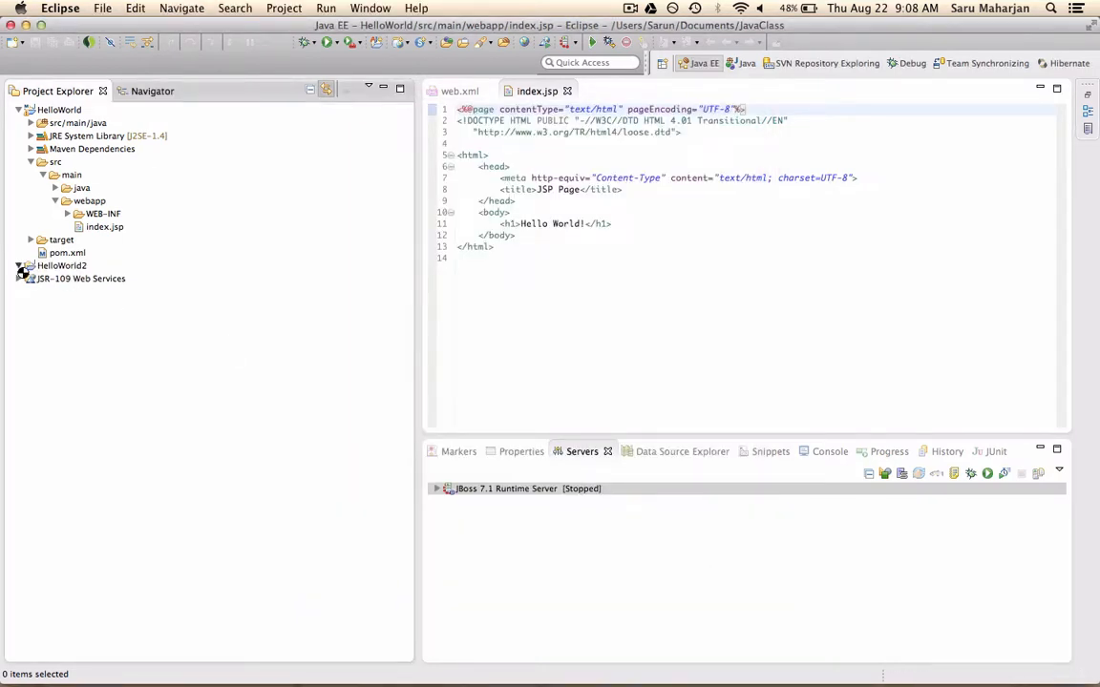
Expand HelloWorld2's src and webapp folders, select index.jsp, then the project node.
left_click(23, 265)
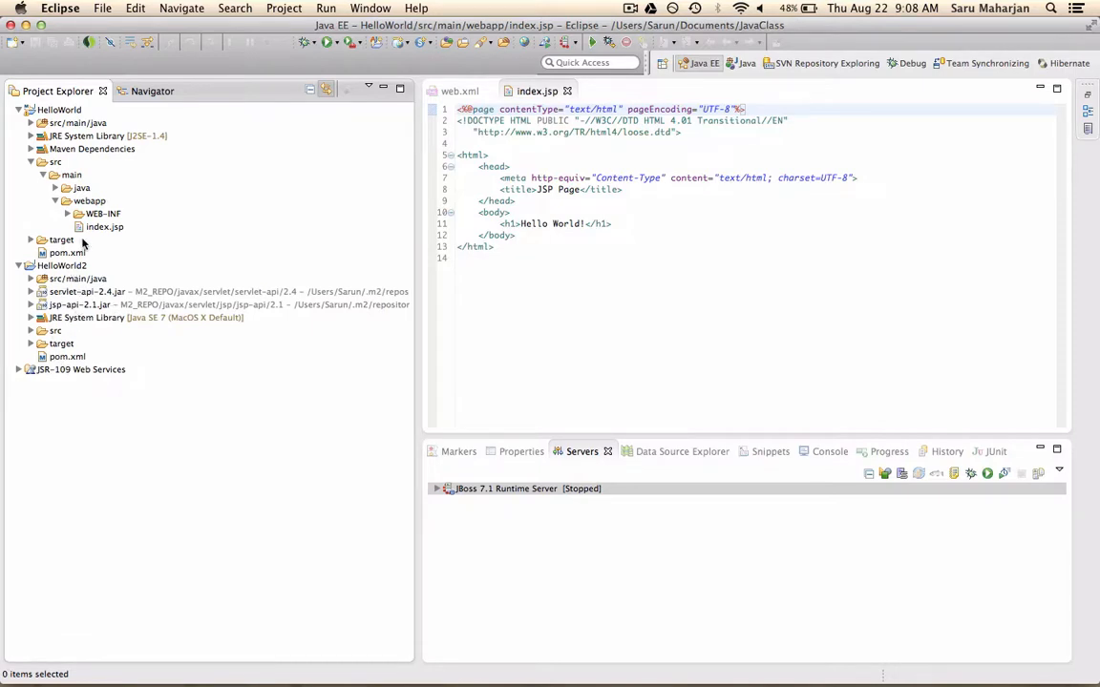
mouse_move(31, 278)
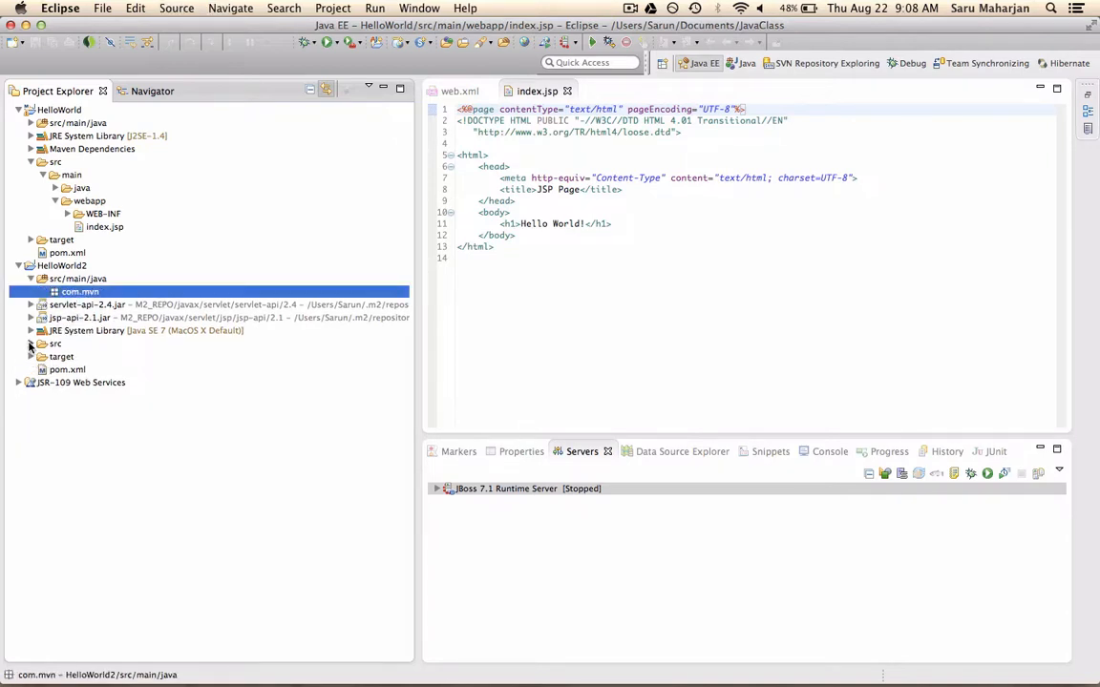
left_click(30, 342)
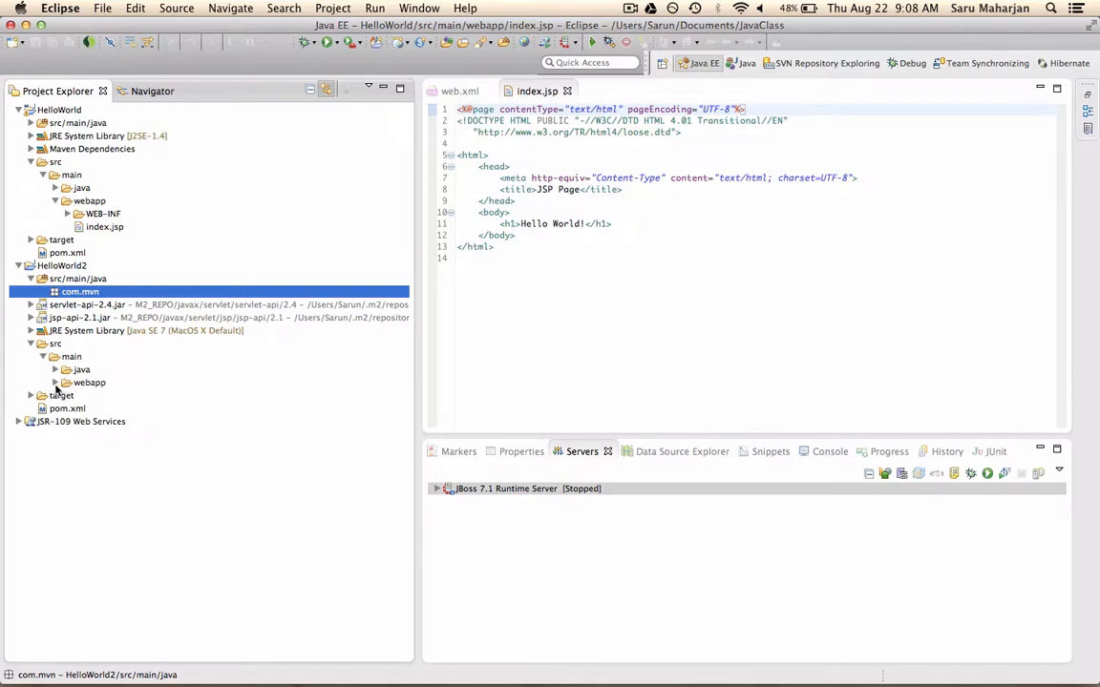
left_click(67, 382)
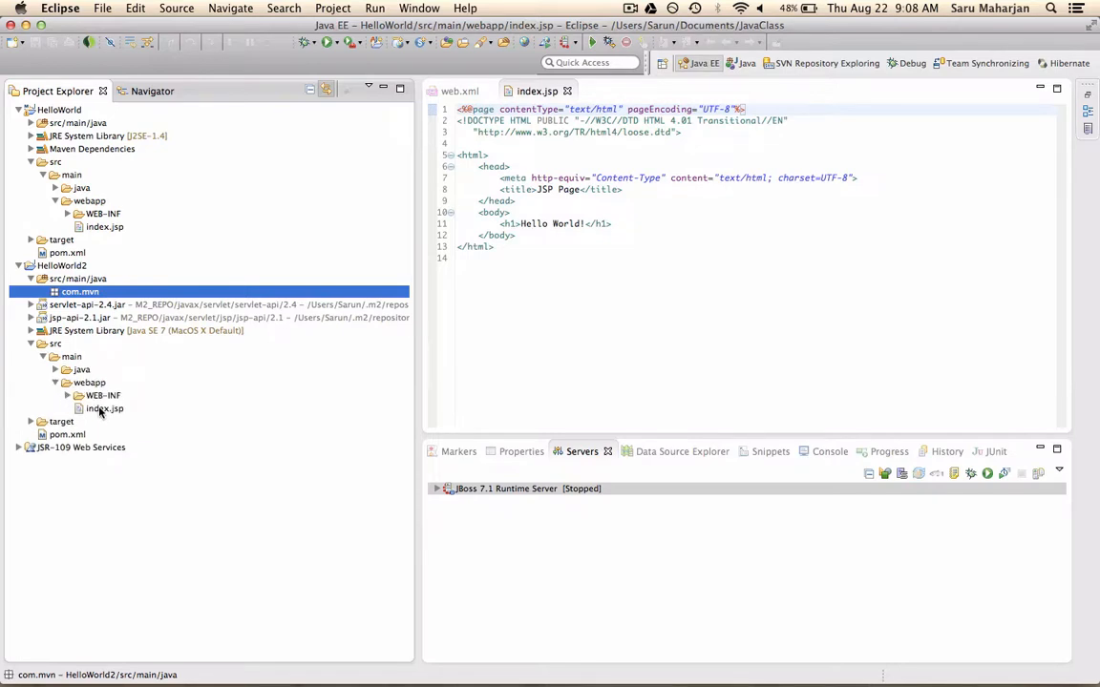
left_click(105, 408)
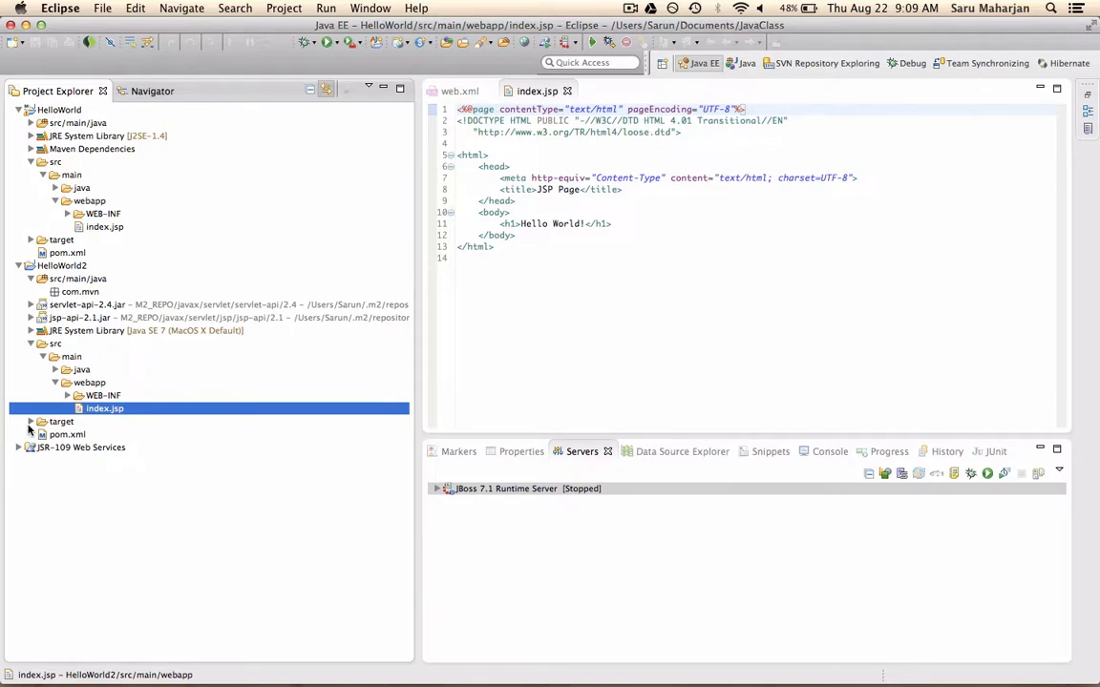
mouse_move(93, 368)
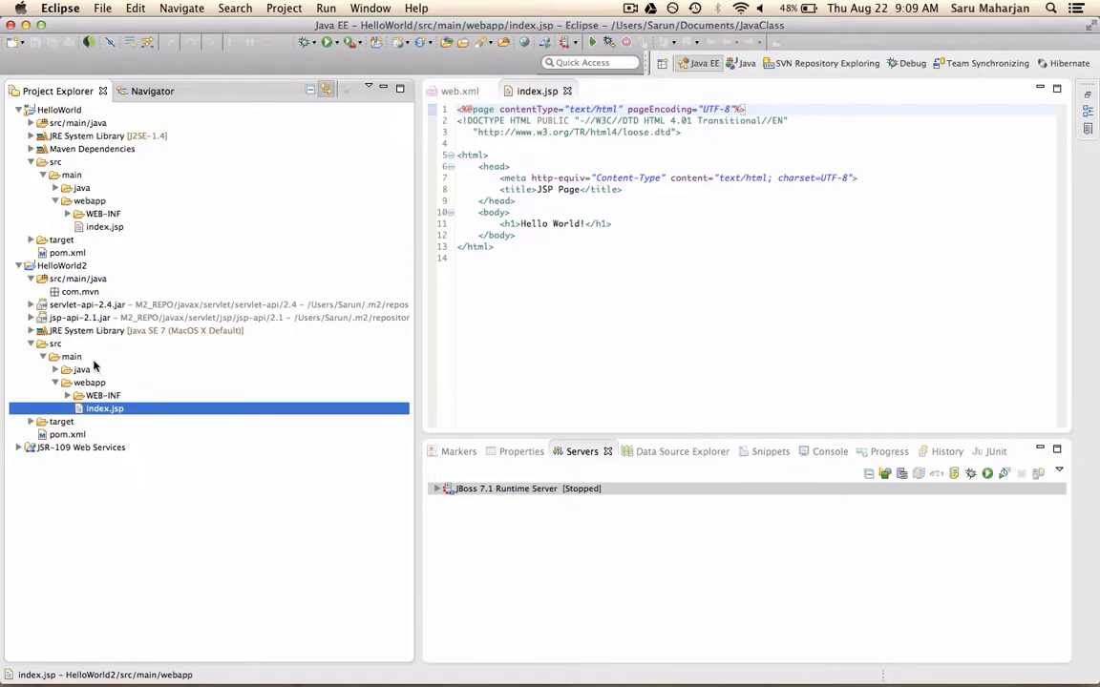
mouse_move(59, 344)
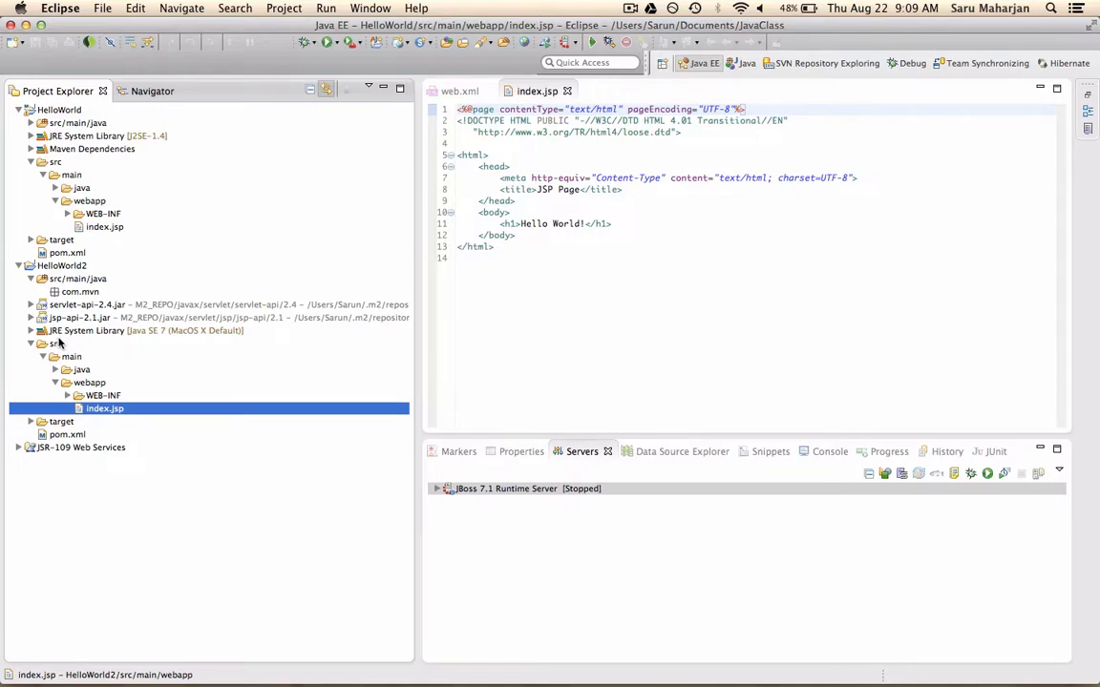
left_click(61, 265)
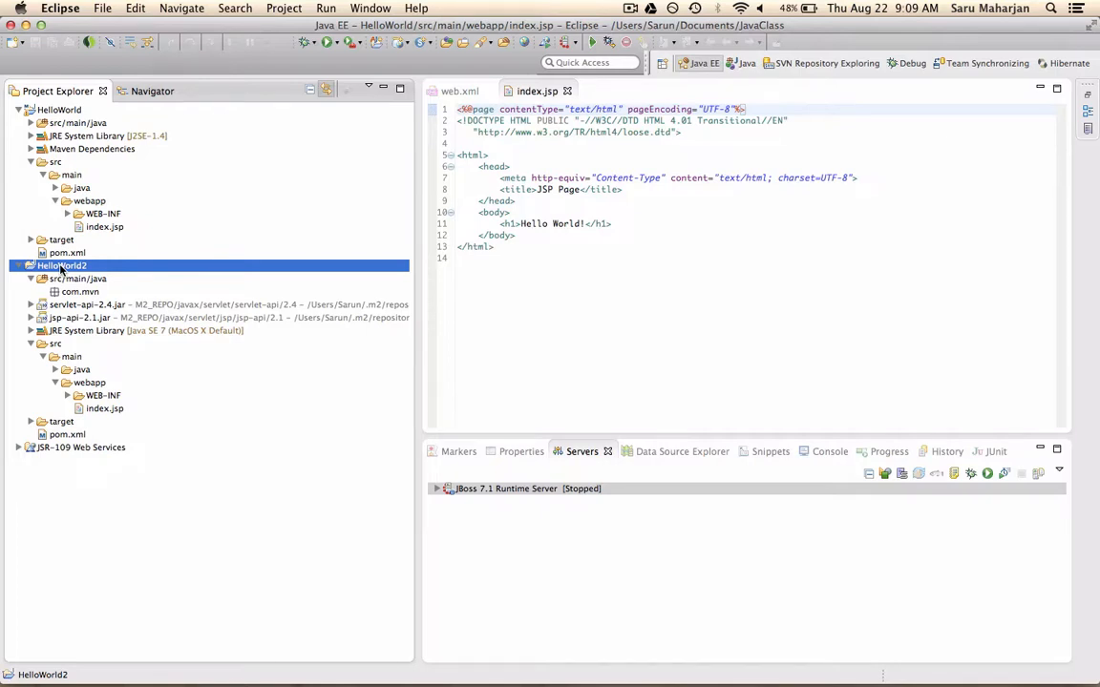
right_click(62, 265)
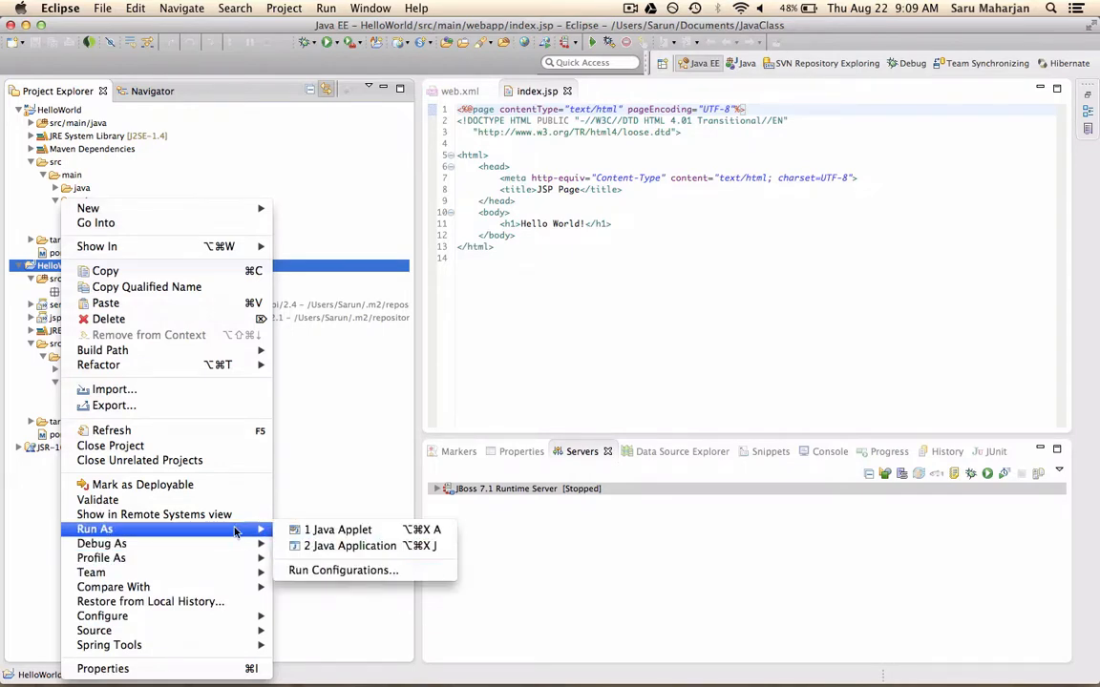
mouse_move(349, 545)
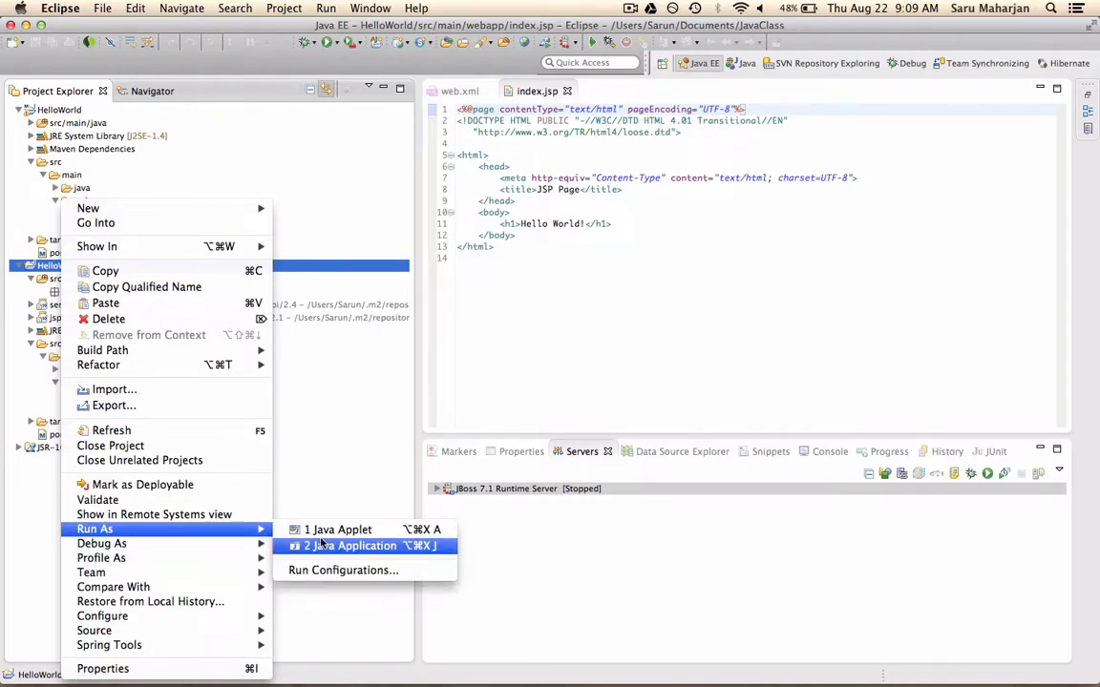
mouse_move(258, 529)
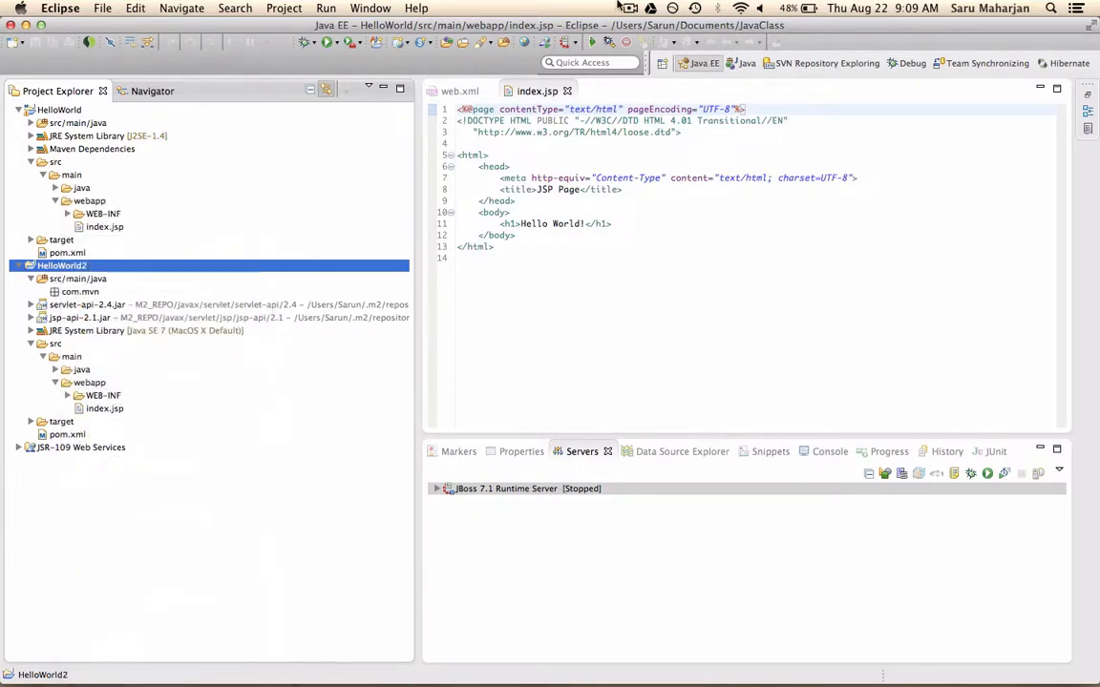
left_click(628, 8)
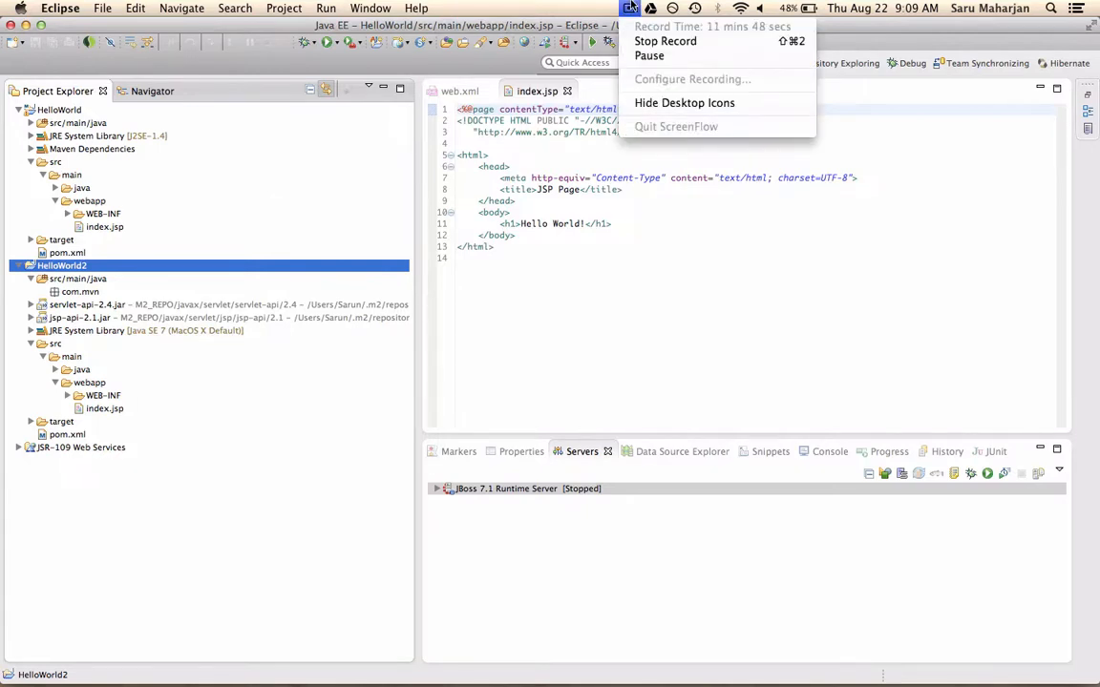